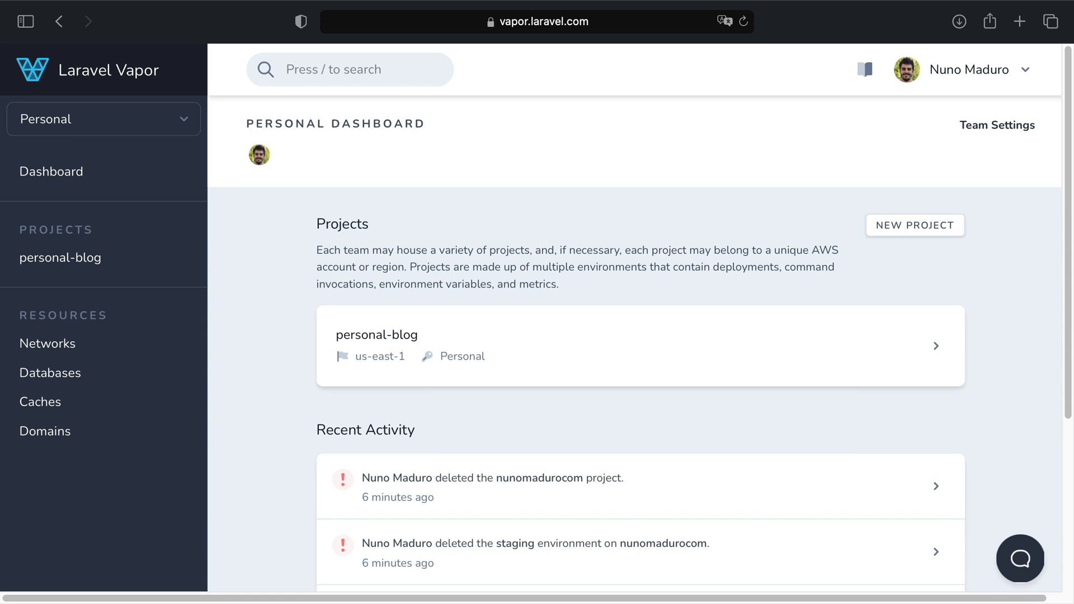
mouse_move(843, 226)
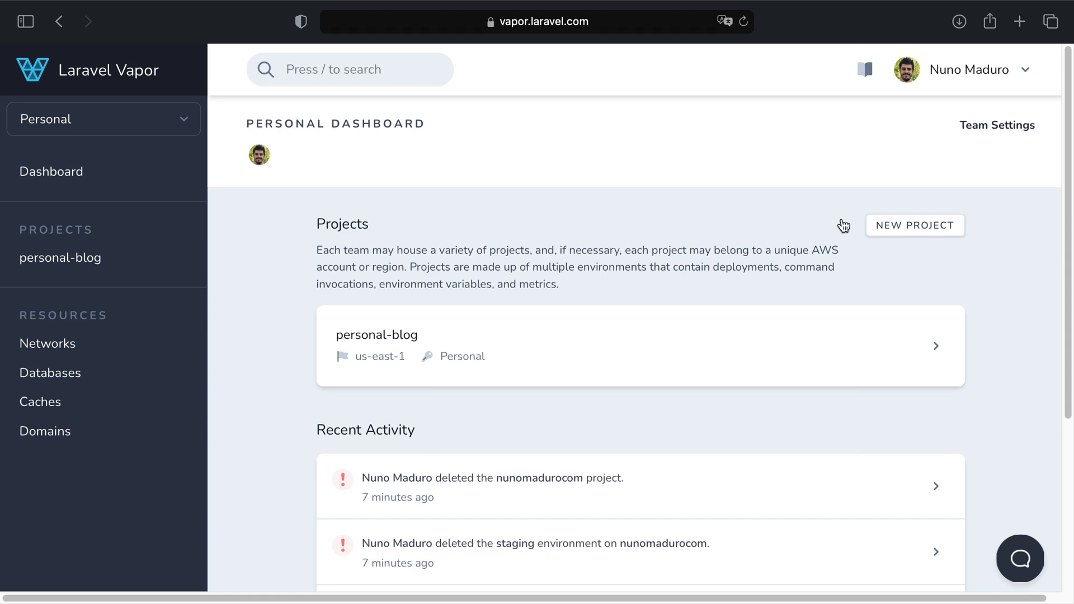
mouse_move(342, 186)
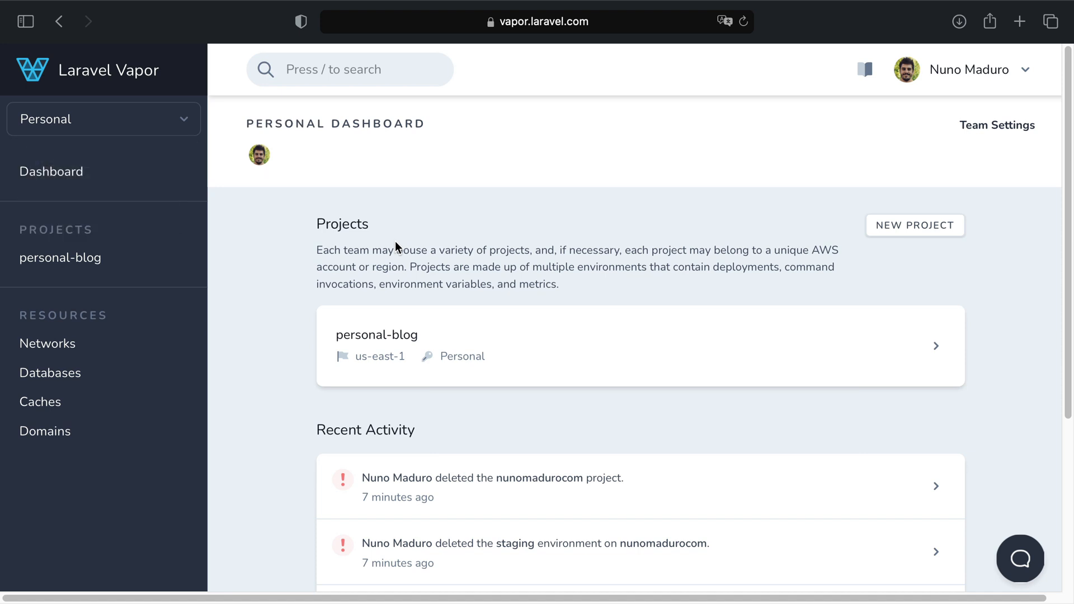
Step: Name the new team 'Company Team' and create it
scroll("up", 3)
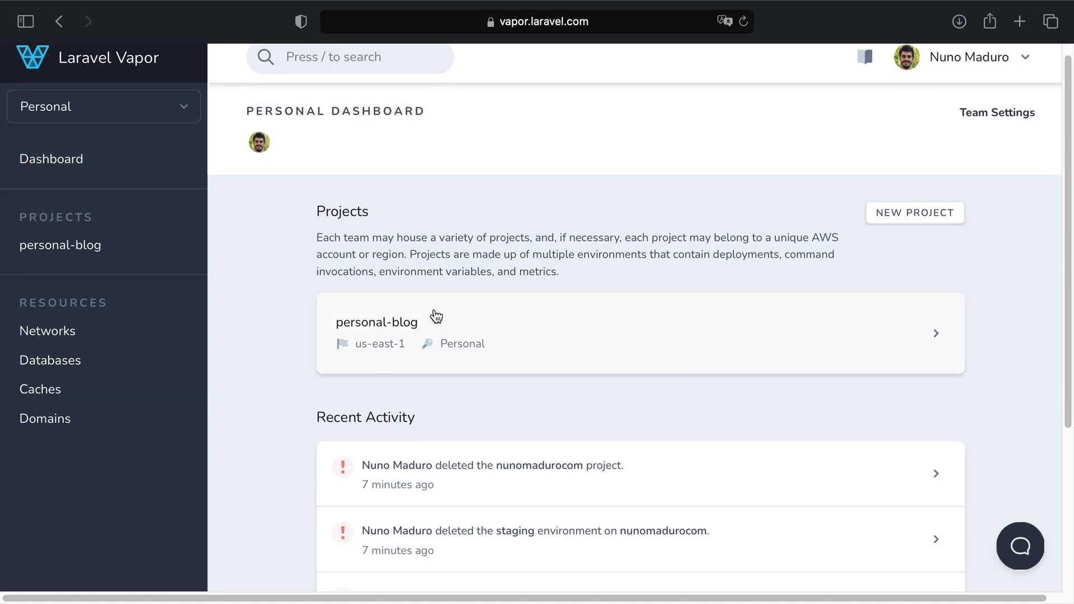
mouse_move(754, 147)
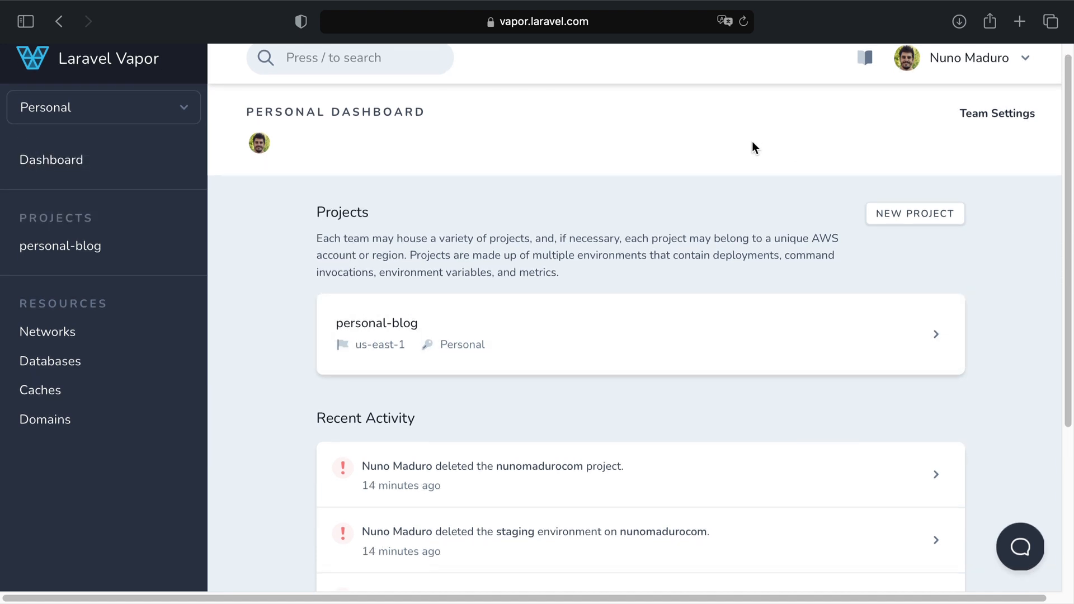
mouse_move(598, 149)
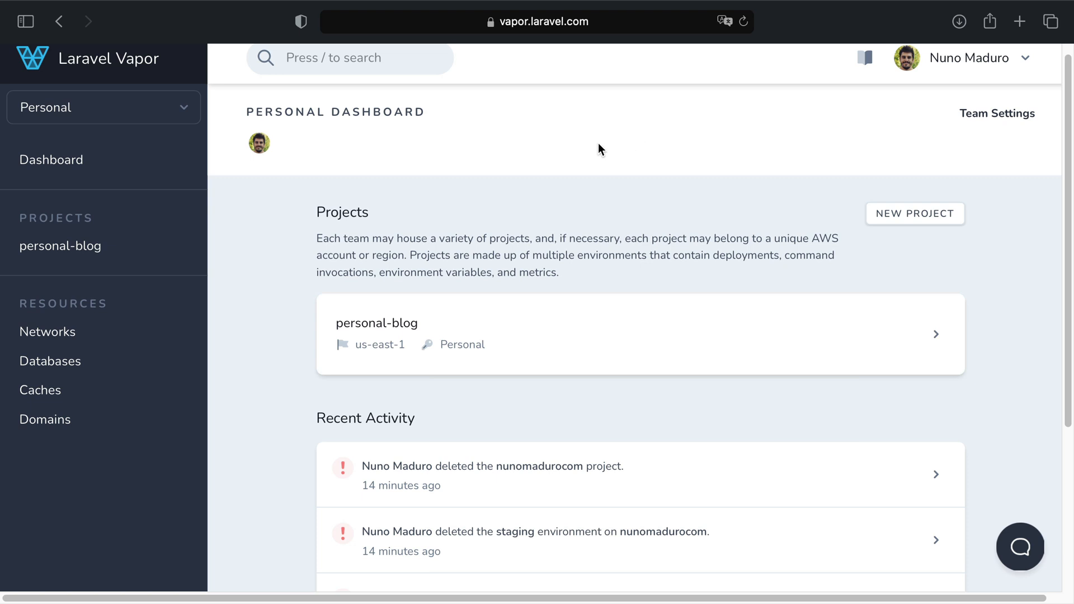
mouse_move(369, 382)
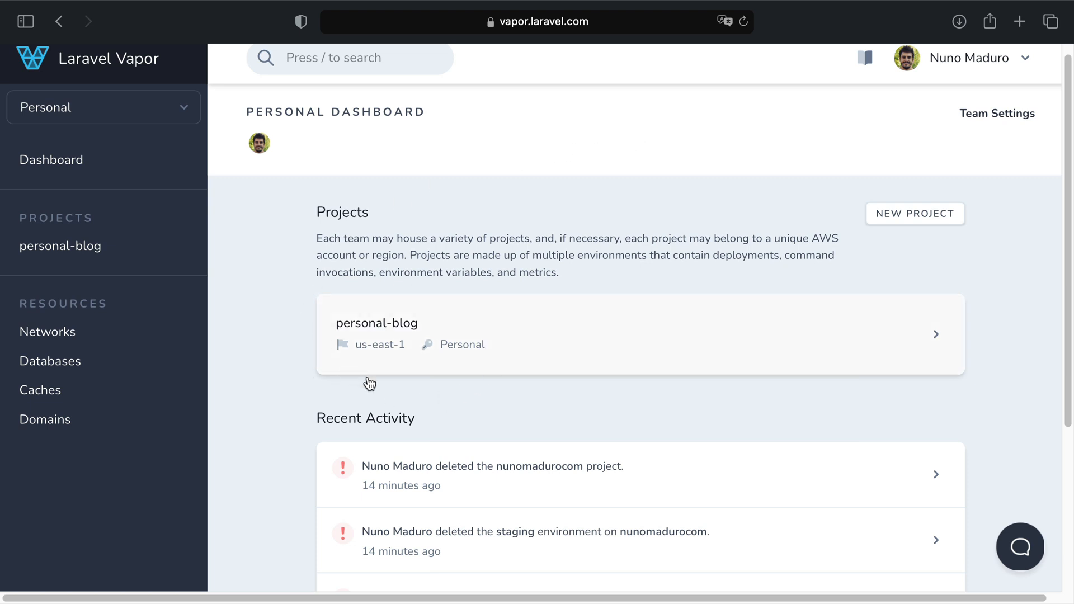
mouse_move(344, 279)
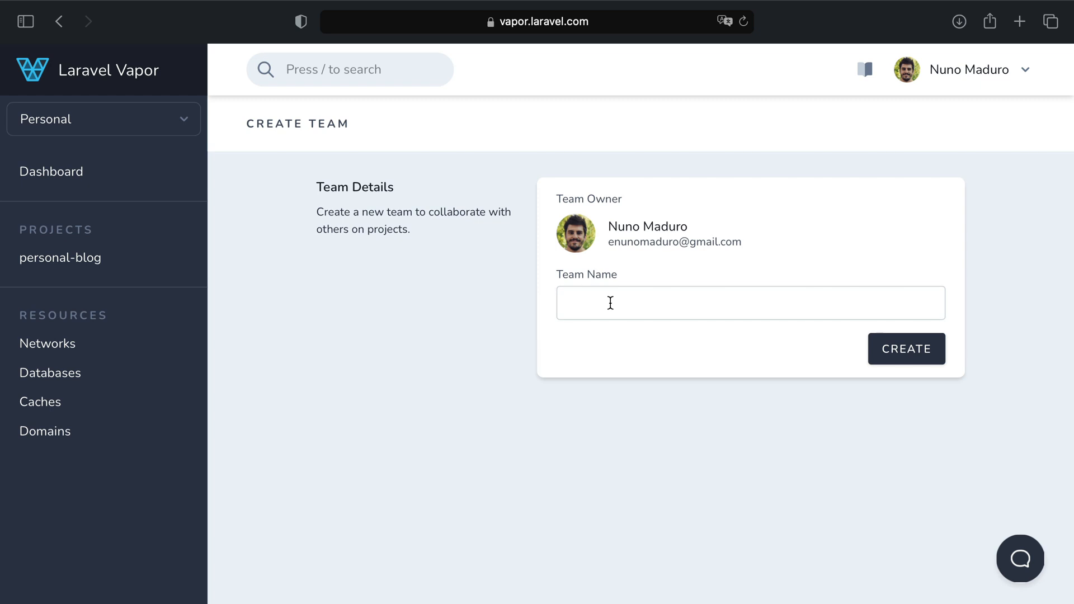
type("Com")
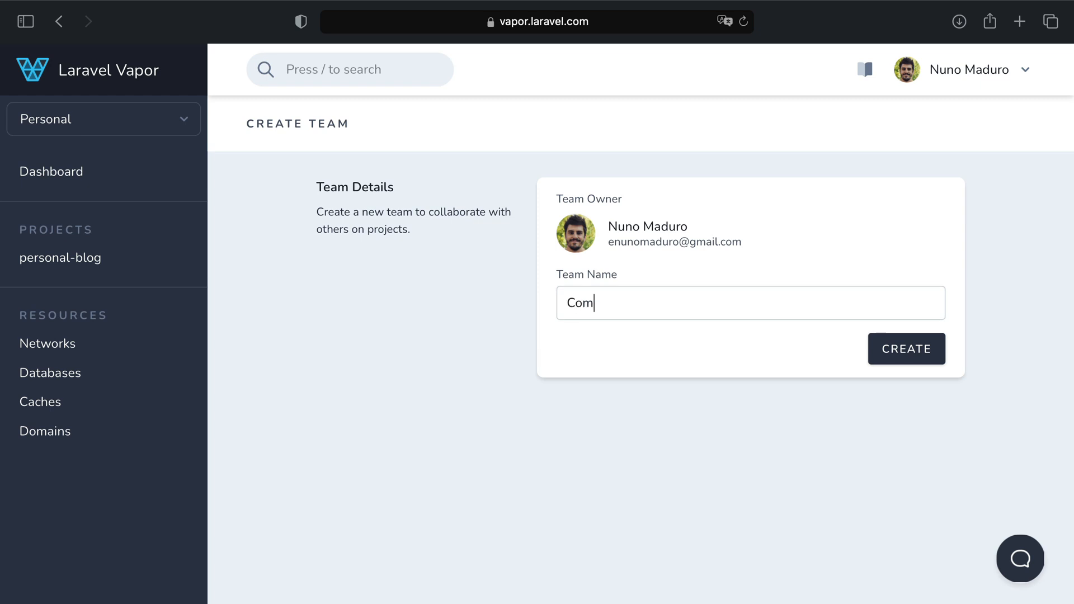
type("pany")
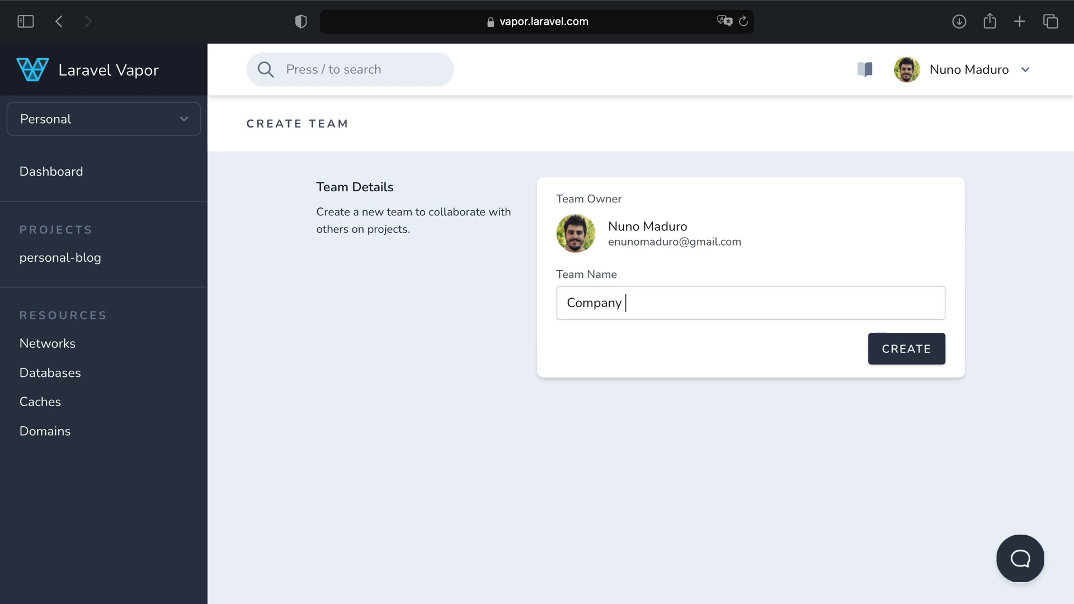
type("Team")
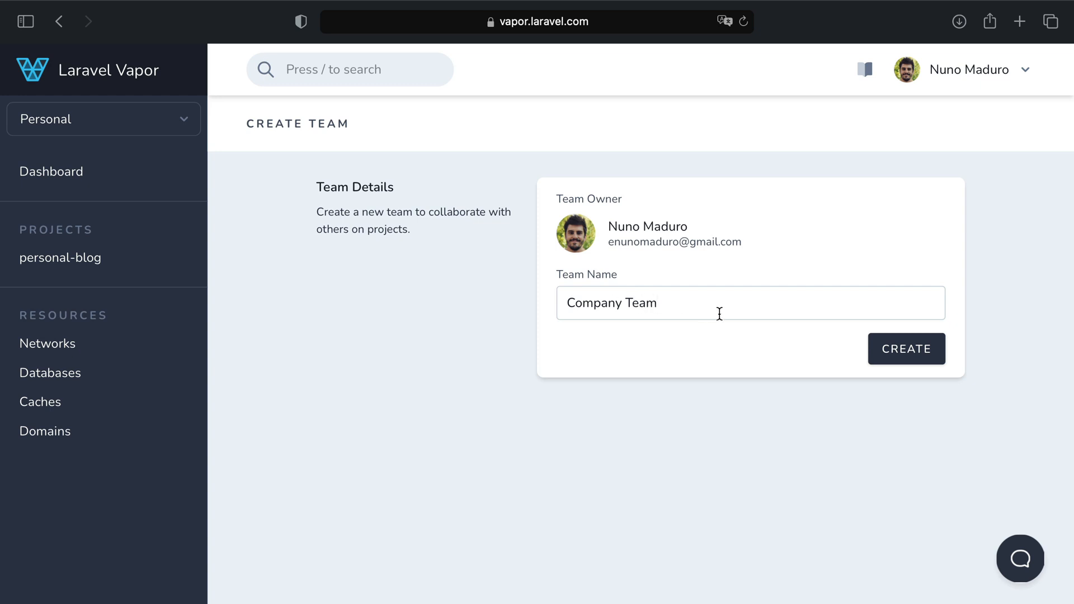
left_click(905, 349)
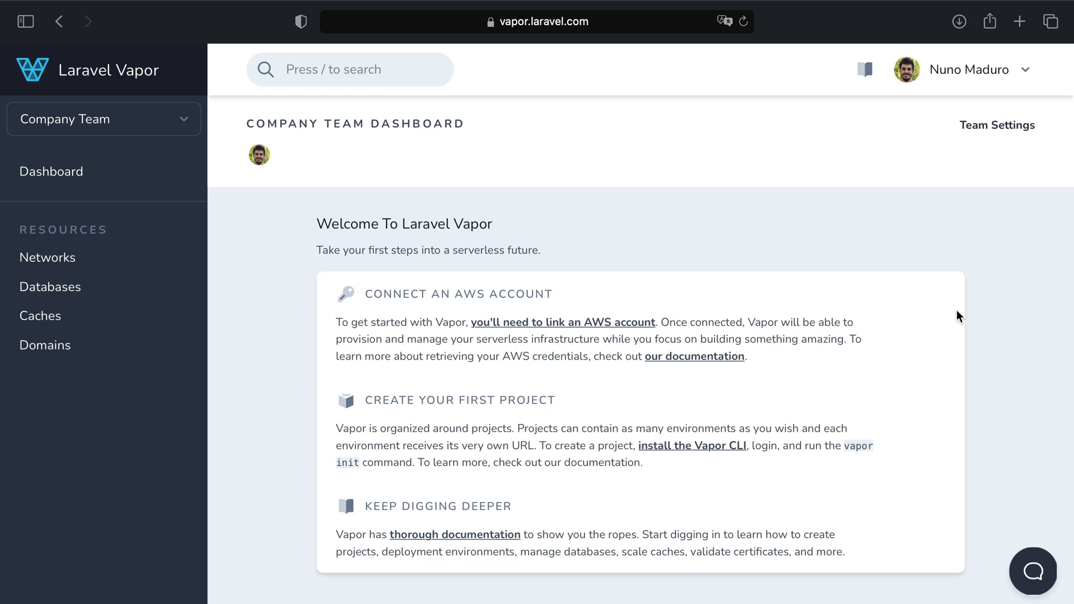
mouse_move(619, 292)
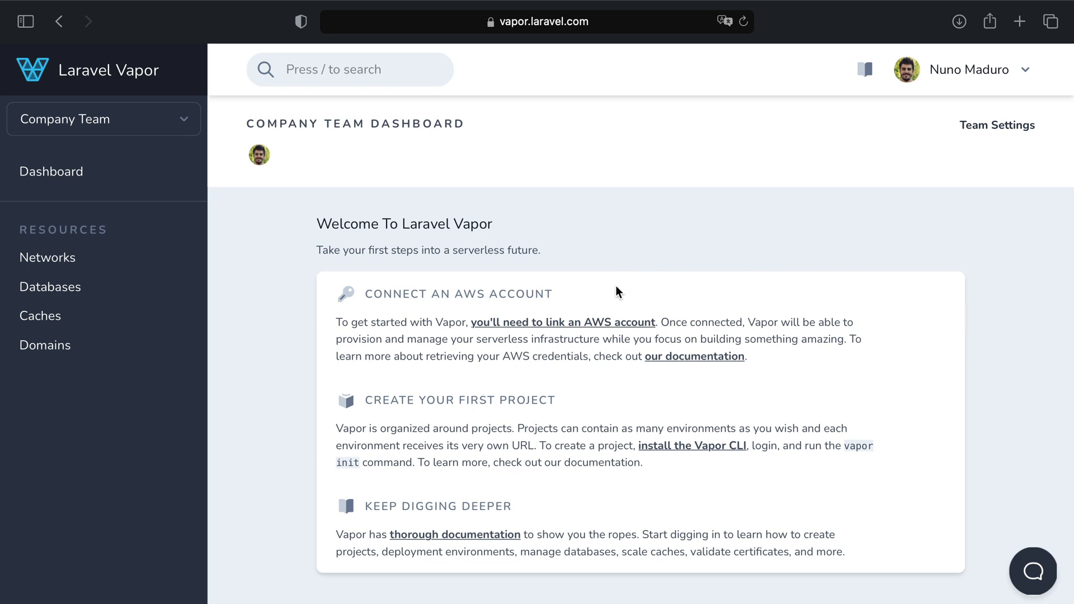
mouse_move(604, 330)
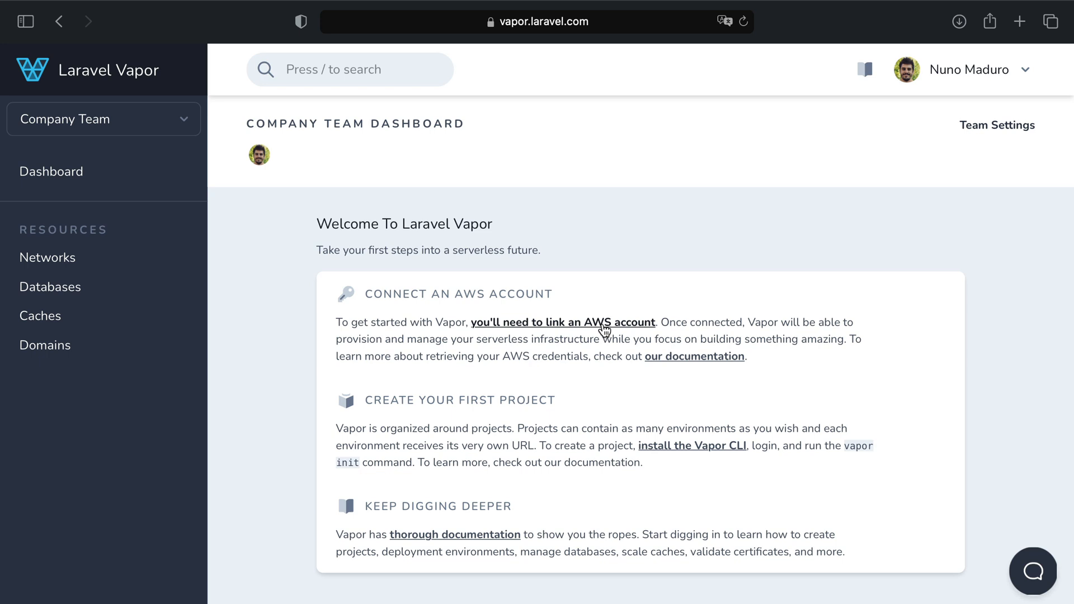
mouse_move(140, 115)
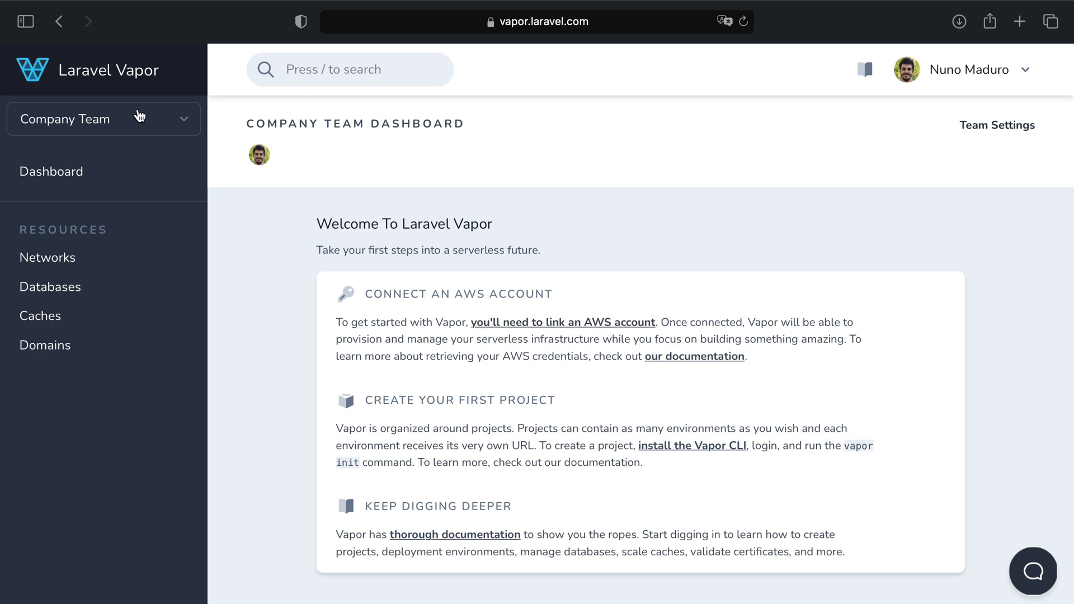
Step: Open the team switcher to view Company Team and Personal
left_click(103, 119)
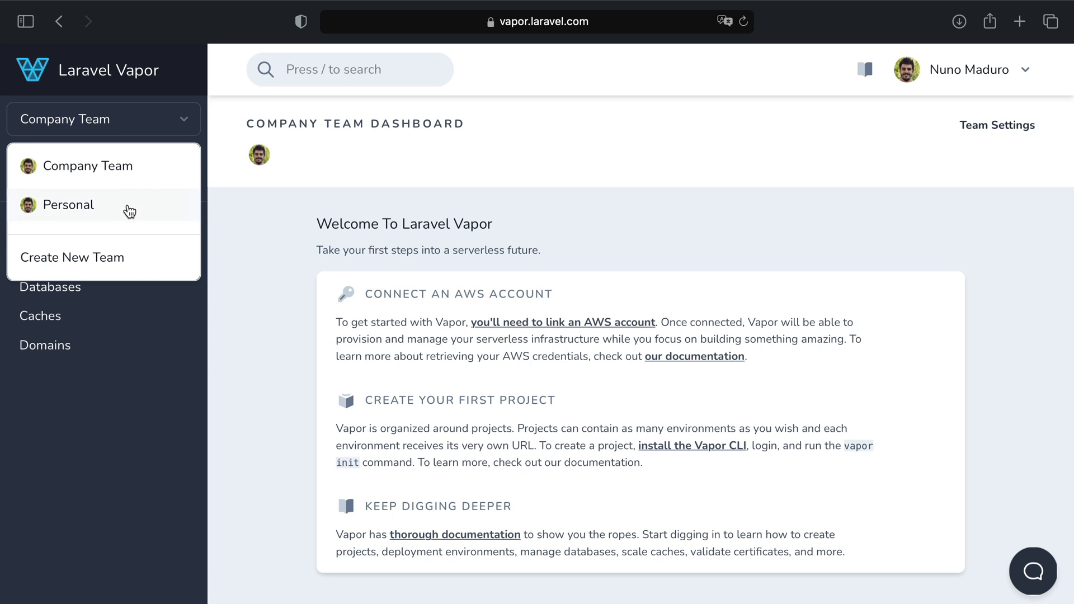
mouse_move(151, 167)
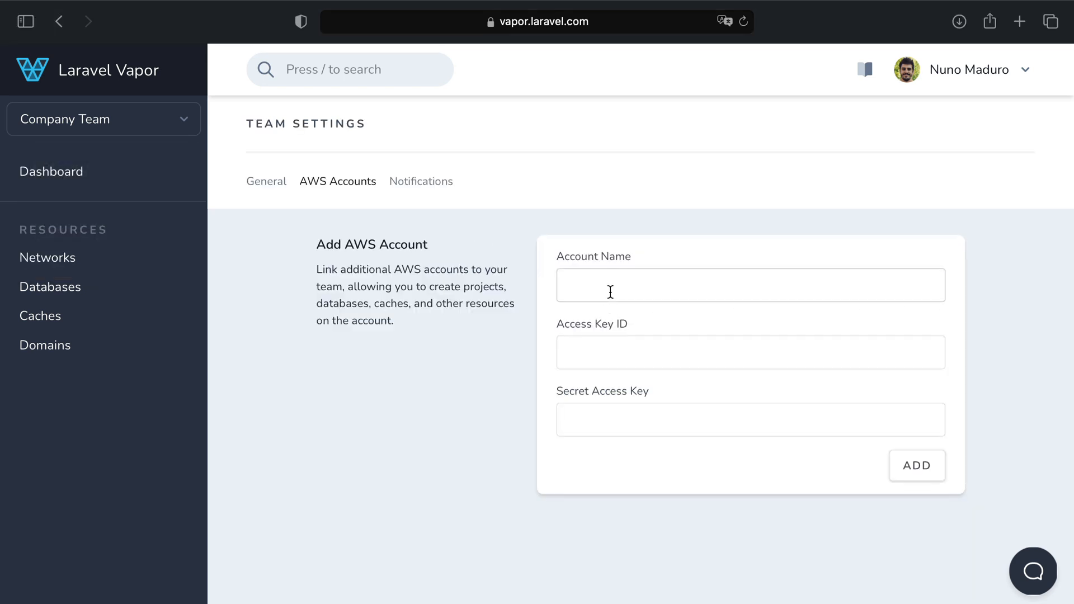
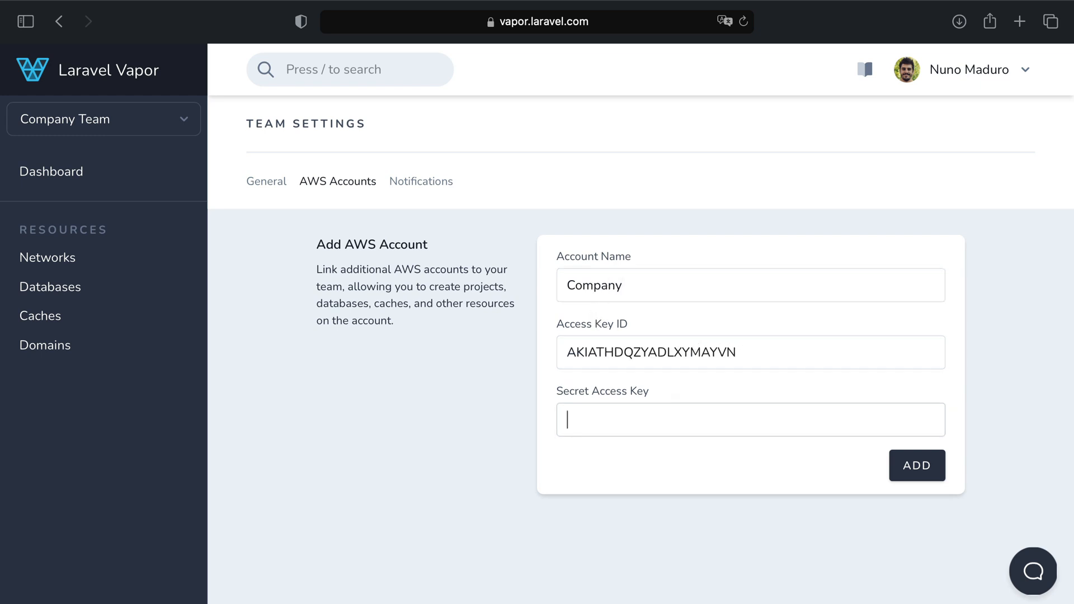
mouse_move(693, 415)
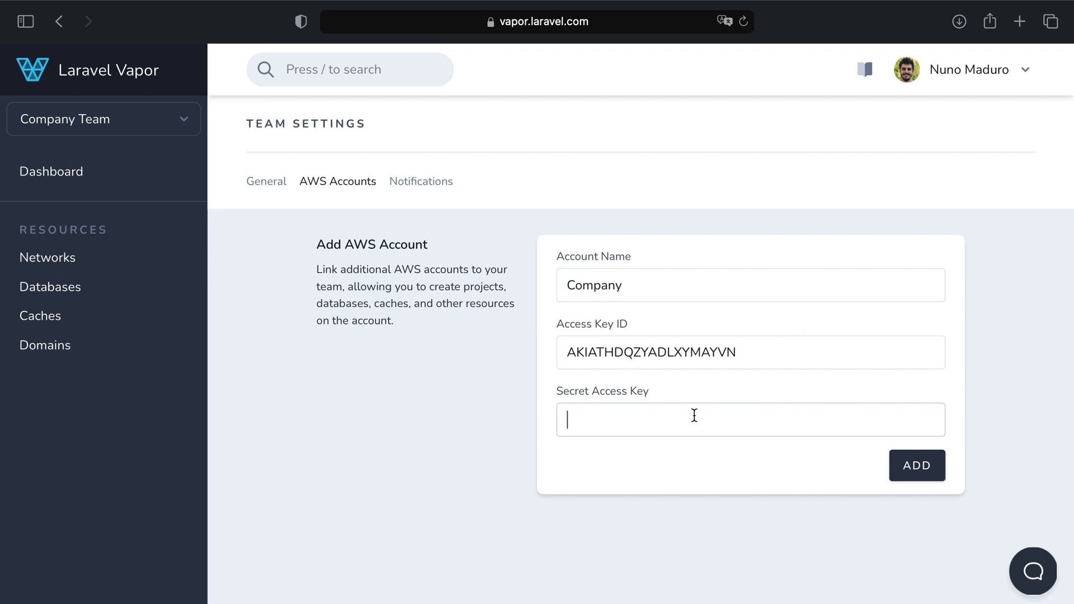
left_click(917, 466)
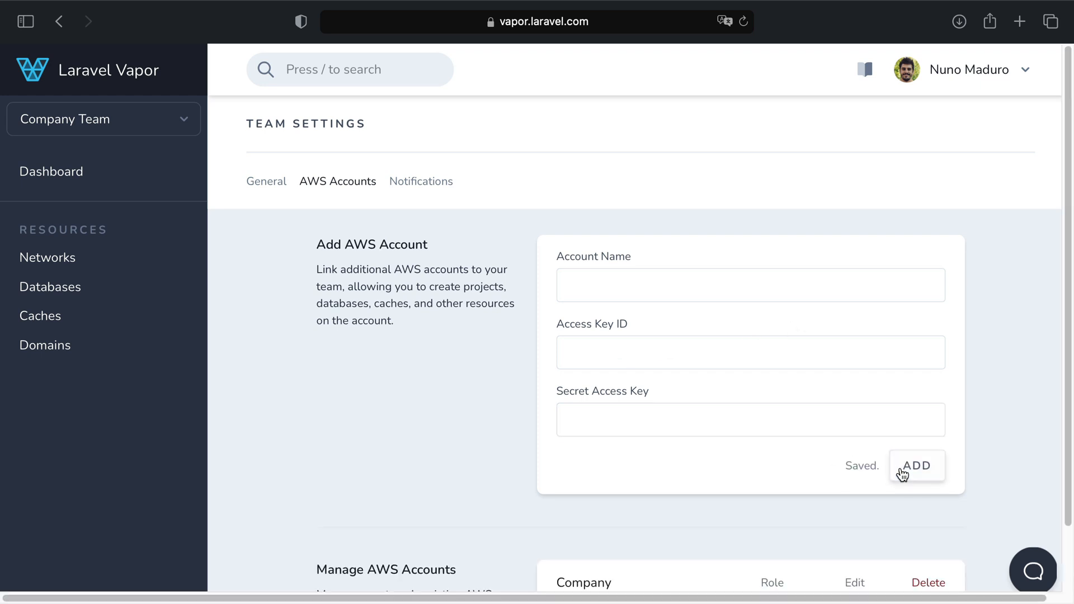
scroll("down", 3)
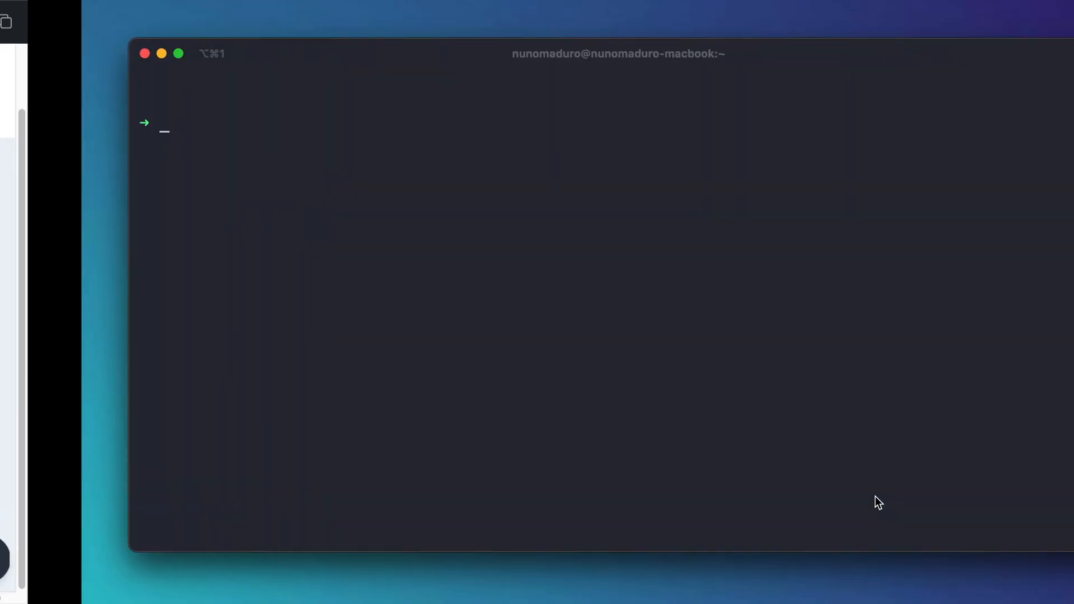
Step: Change into the my-company.com project folder
type("cd")
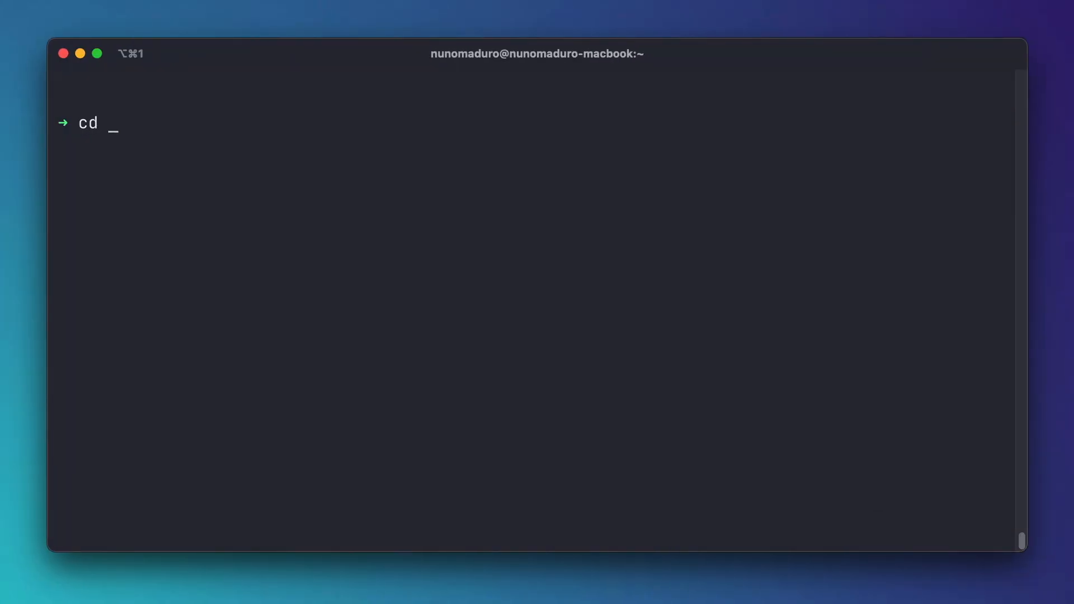
type("my-company.com/")
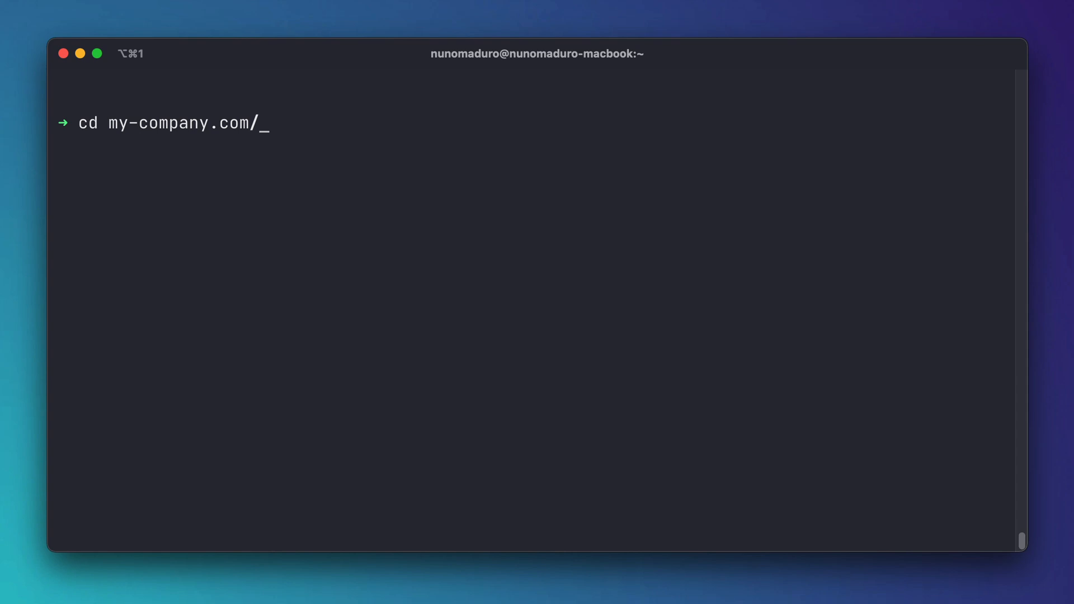
key("Return")
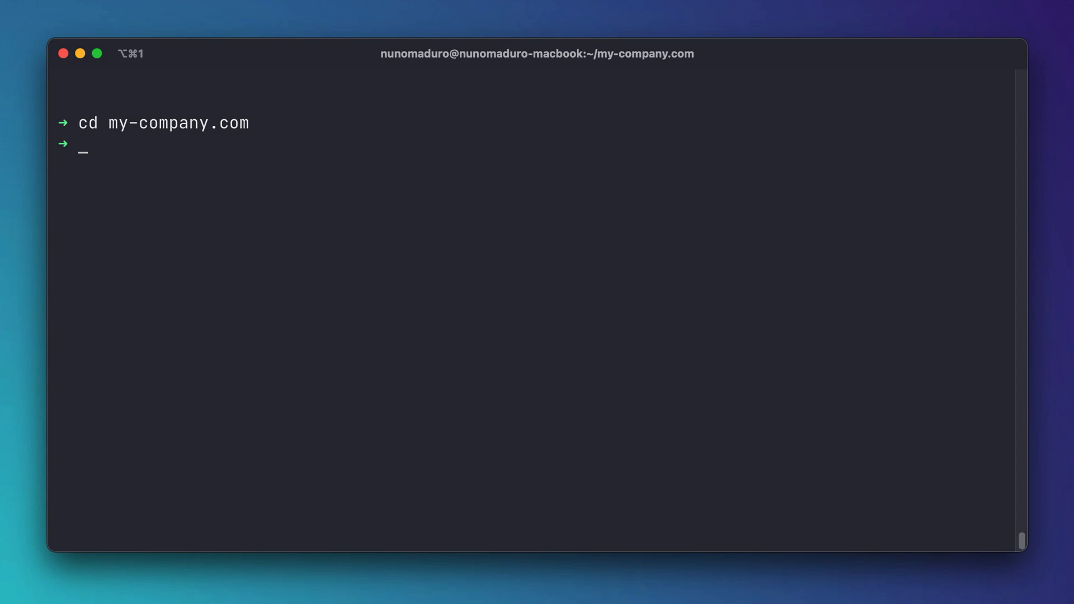
Step: Run vapor team:current to check the active team
type("vapor")
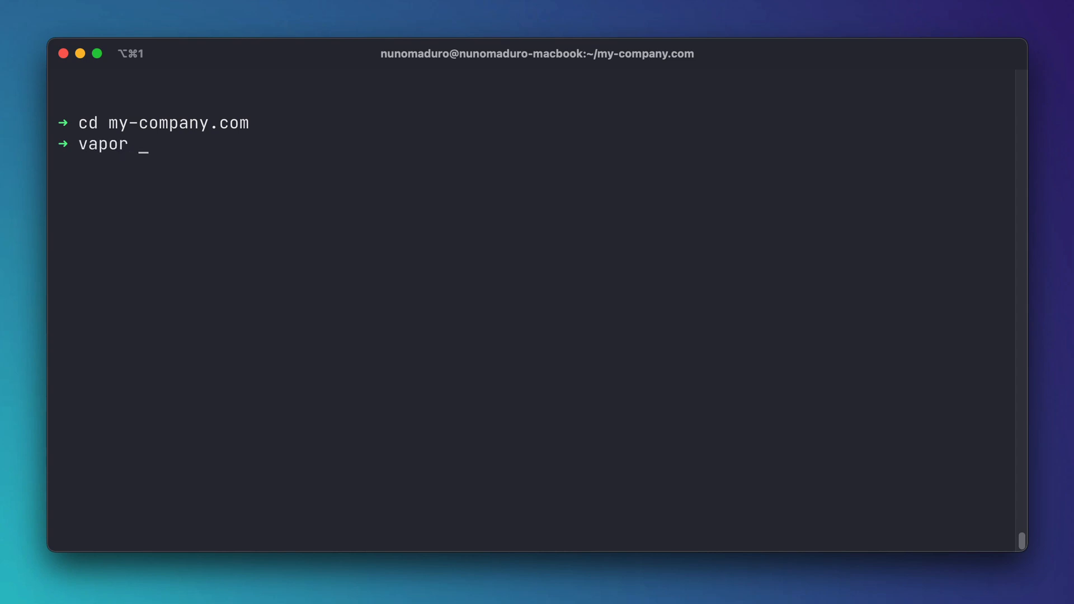
type("team:current")
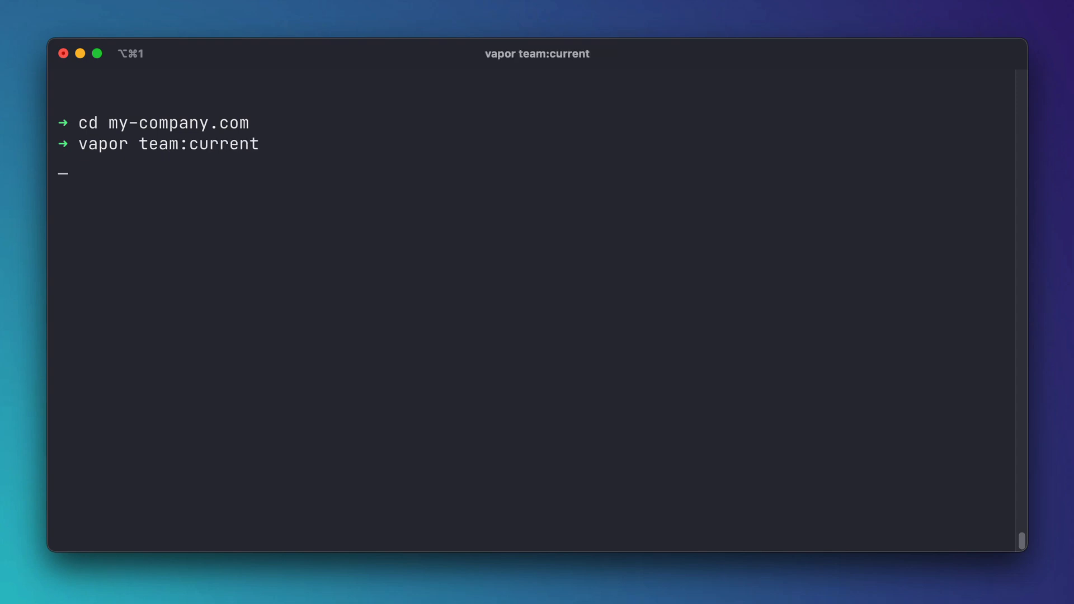
key("Return")
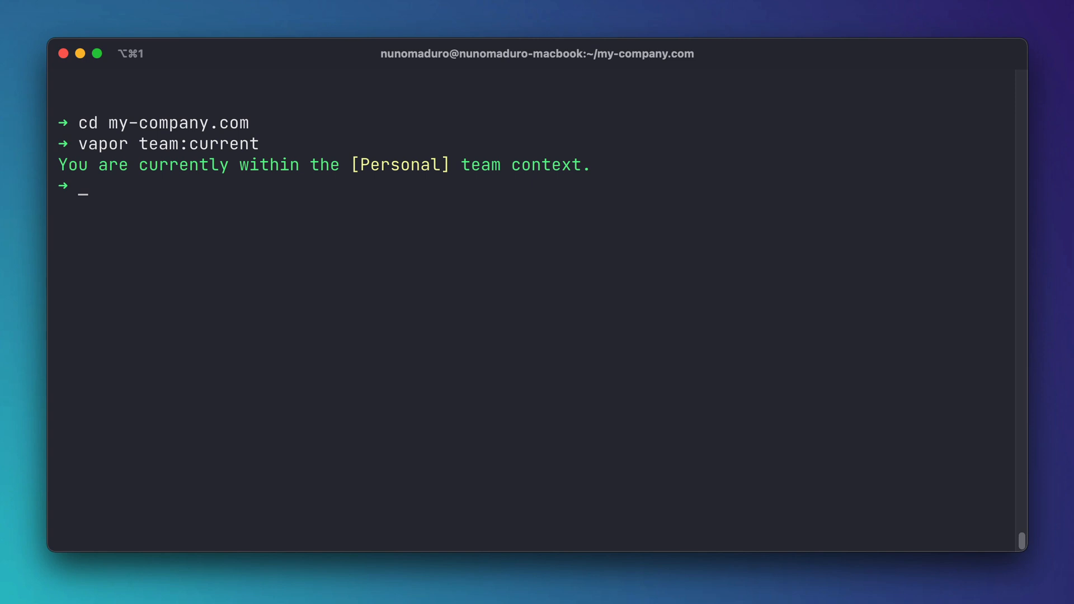
type("vapor te")
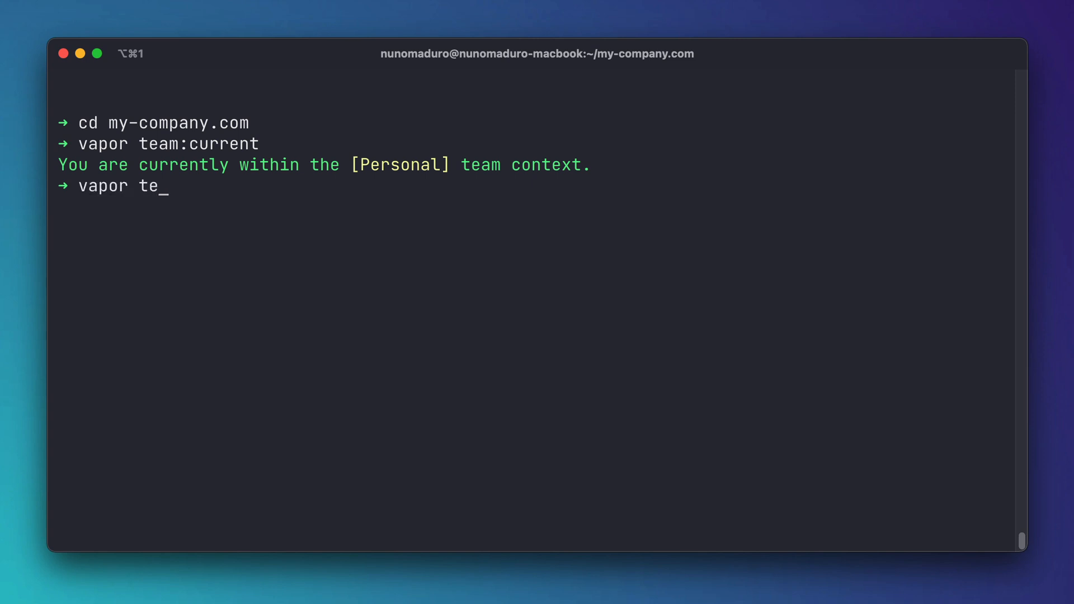
Step: Switch the Vapor CLI to team ID 28595 with vapor team:switch
type("am:swtic")
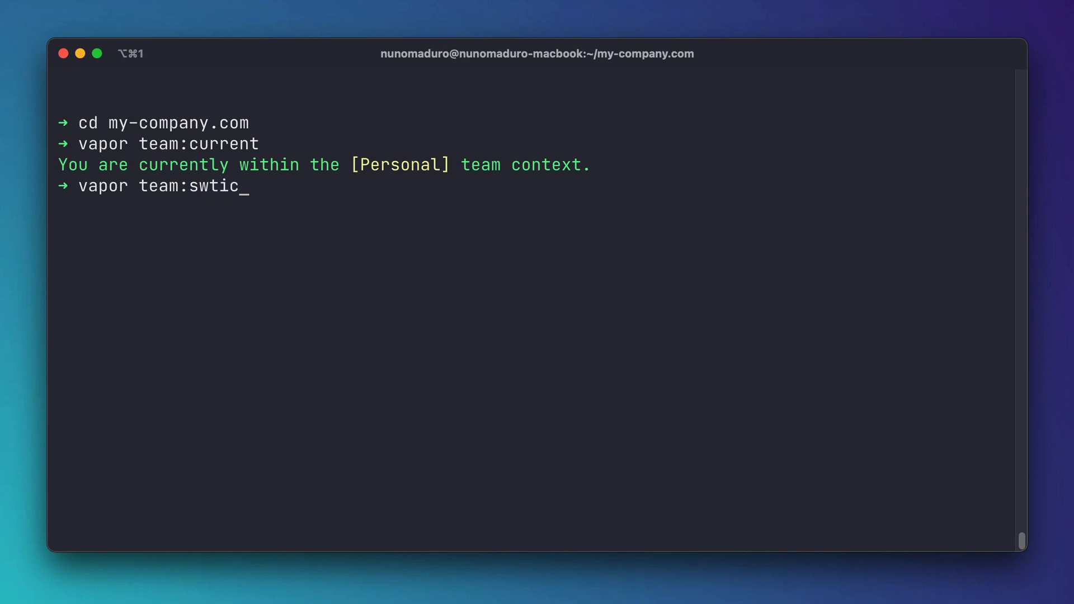
key("Return")
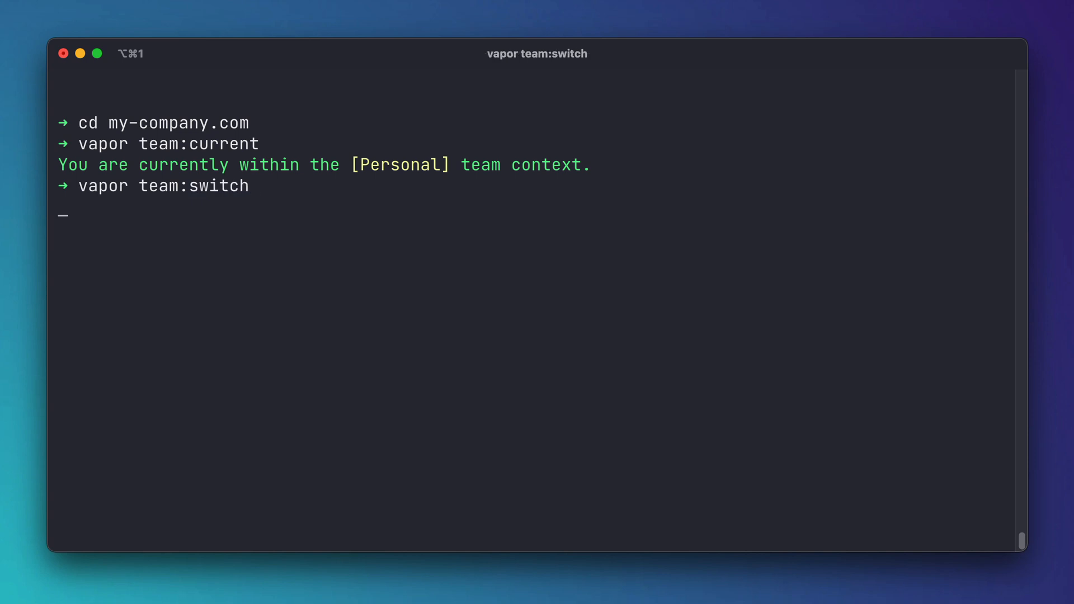
key("Return")
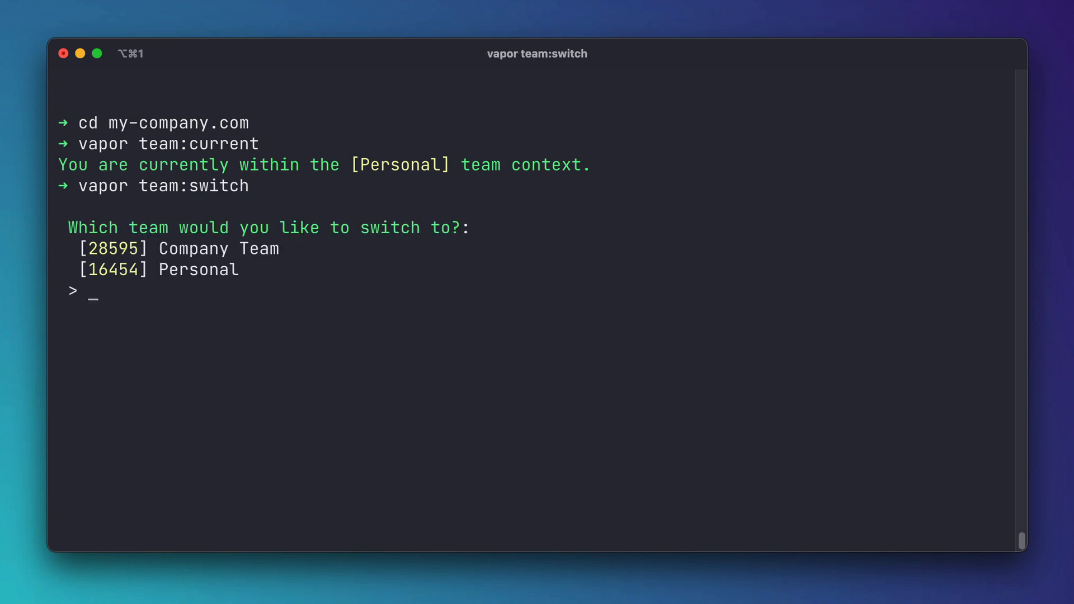
type("28595")
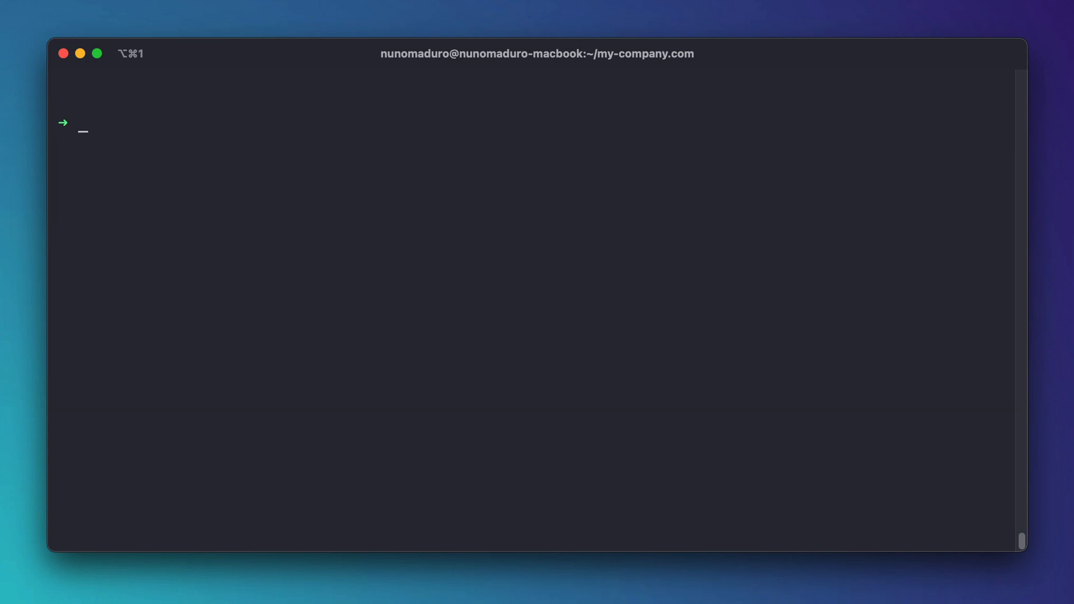
Step: Confirm Company Team is now the current Vapor team
type("vapor team:current")
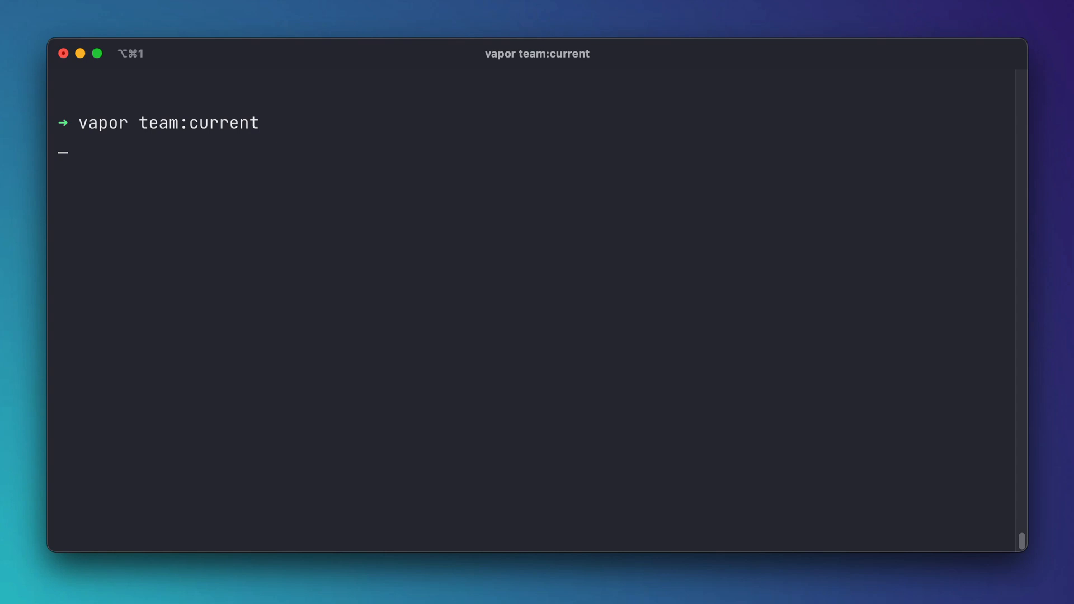
key("Return")
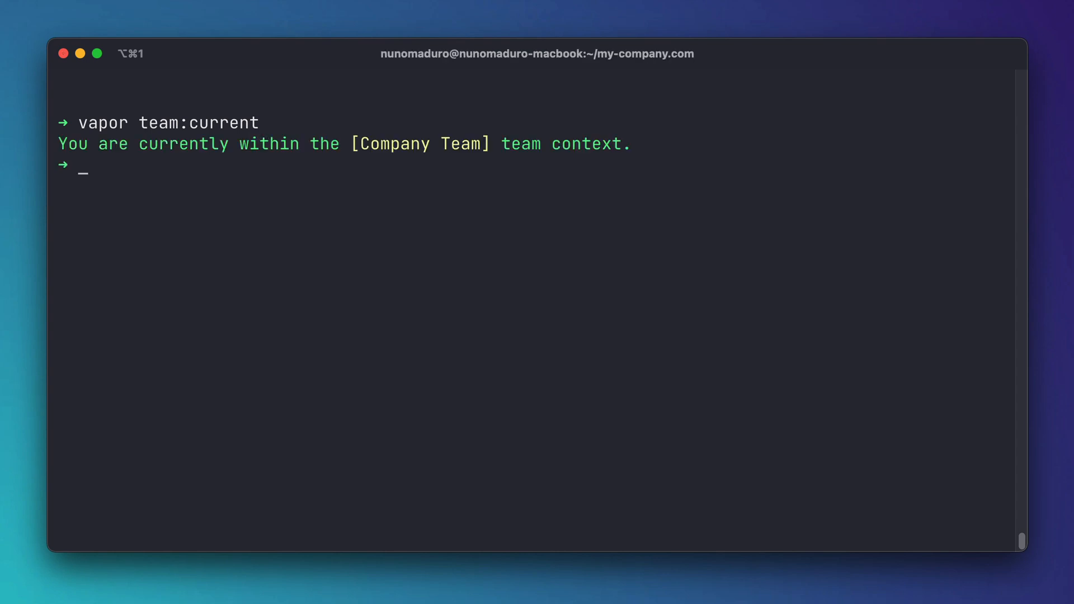
type("vapor init")
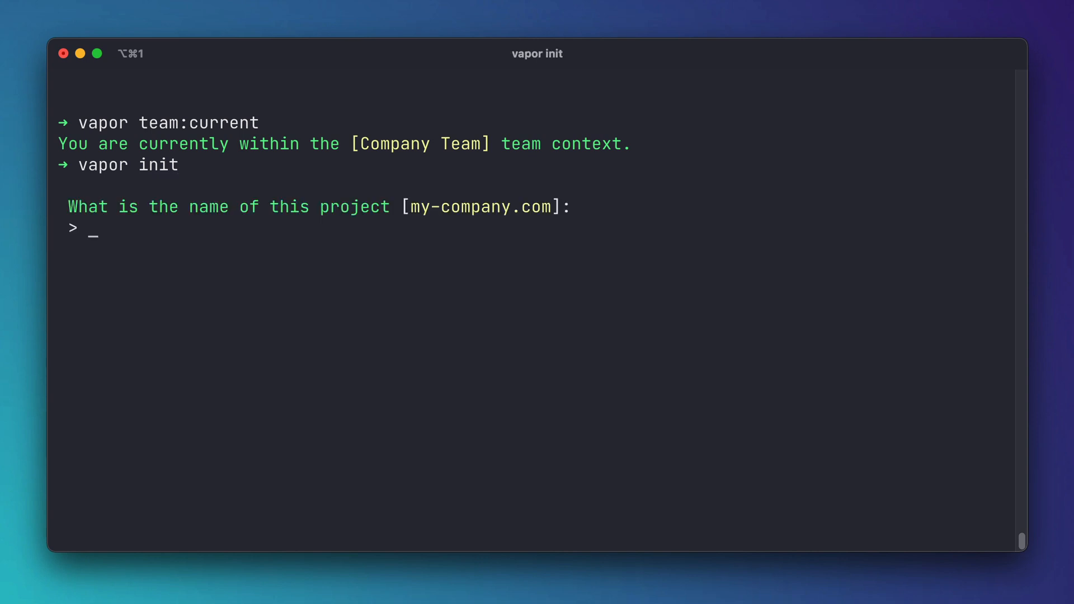
Step: Initialize the my-company project in us-east-1 and install laravel/vapor-core
type("my-compan")
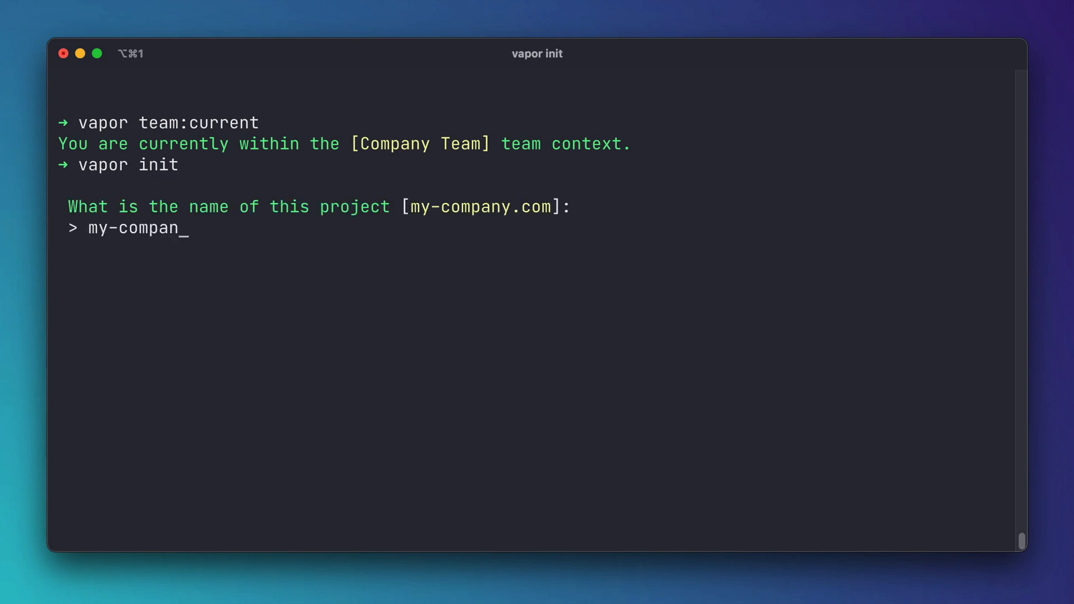
key("Return")
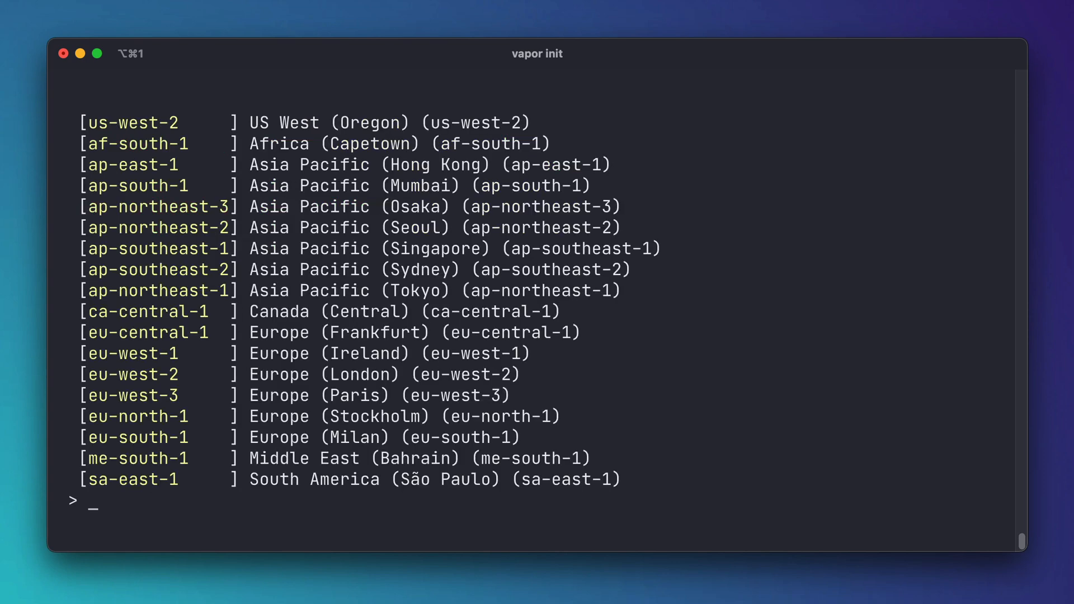
type("us-east-1")
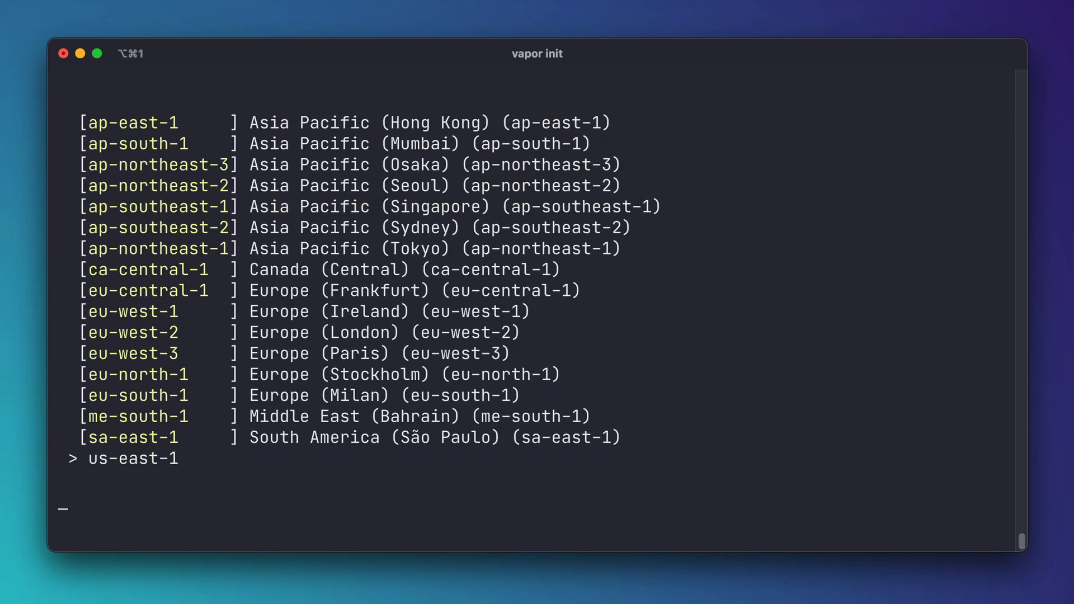
key("Return")
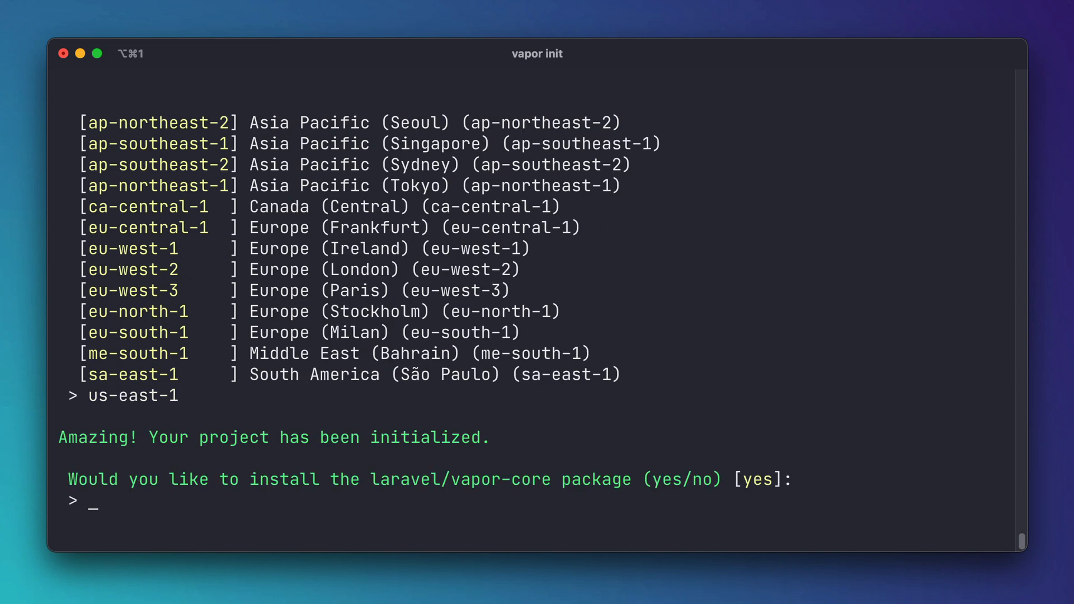
key("Return")
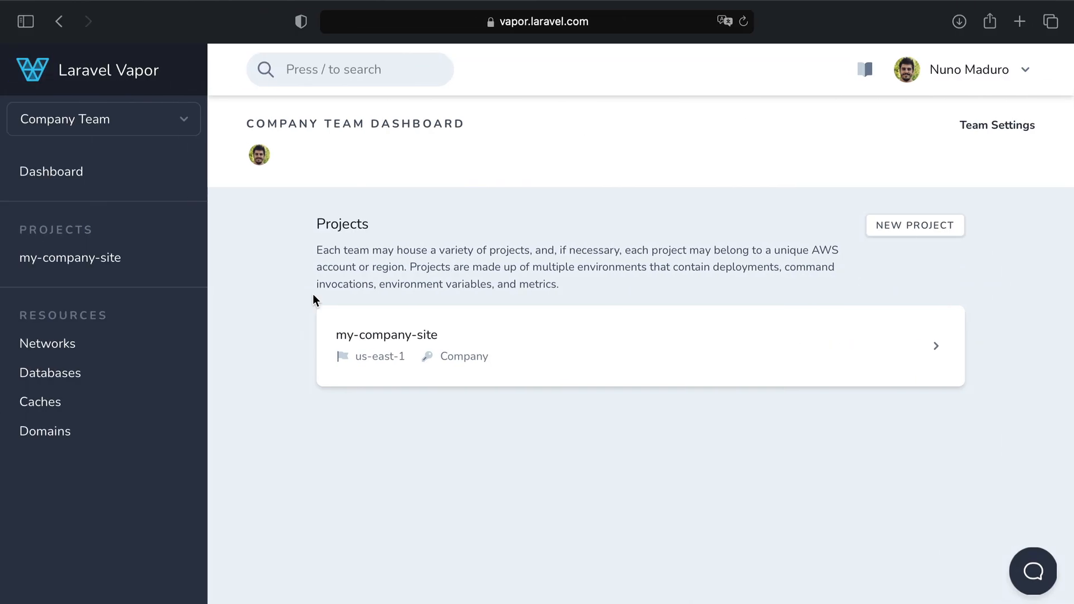
mouse_move(316, 272)
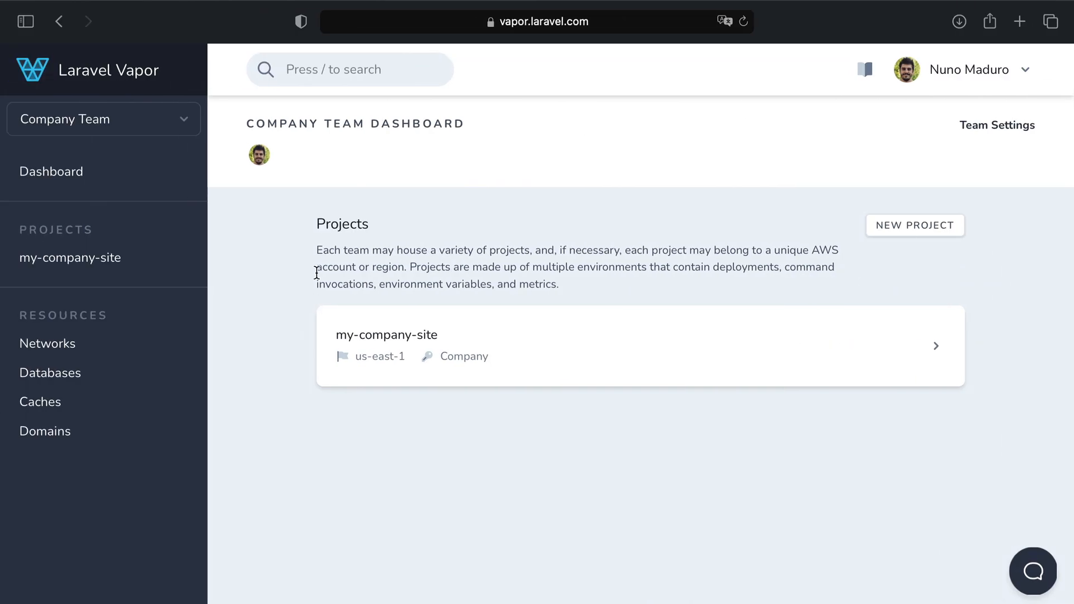
mouse_move(403, 131)
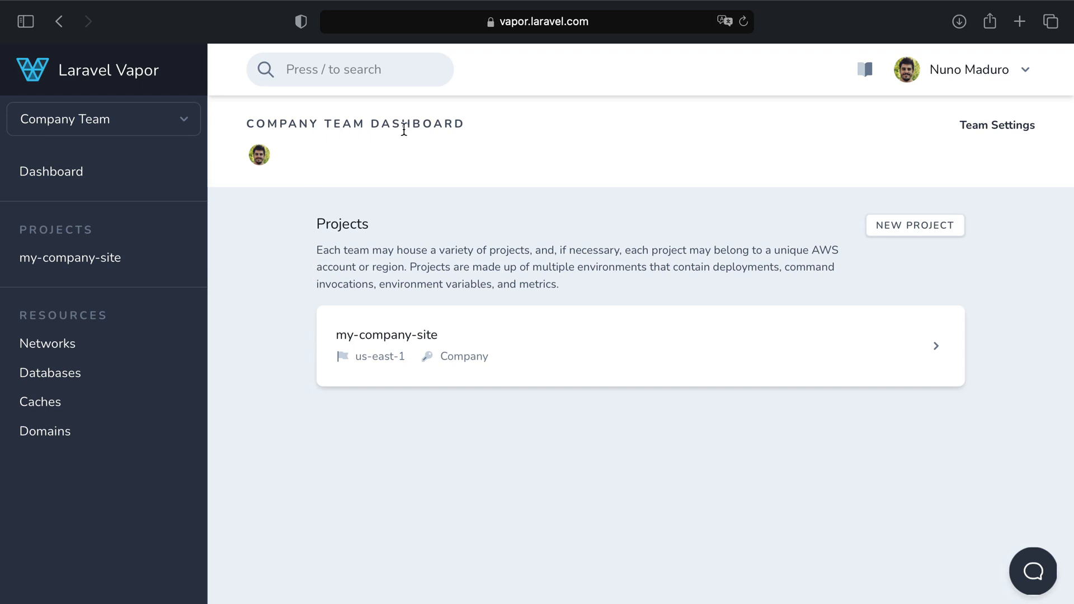
mouse_move(353, 287)
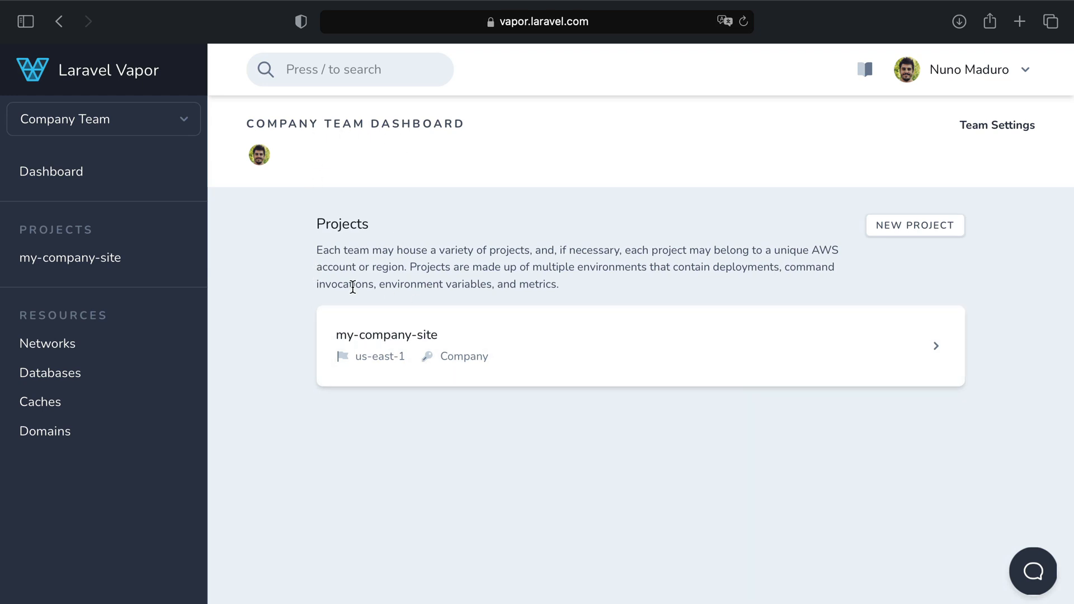
mouse_move(316, 228)
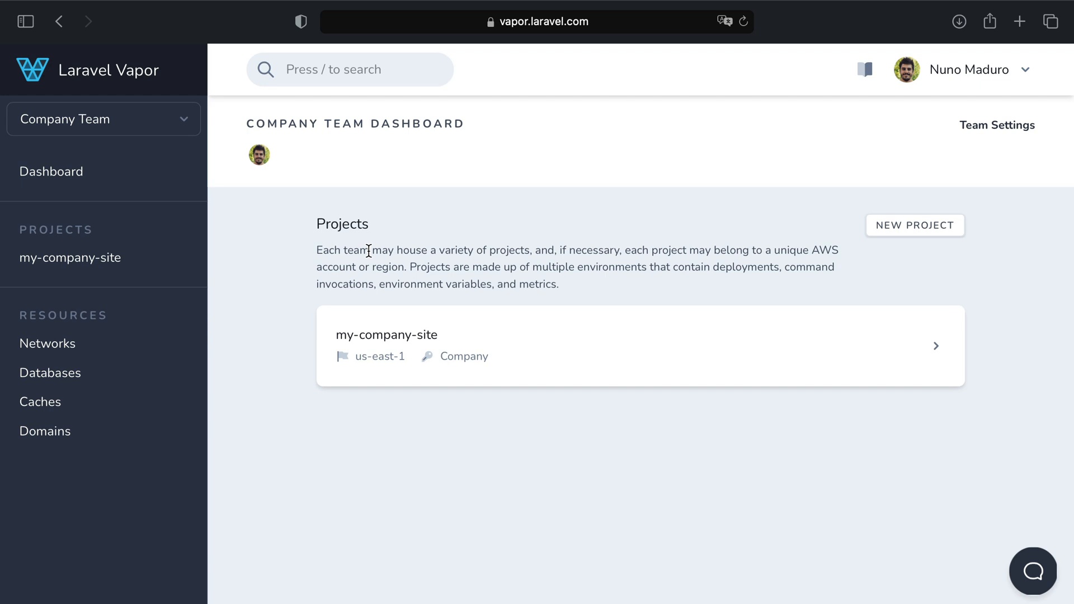
mouse_move(403, 328)
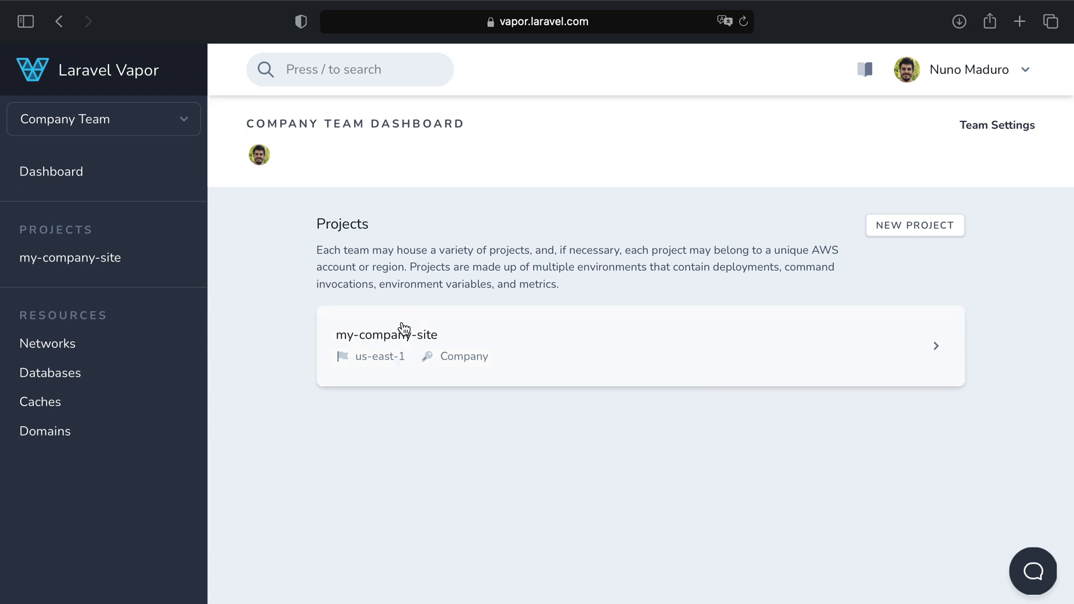
mouse_move(238, 268)
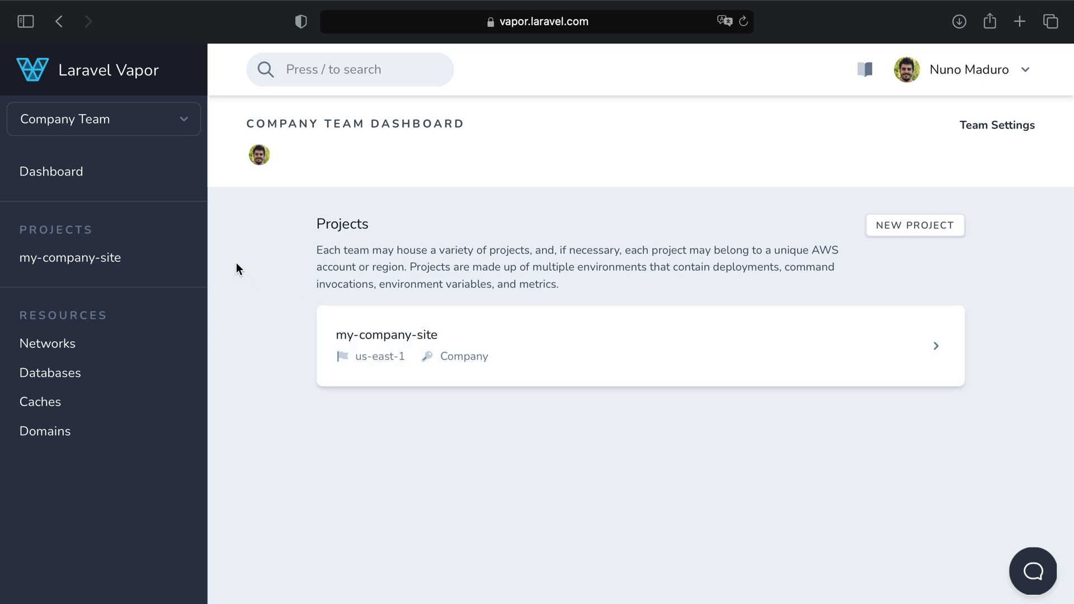
mouse_move(990, 137)
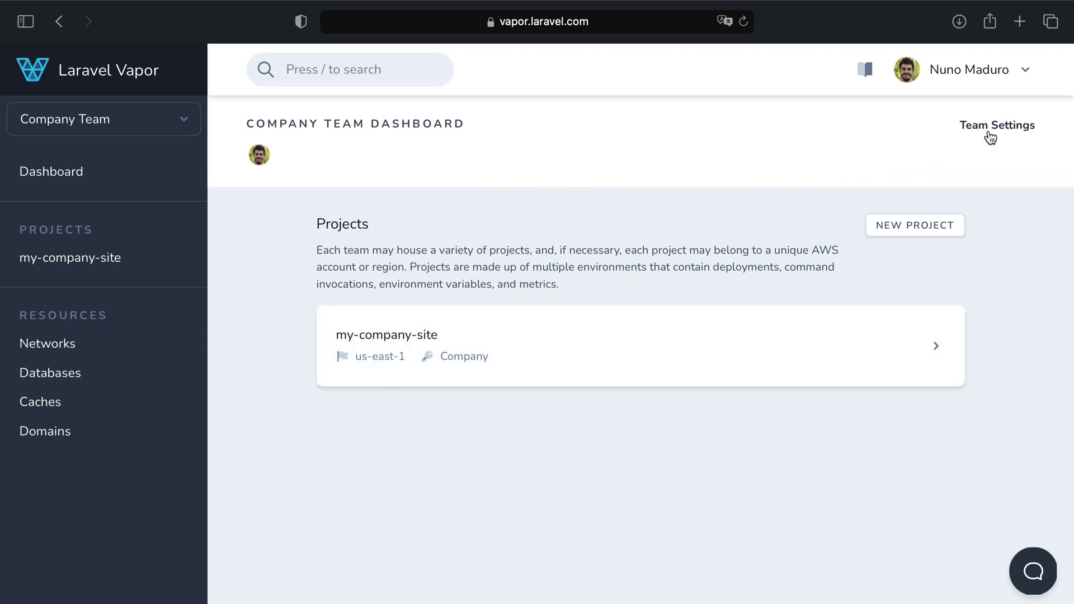
Step: Enter the teammate's email in Team Settings' Add Team Member form
left_click(996, 125)
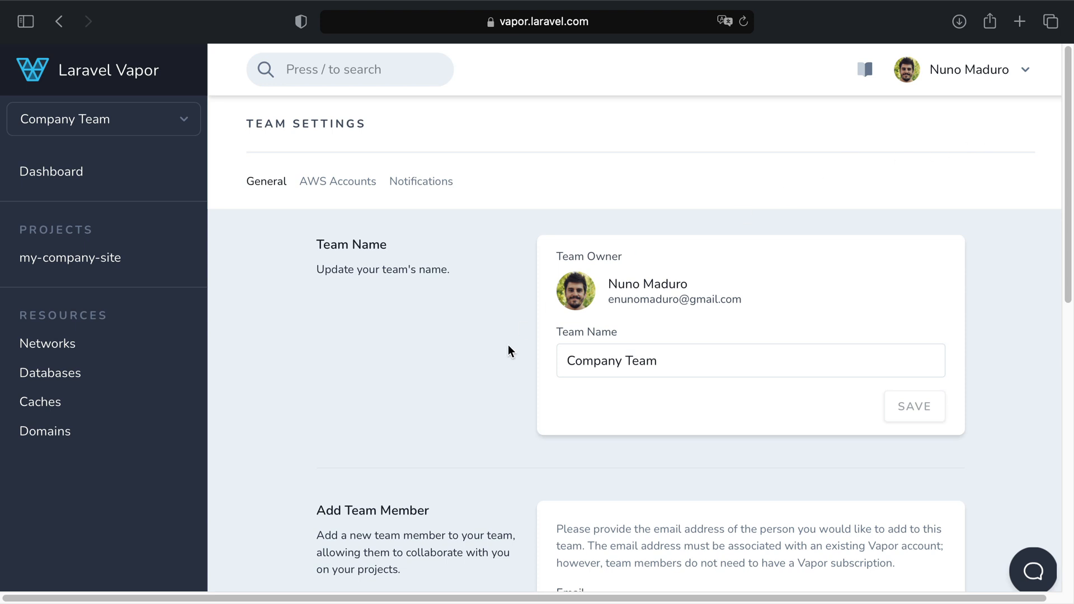
scroll("down", 3)
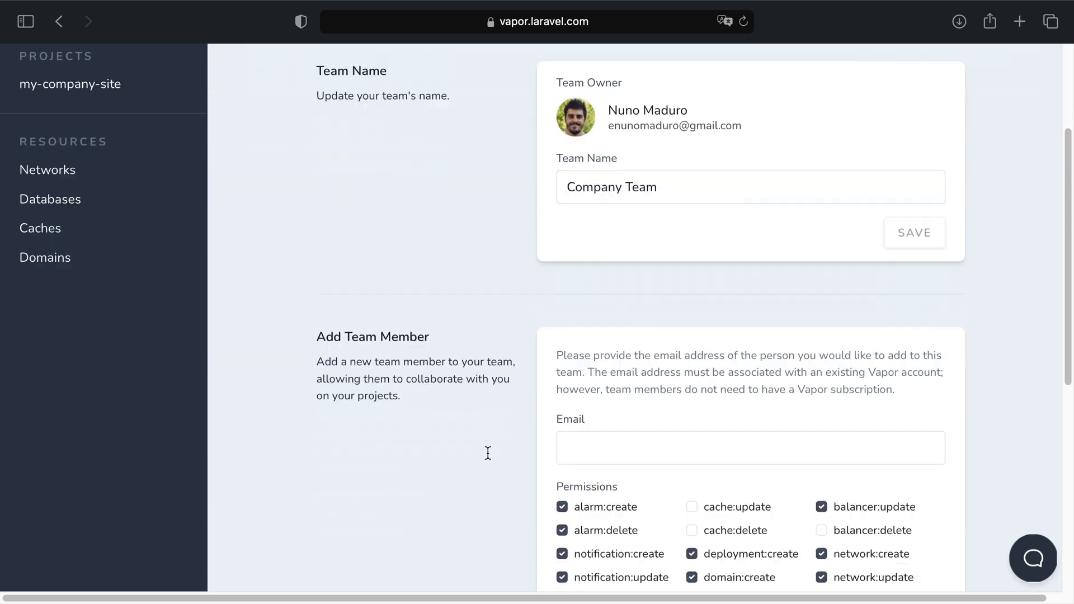
scroll("down", 3)
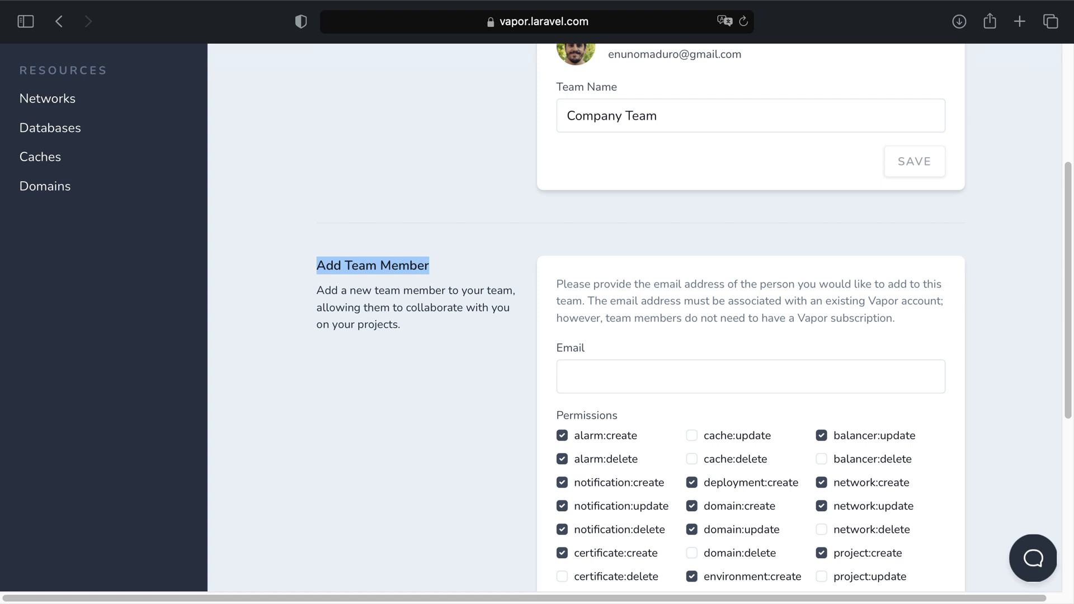
mouse_move(891, 316)
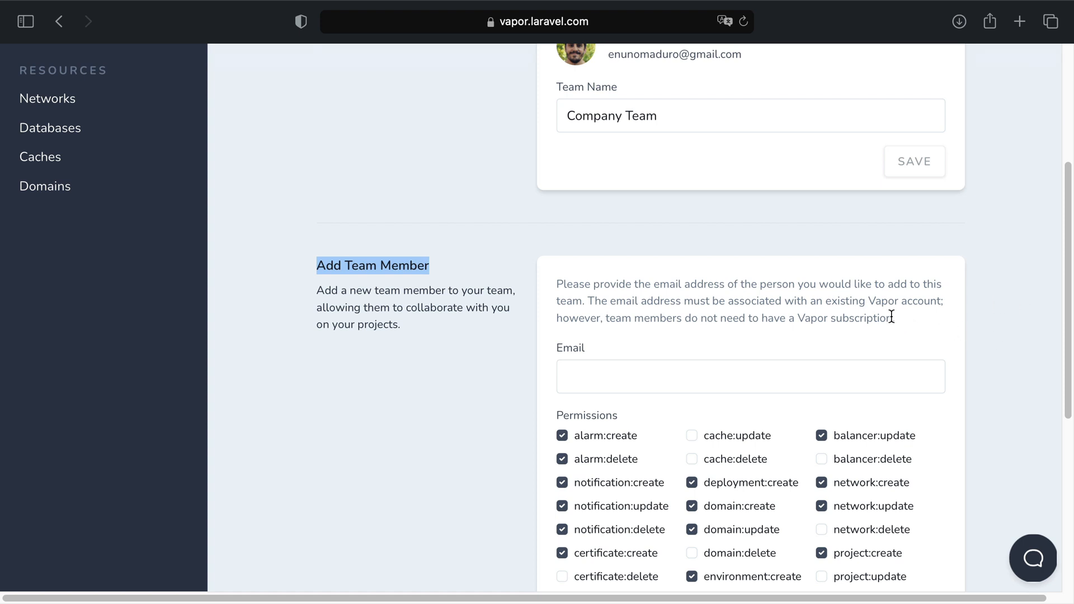
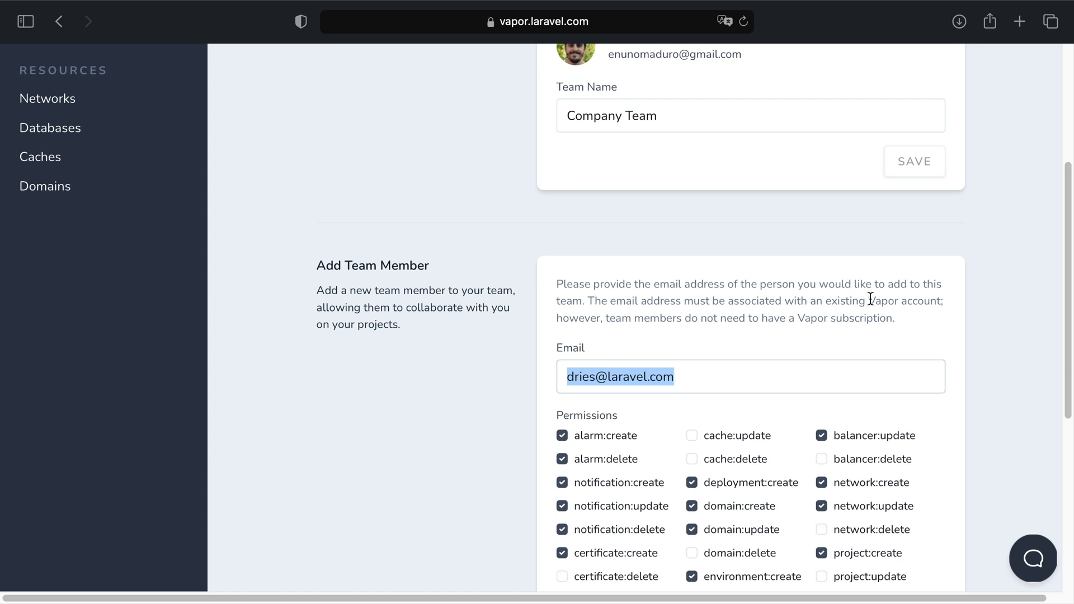
mouse_move(743, 370)
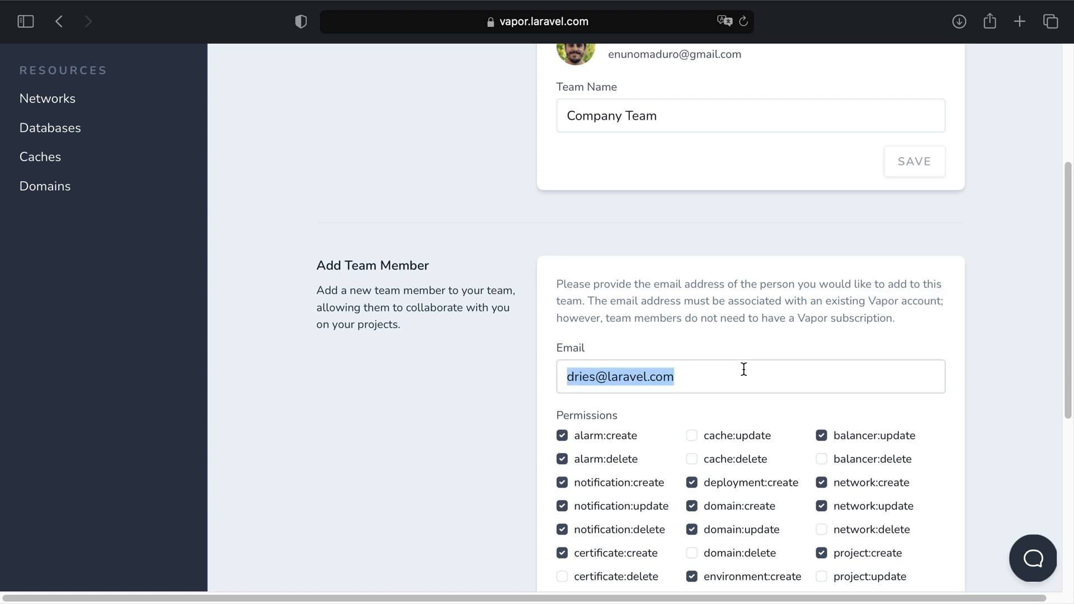
mouse_move(771, 334)
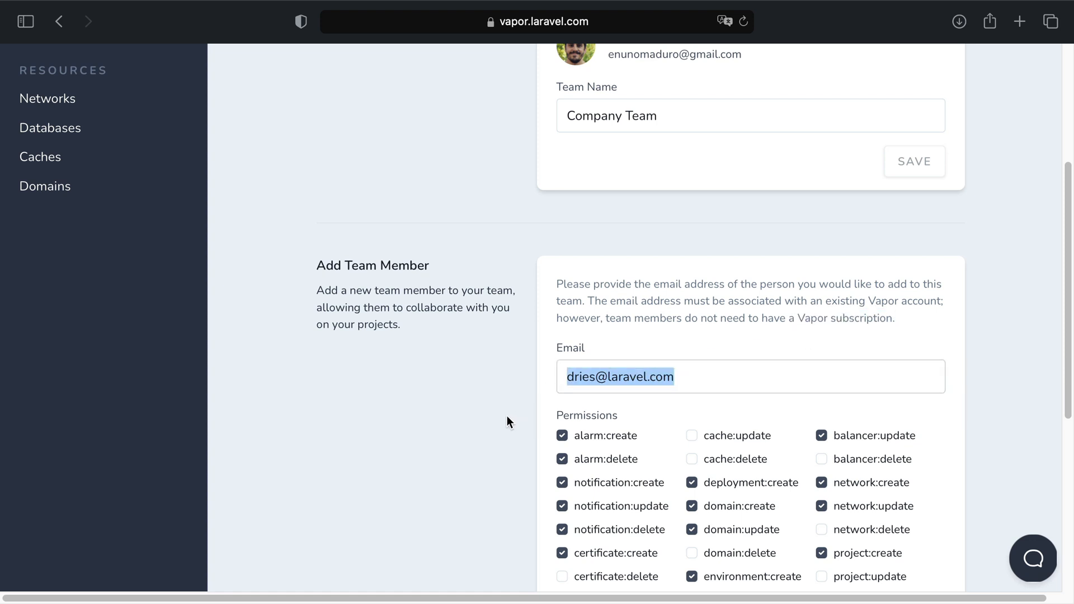
Step: Add the teammate with the project:create permission unchecked
scroll("down", 3)
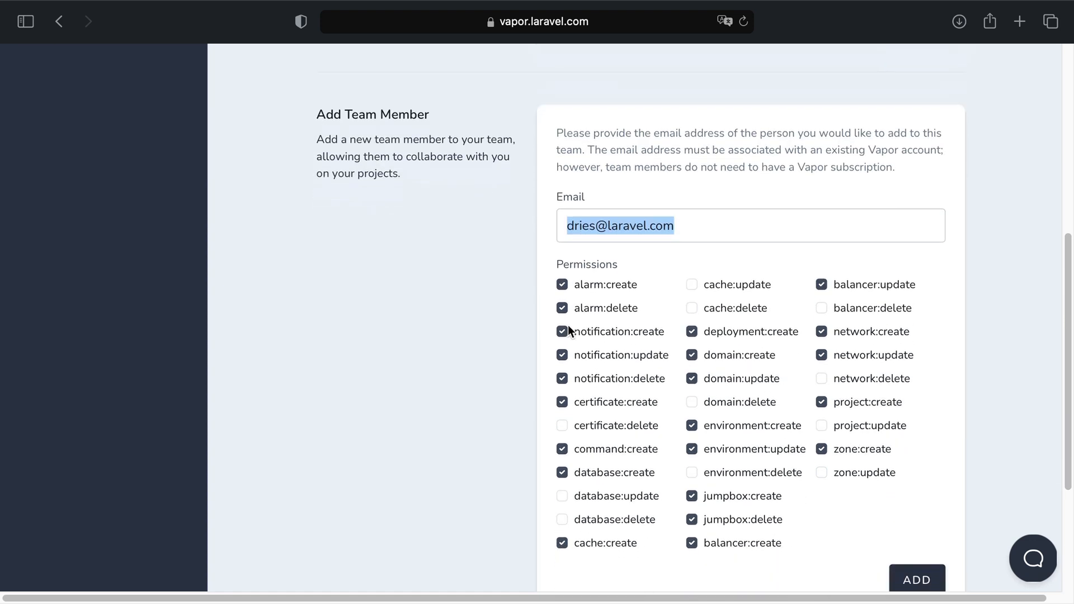
mouse_move(633, 337)
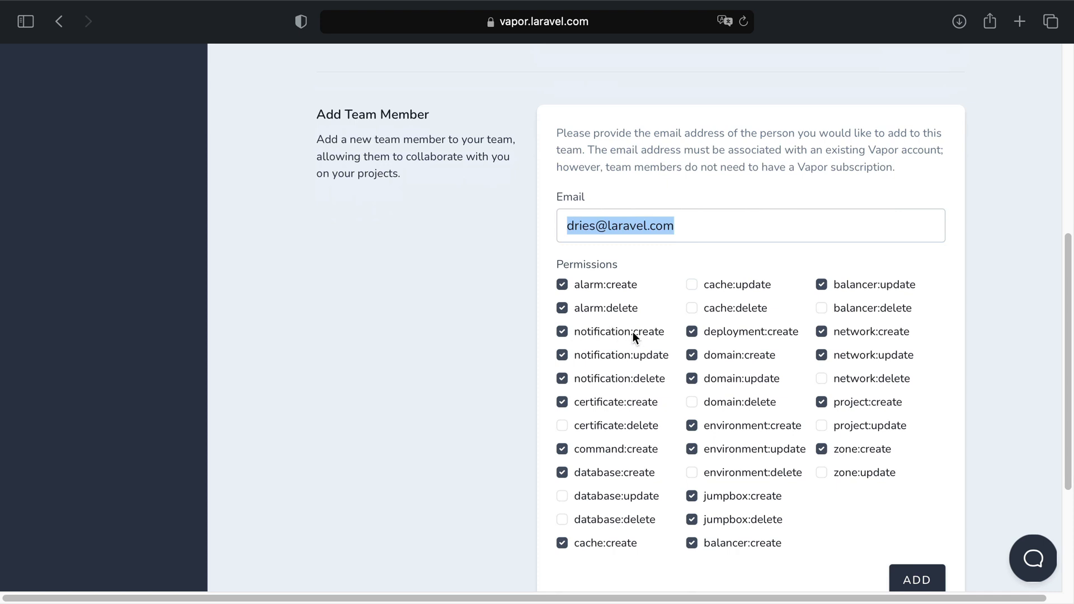
mouse_move(612, 225)
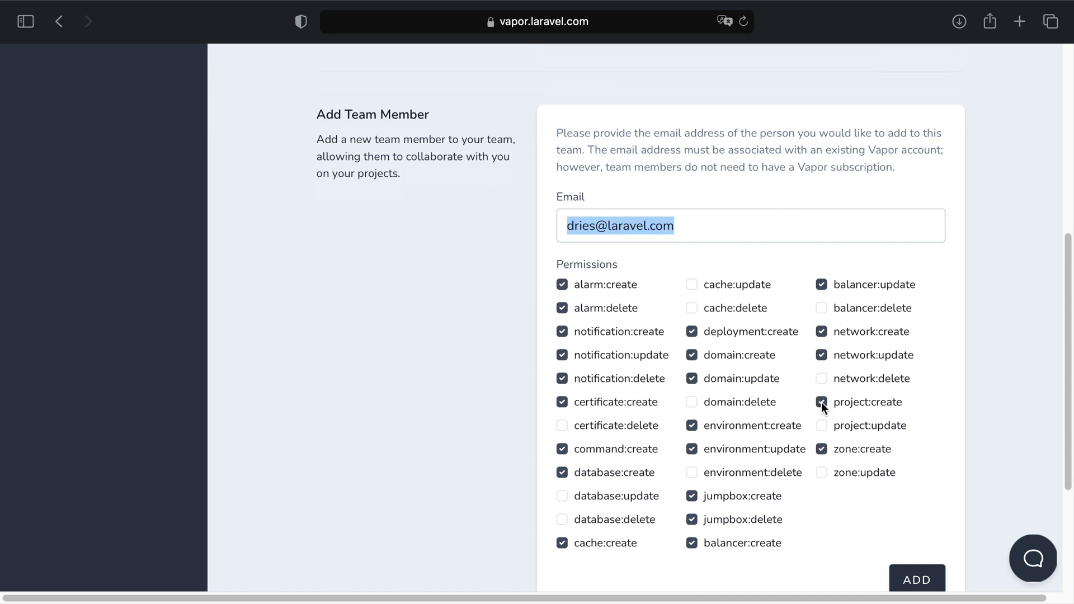
left_click(821, 402)
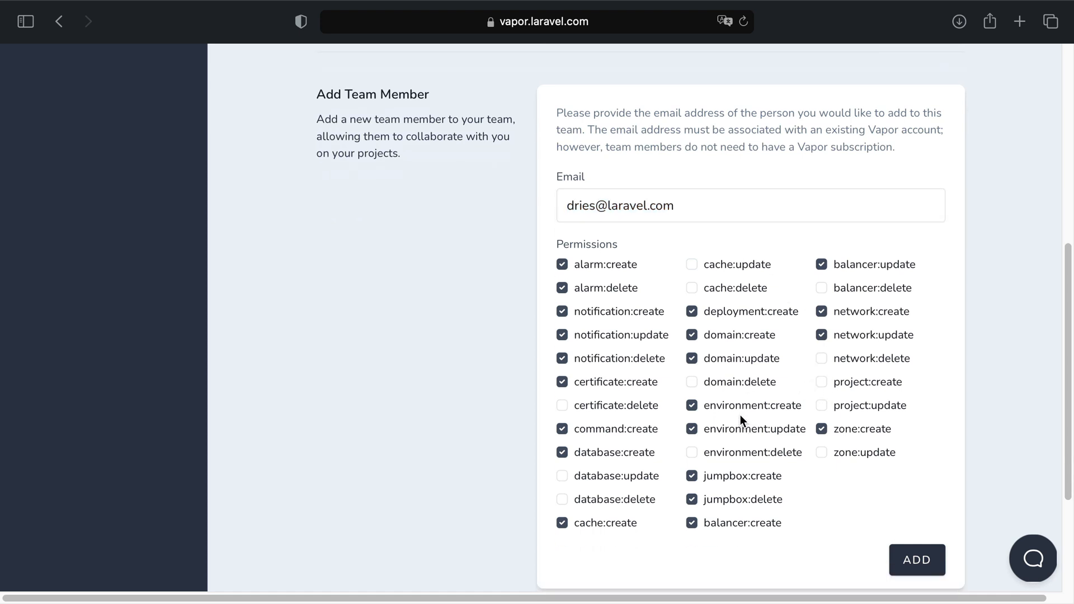
mouse_move(765, 419)
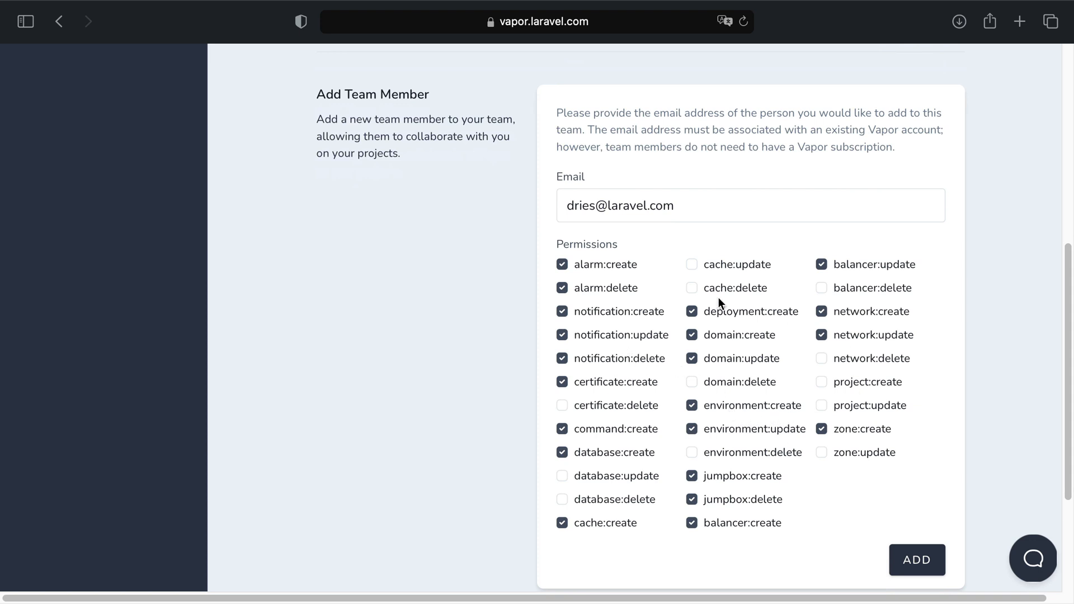
mouse_move(631, 349)
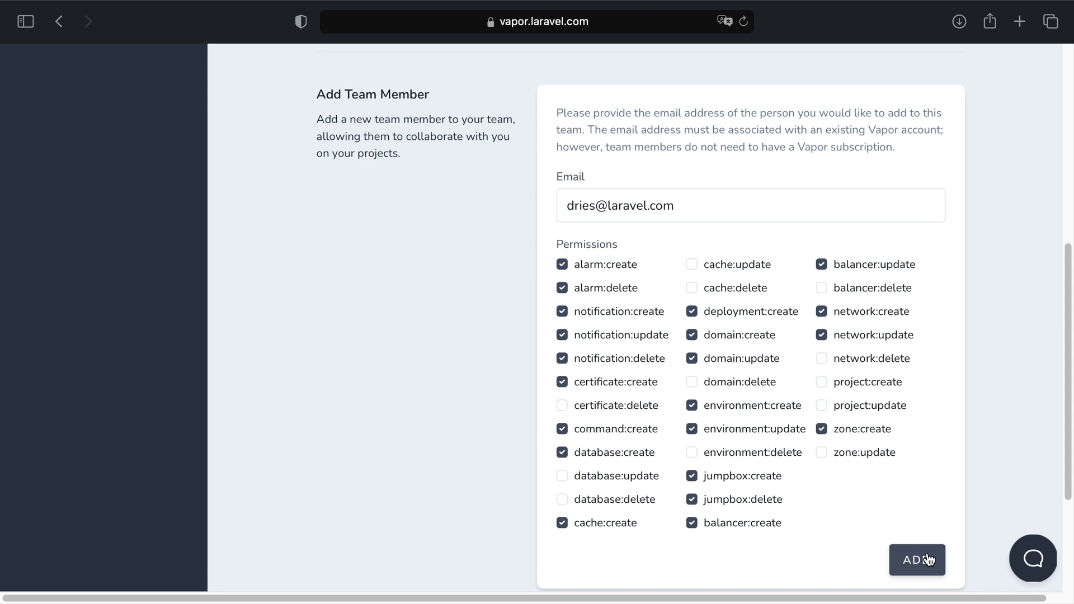
left_click(916, 559)
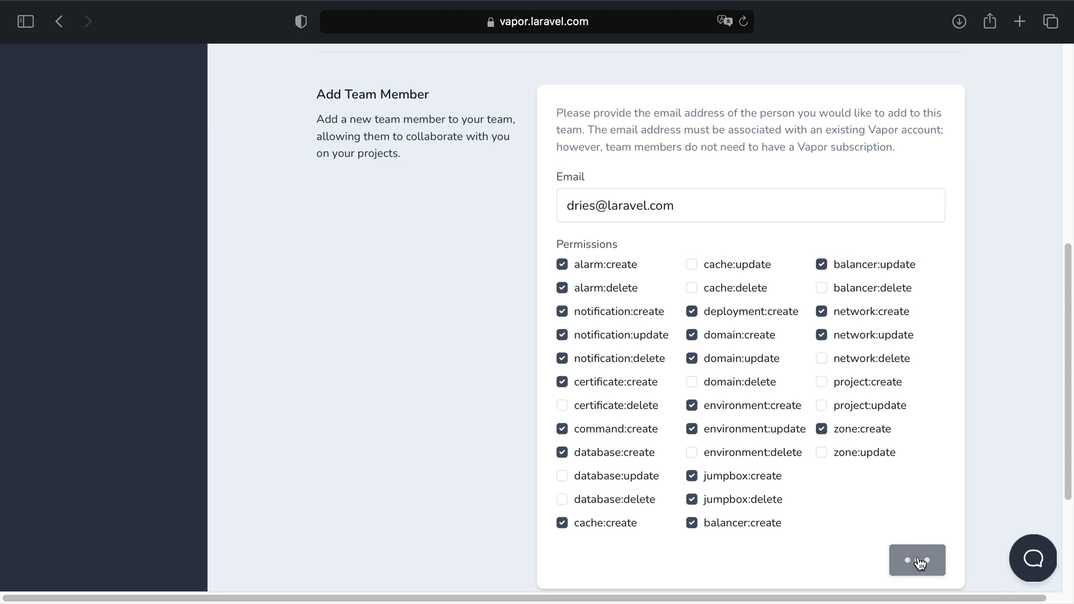
left_click(916, 560)
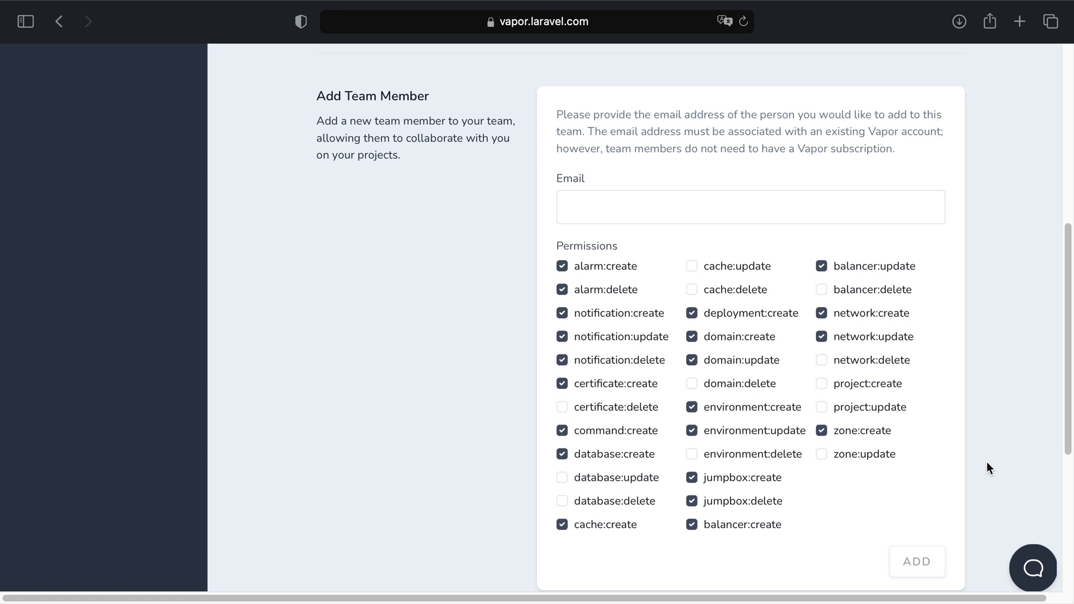
scroll("down", 3)
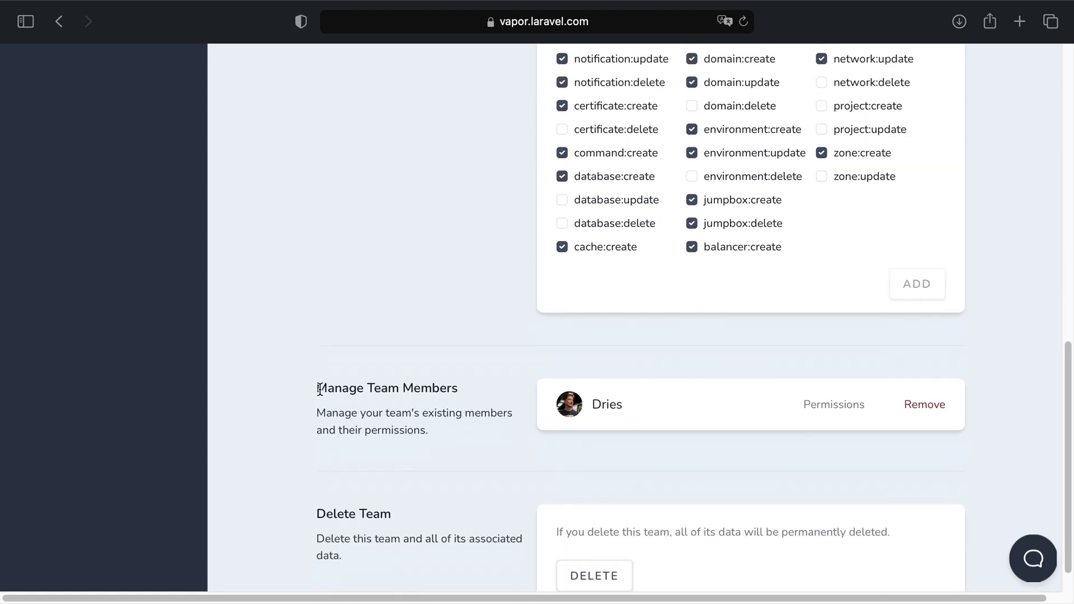
mouse_move(544, 421)
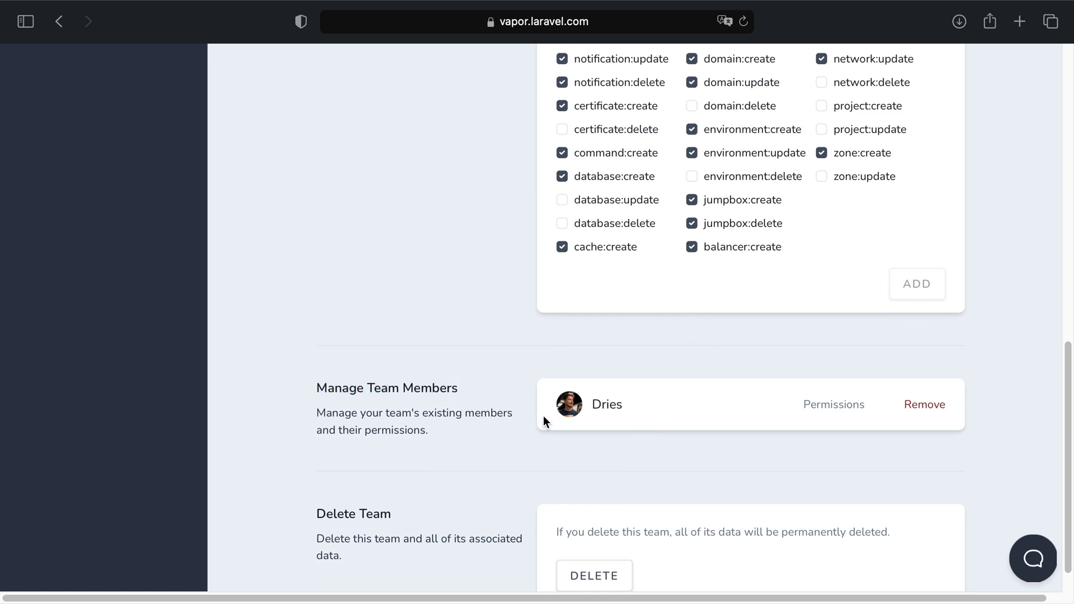
mouse_move(592, 403)
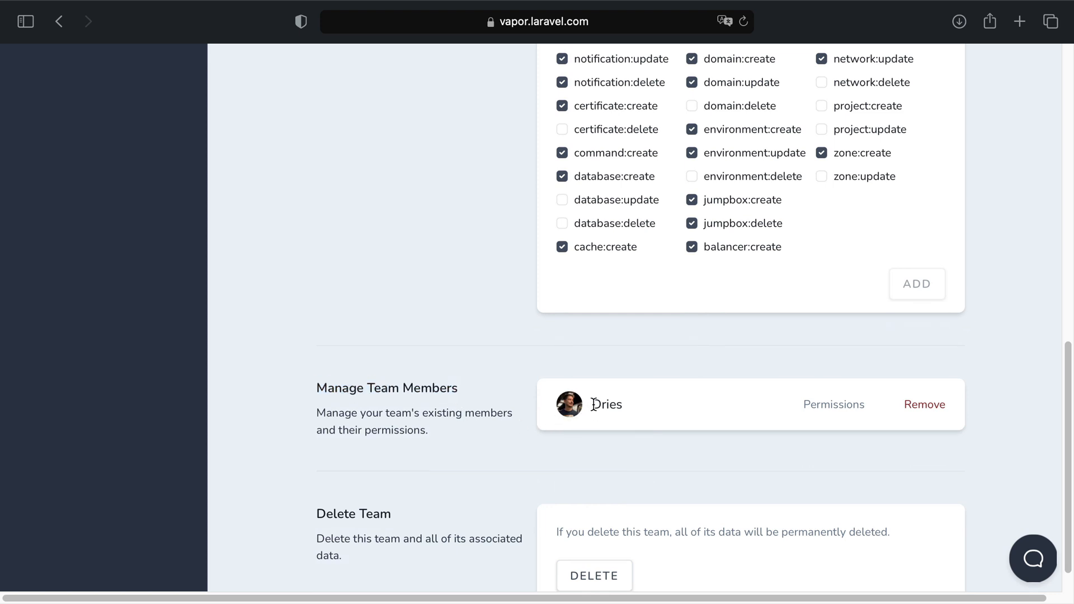
mouse_move(668, 423)
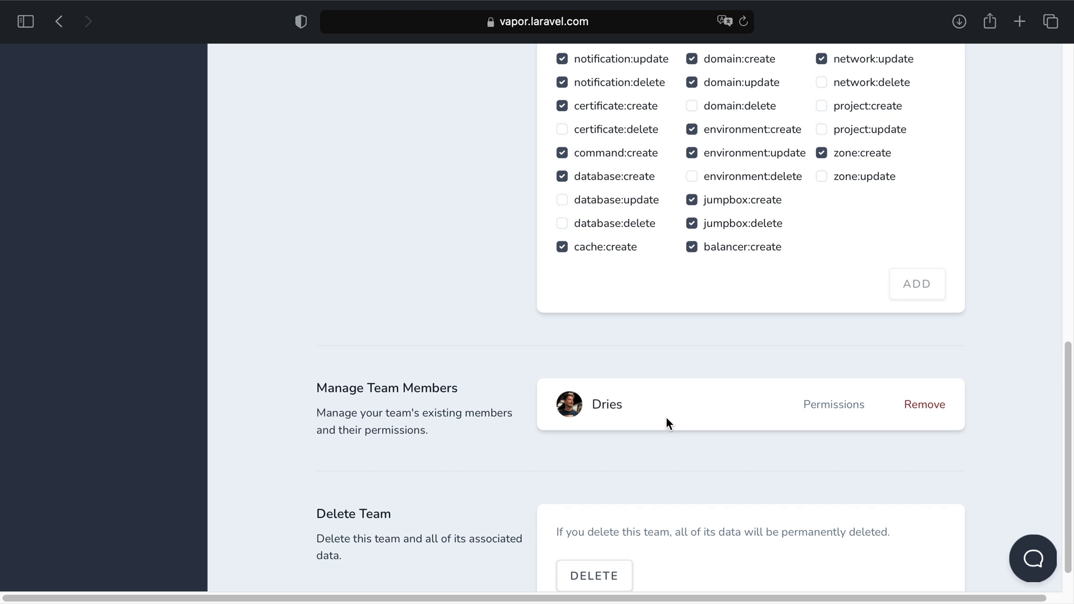
left_click(833, 404)
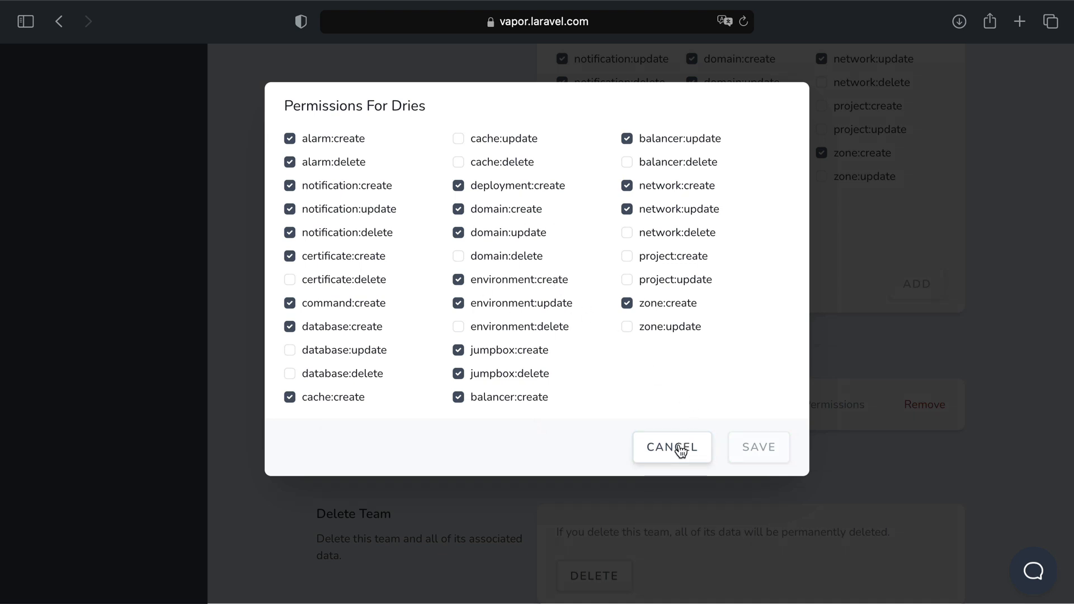
left_click(672, 447)
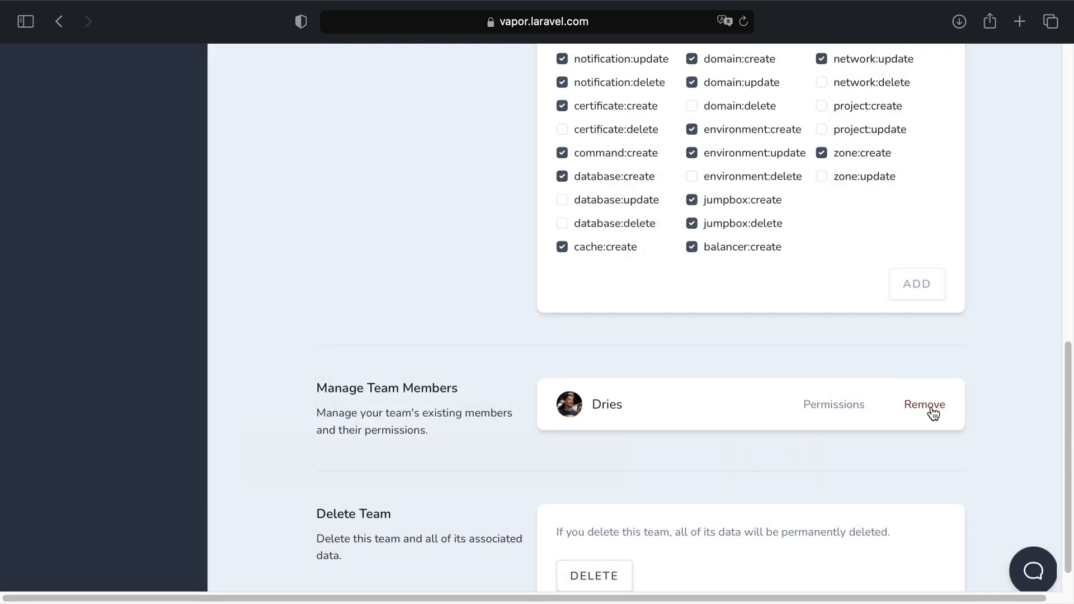
mouse_move(635, 421)
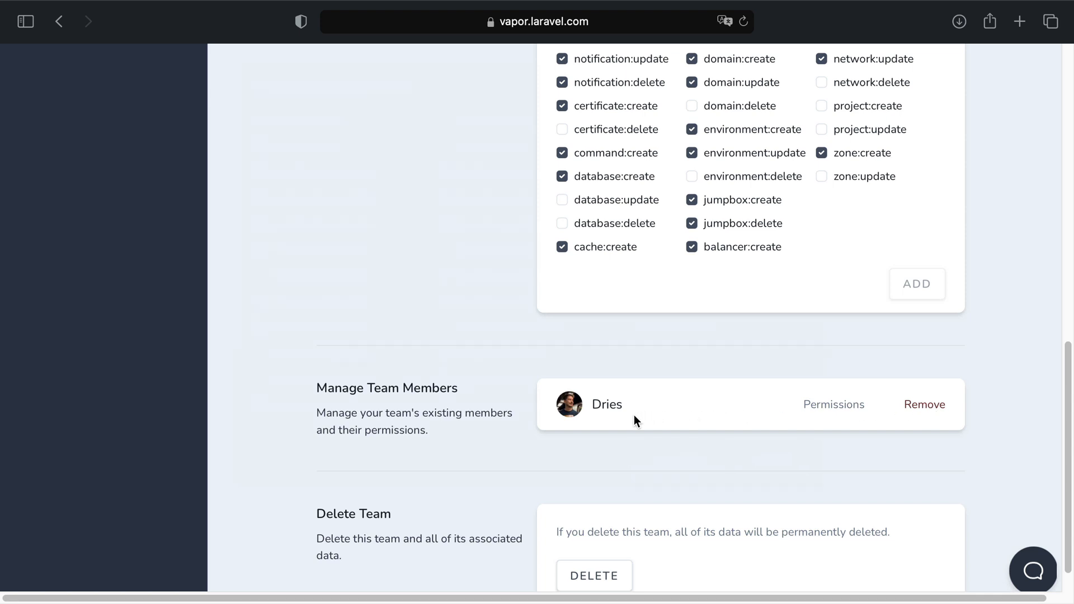
mouse_move(534, 442)
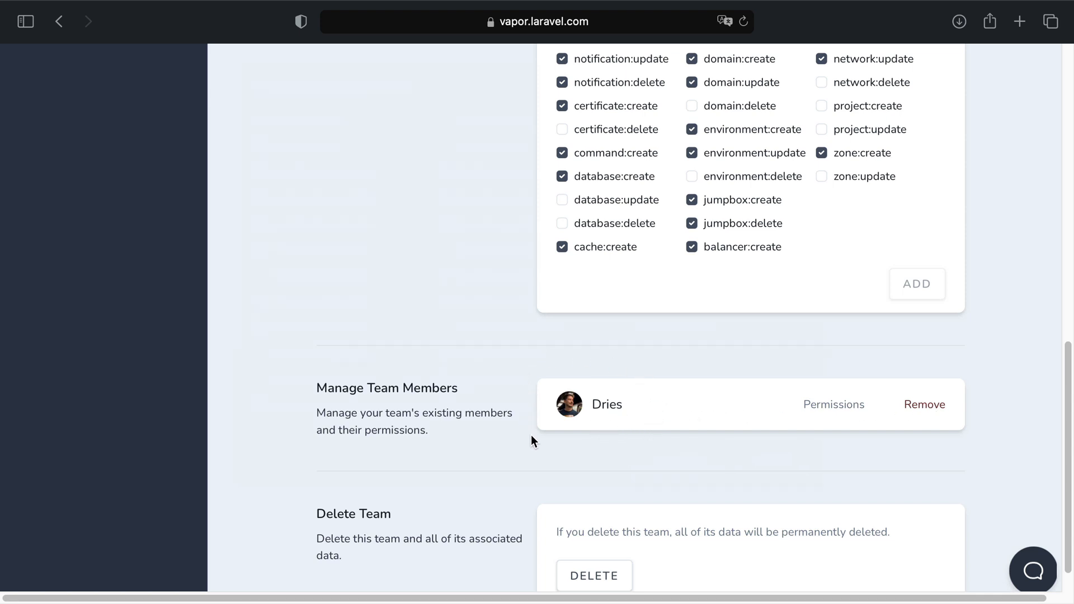
mouse_move(519, 427)
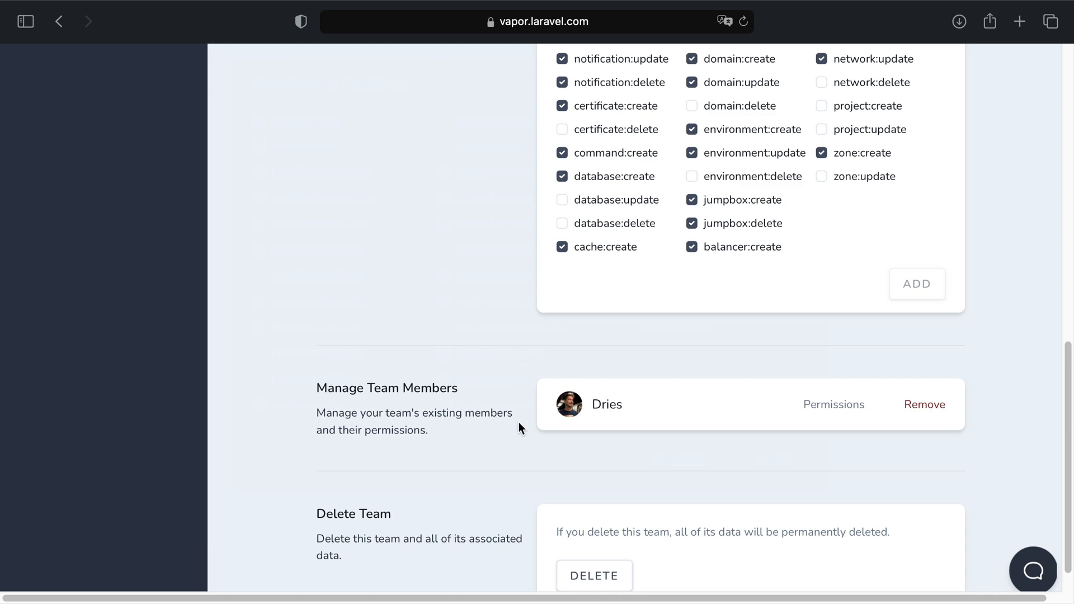
mouse_move(623, 364)
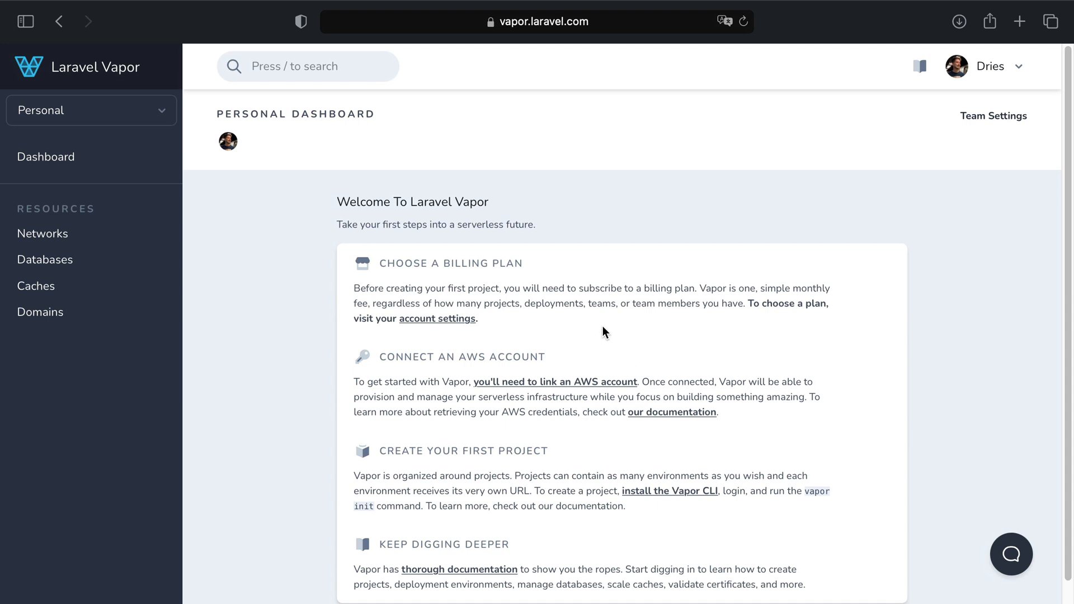
mouse_move(229, 147)
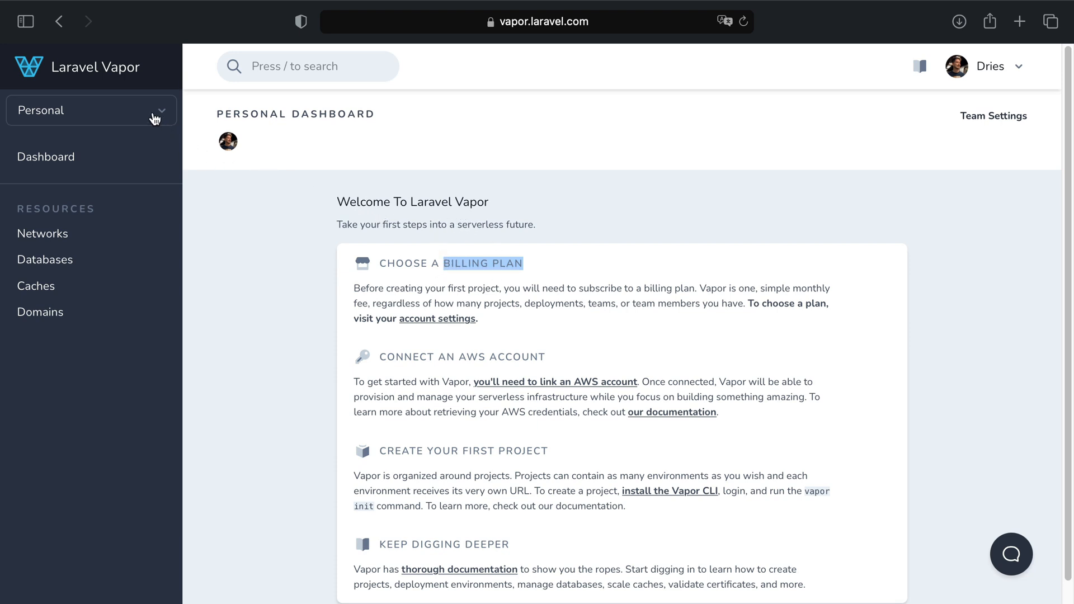
Step: Open the teammate account's team selector to see available teams
left_click(91, 110)
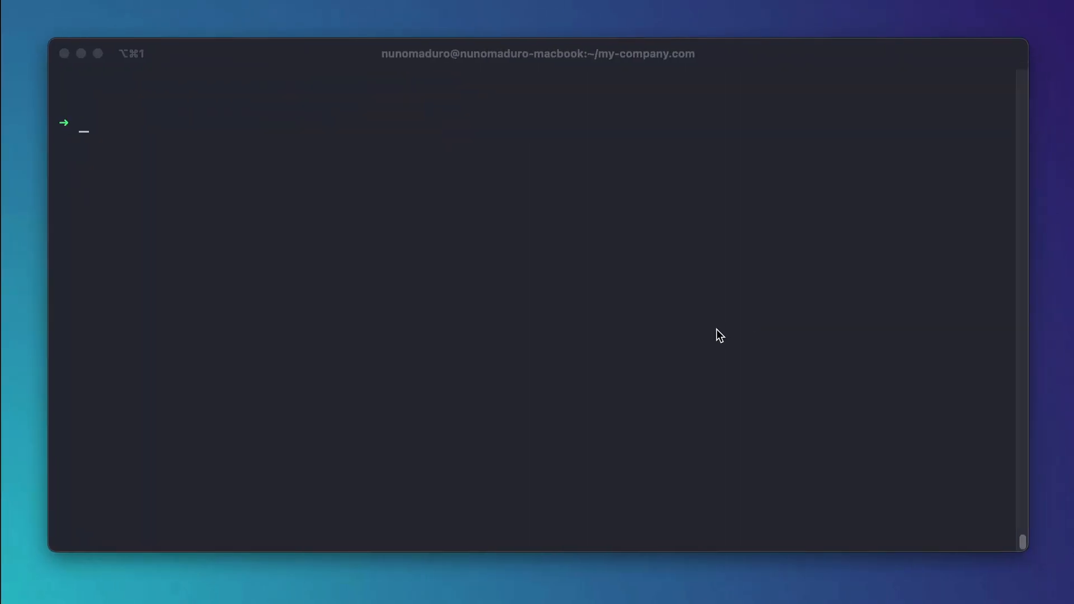
Step: Log the Vapor CLI in with the teammate's email and password
type("vapor login")
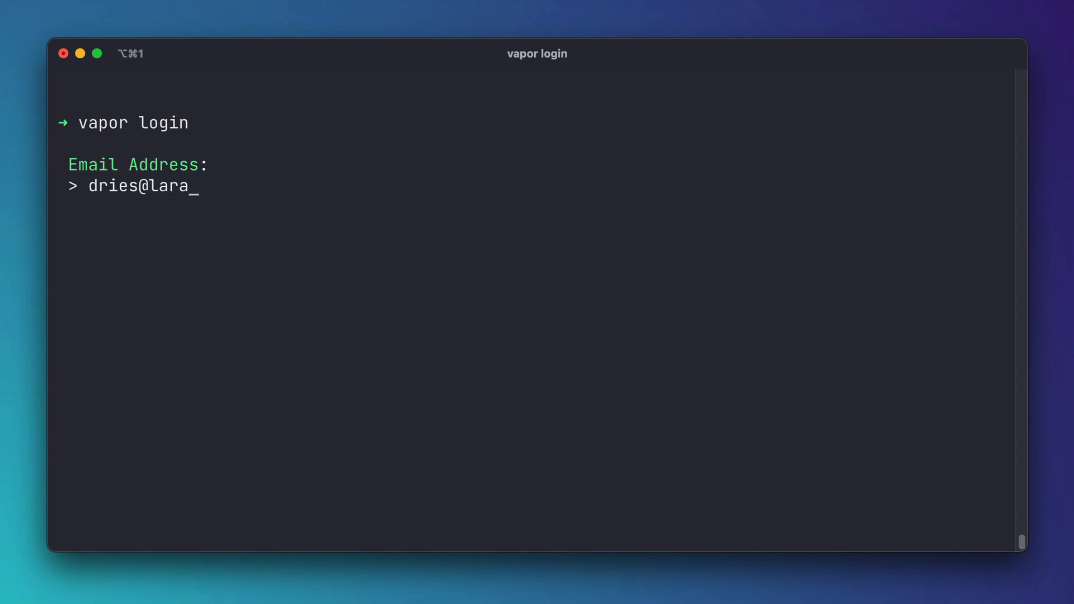
key("Return")
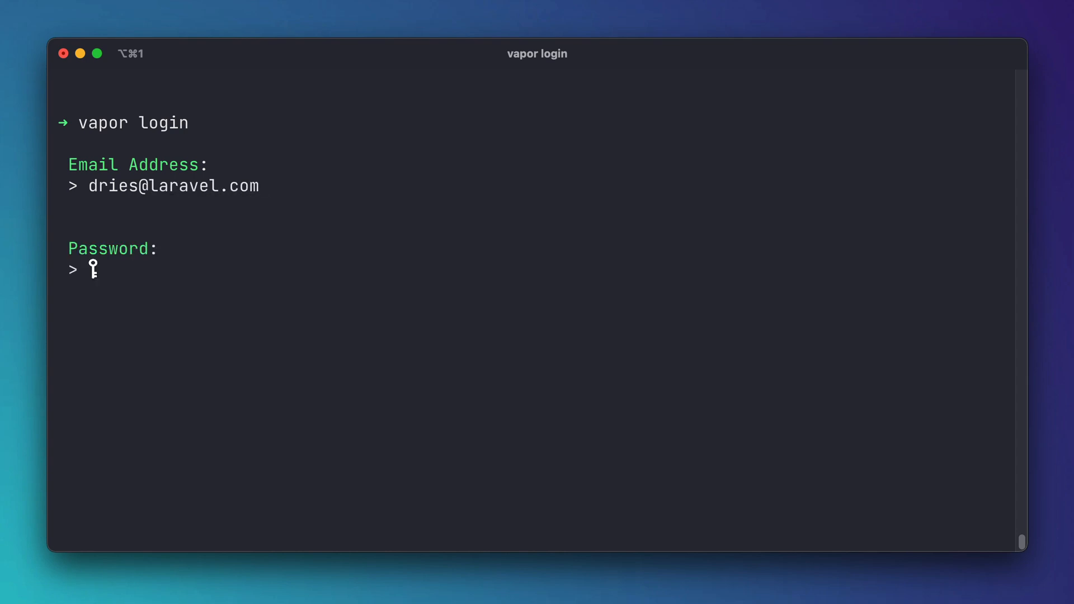
key("Return")
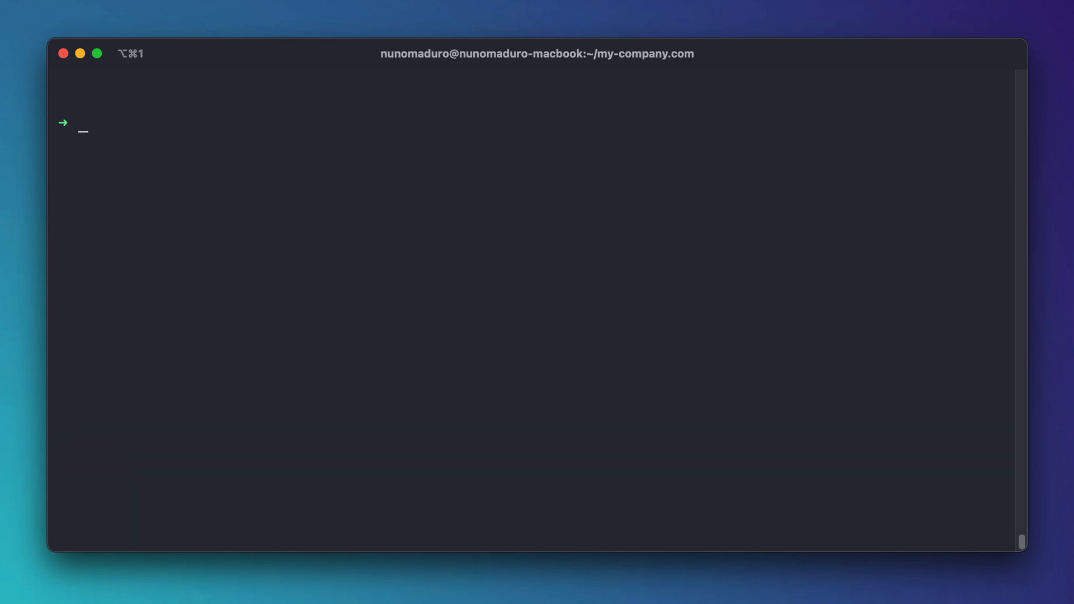
Step: Run vapor team:list to list Company Team (owned by Nuno Maduro) and the Personal team
type("vapor team:list")
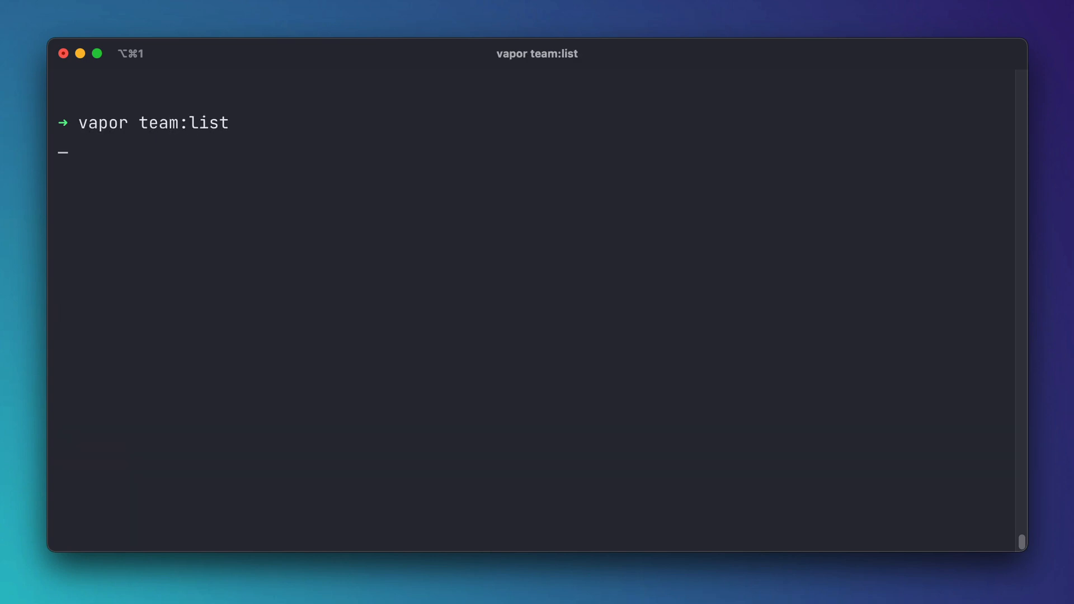
key("Return")
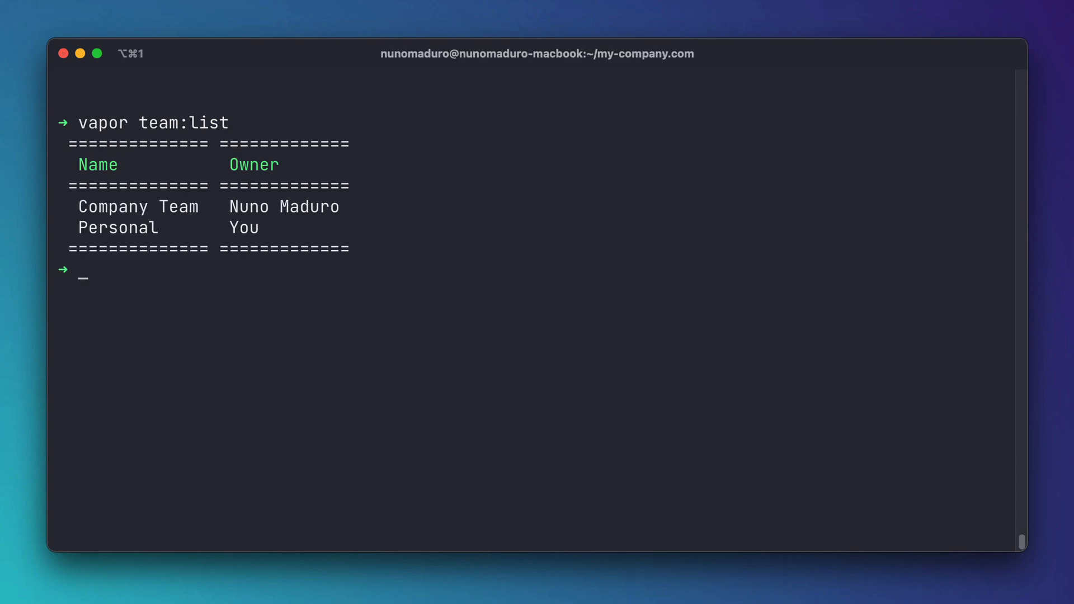
mouse_move(79, 206)
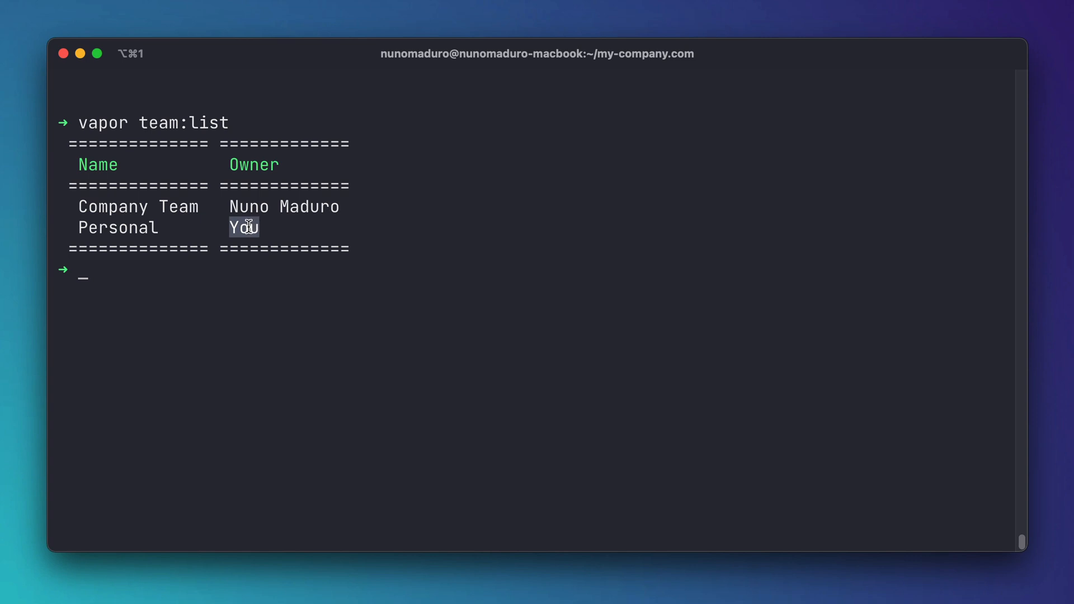
mouse_move(135, 229)
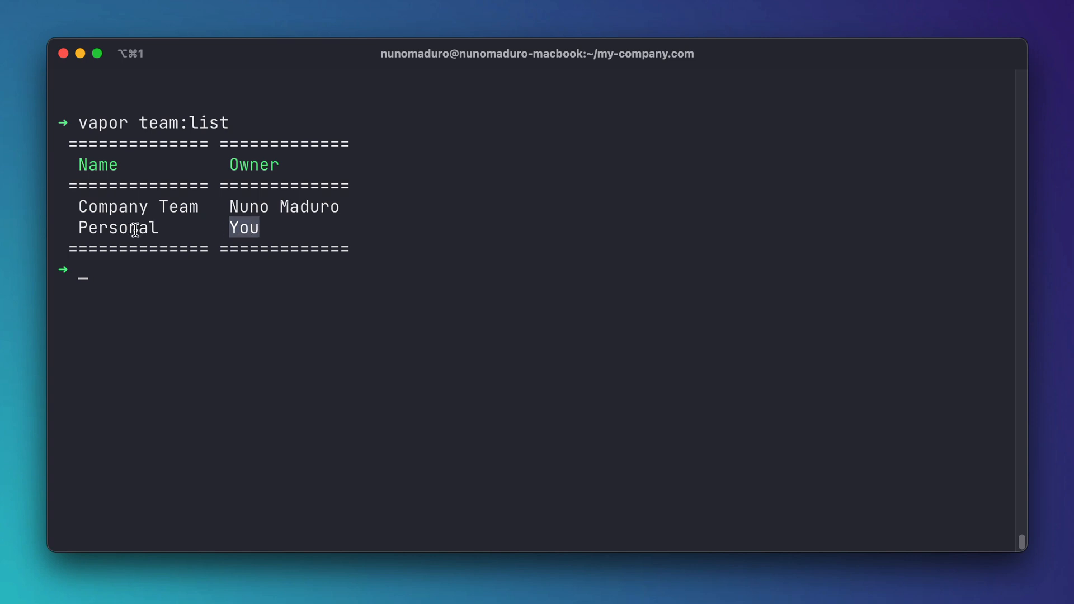
mouse_move(264, 228)
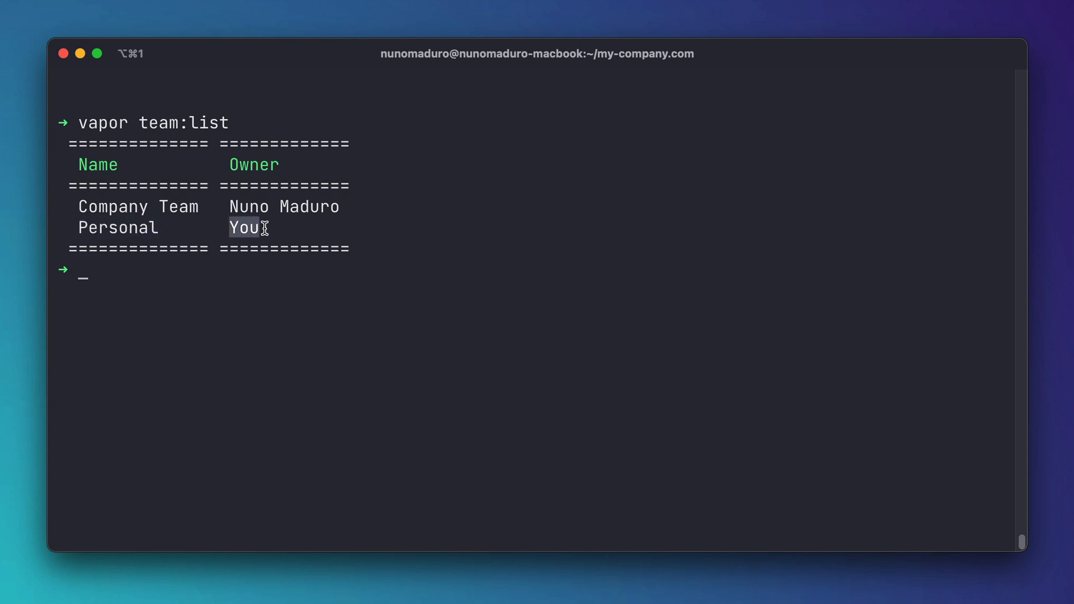
mouse_move(258, 253)
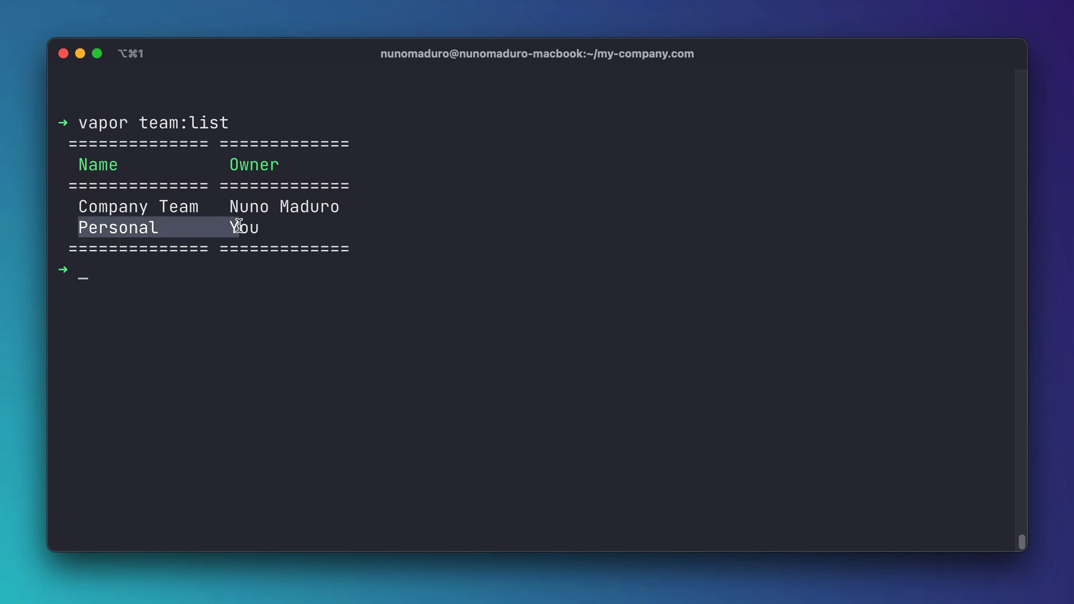
mouse_move(259, 252)
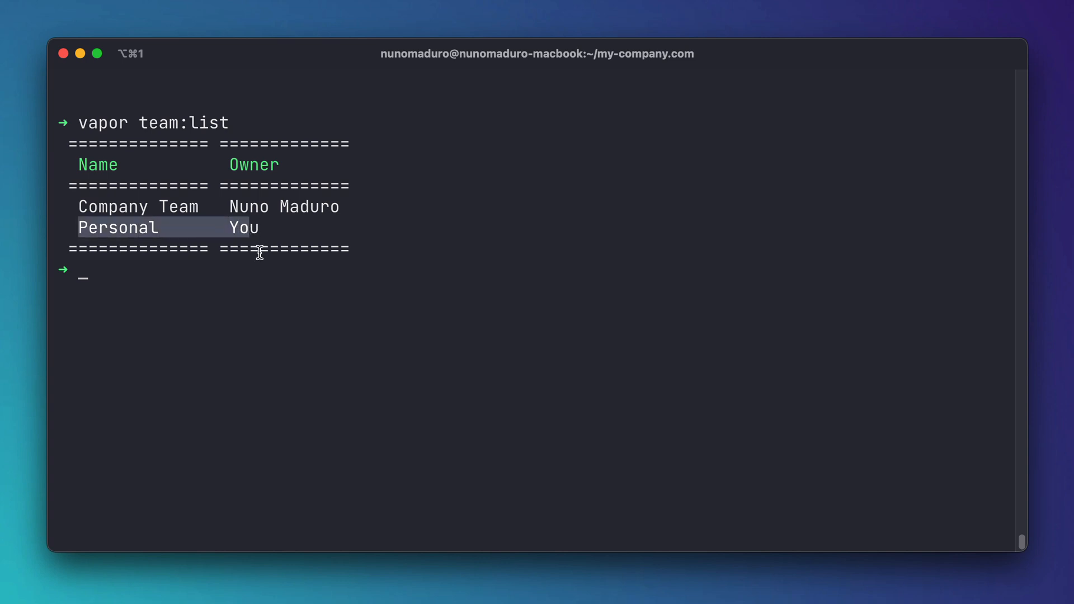
mouse_move(81, 209)
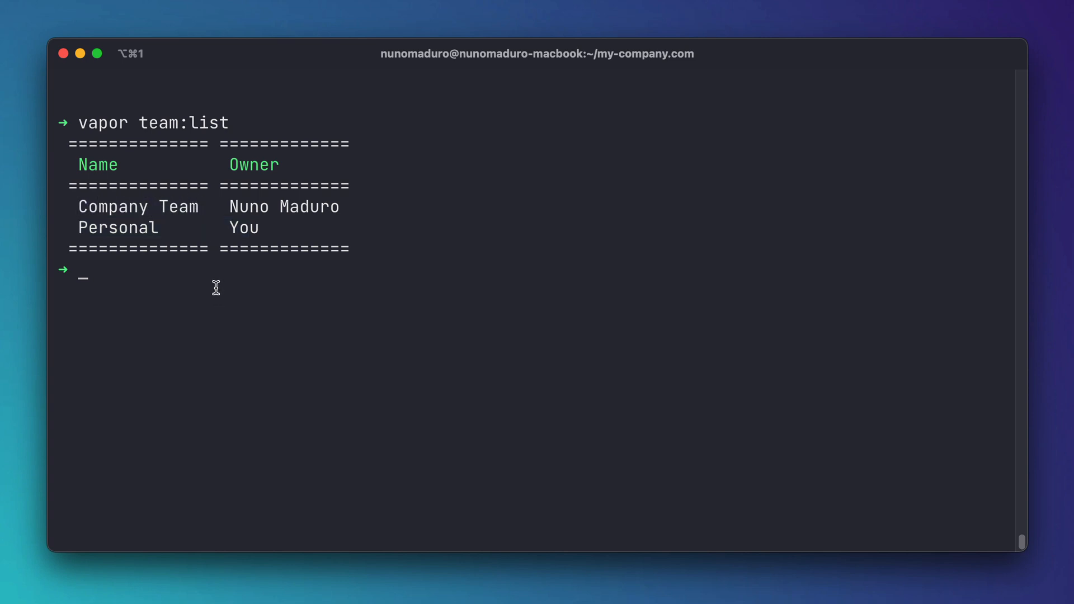
Step: Check the currently active Vapor team with vapor team:current
type("vapor tea")
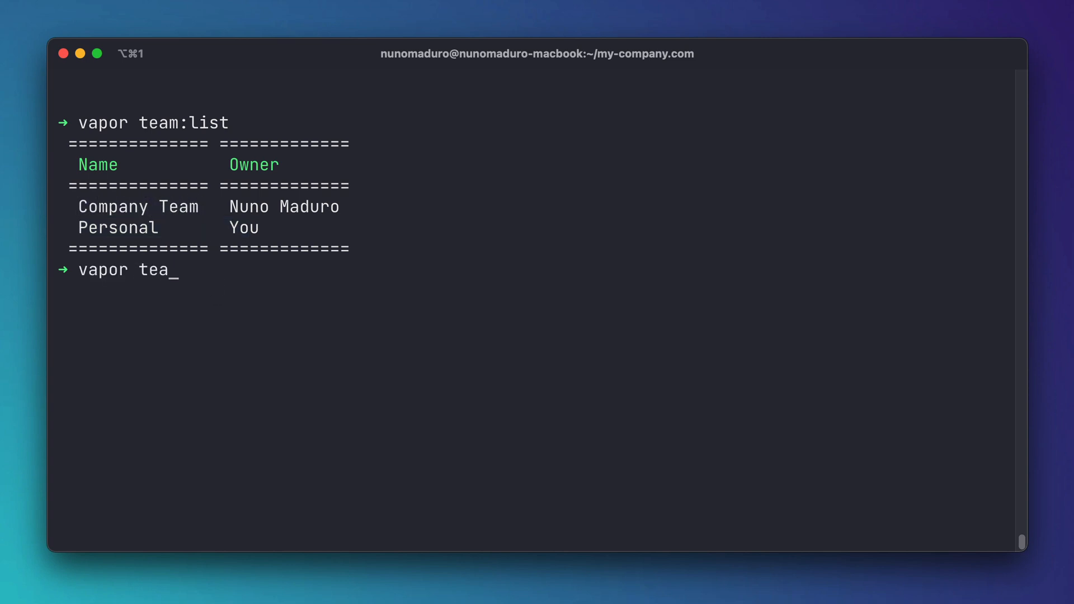
type("m=c")
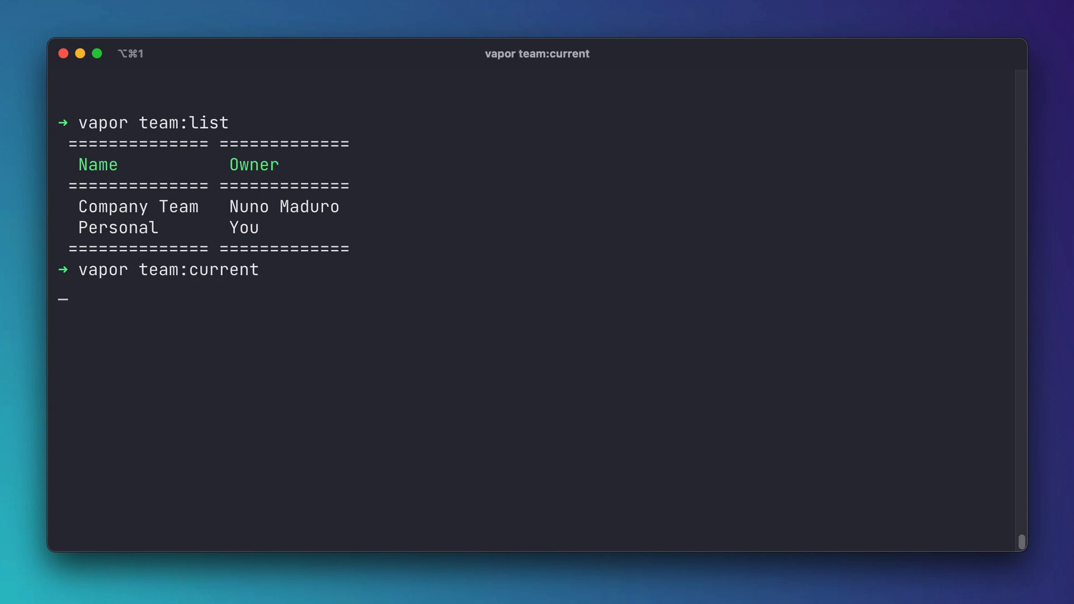
key("Return")
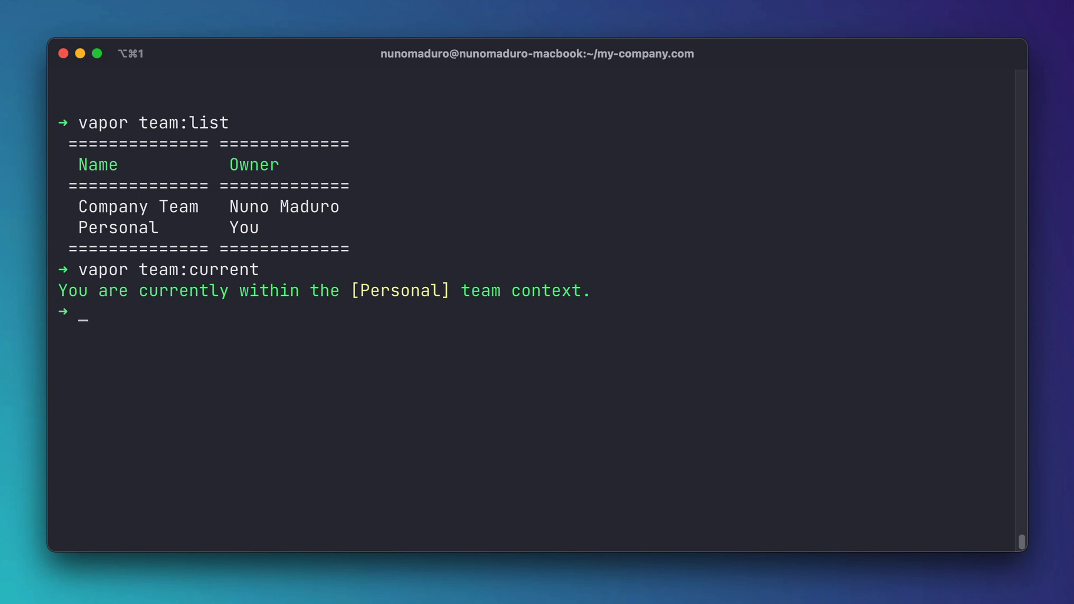
Step: Switch the CLI team context from Personal to Company Team, then clear the screen
type("vapor tea")
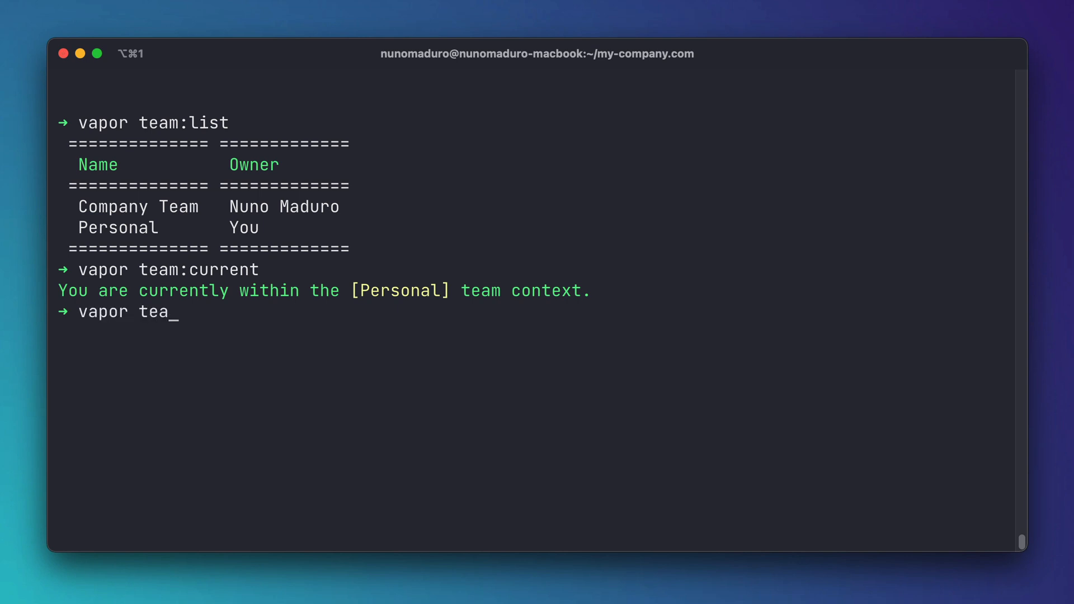
type("m:switch")
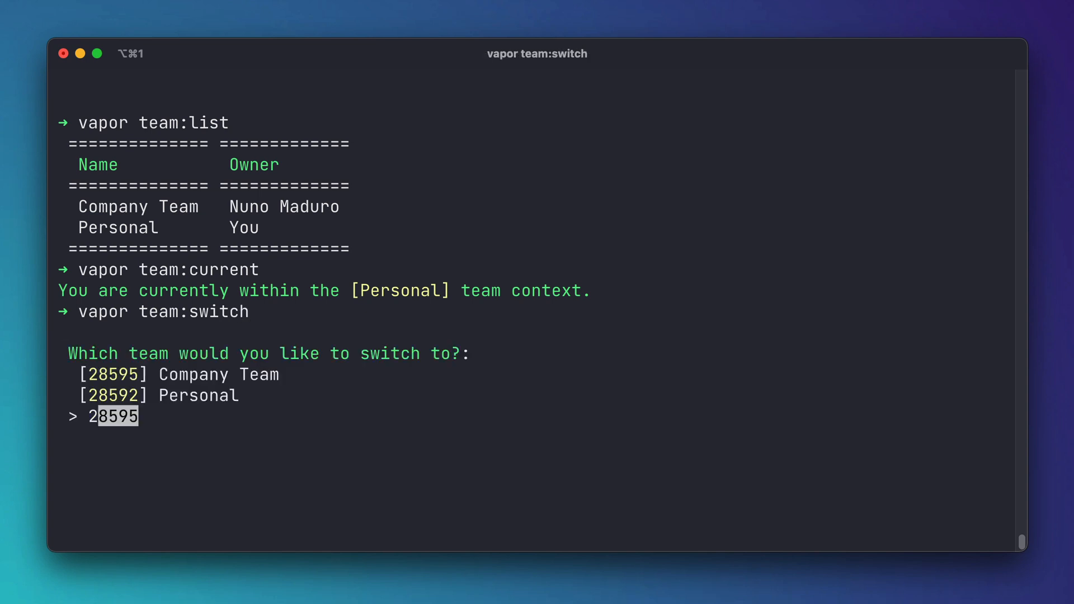
key("Return")
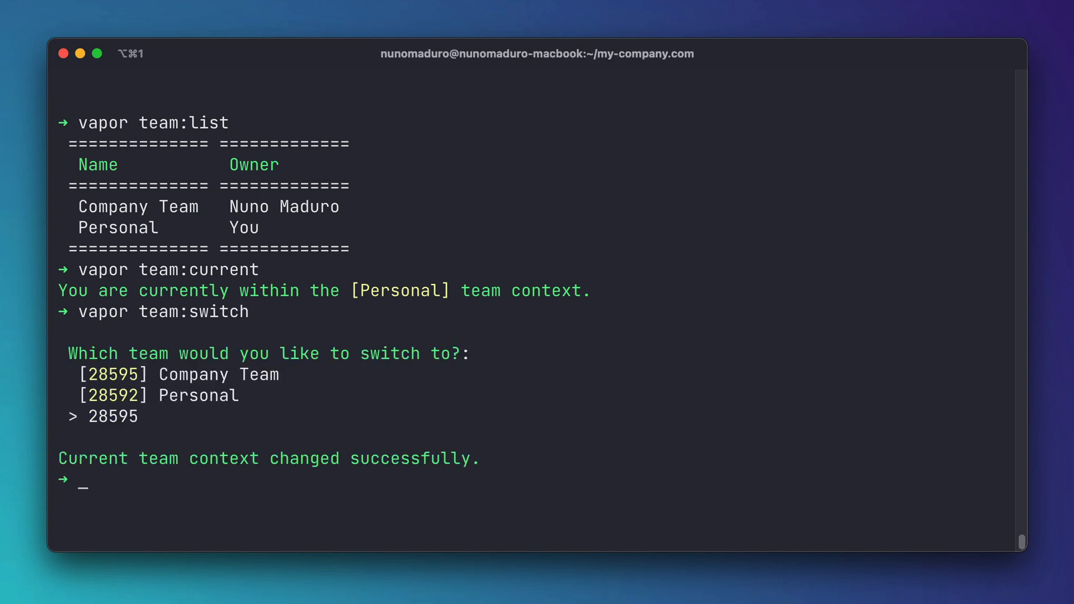
type("clear")
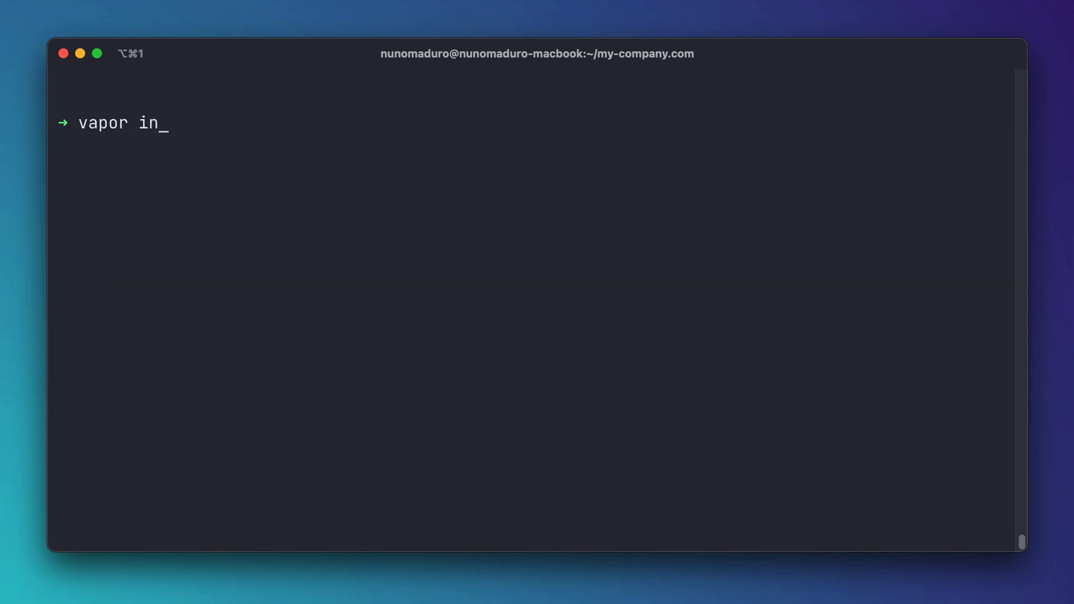
Step: Attempt vapor init in region eu-central-1, which fails as not authorized
key("Return")
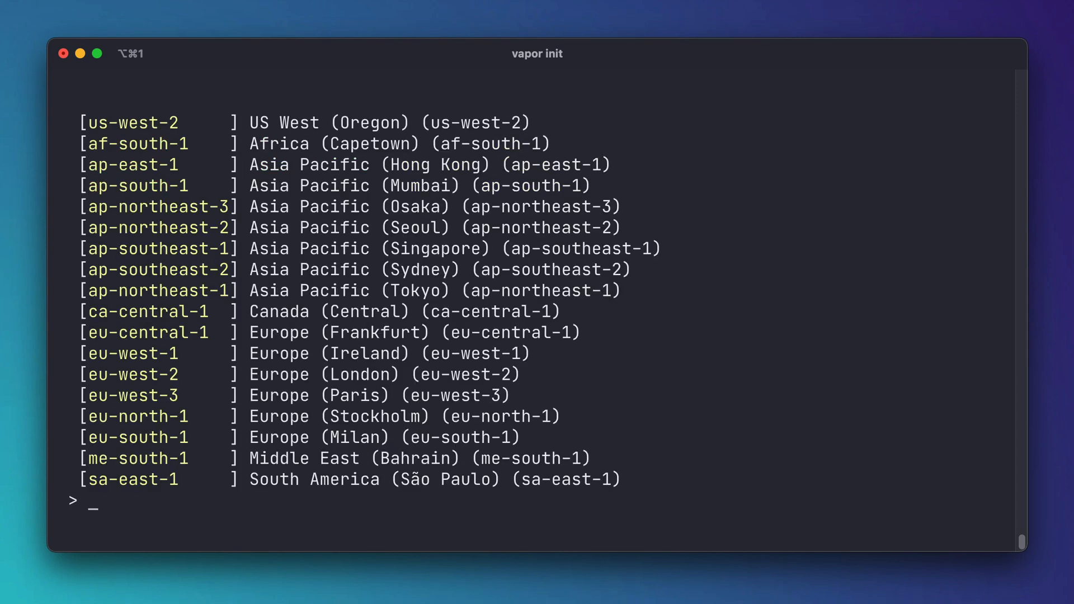
type("eu-central-1")
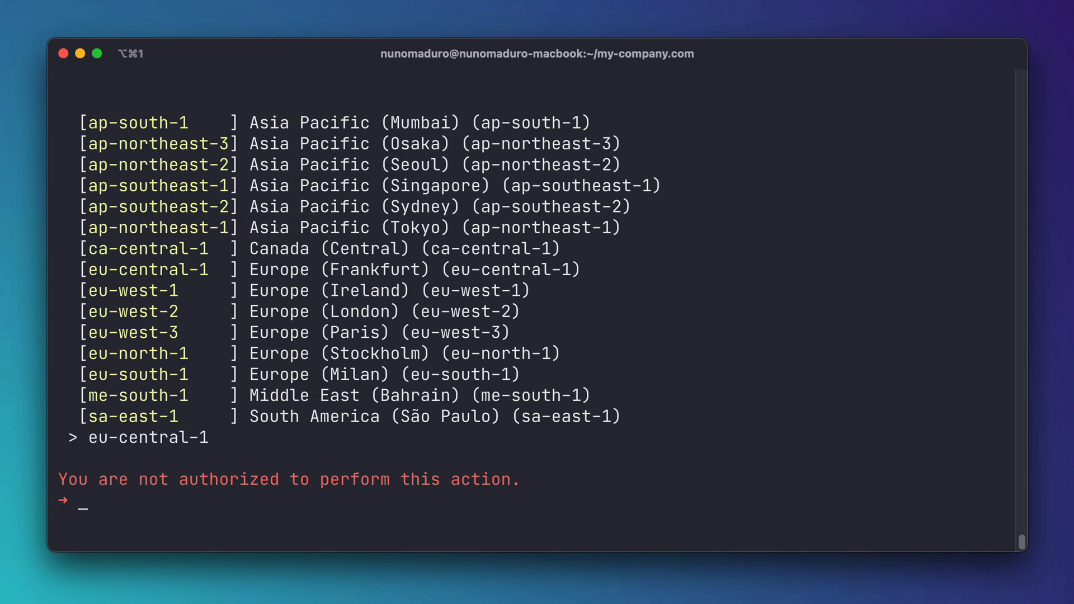
type("cel")
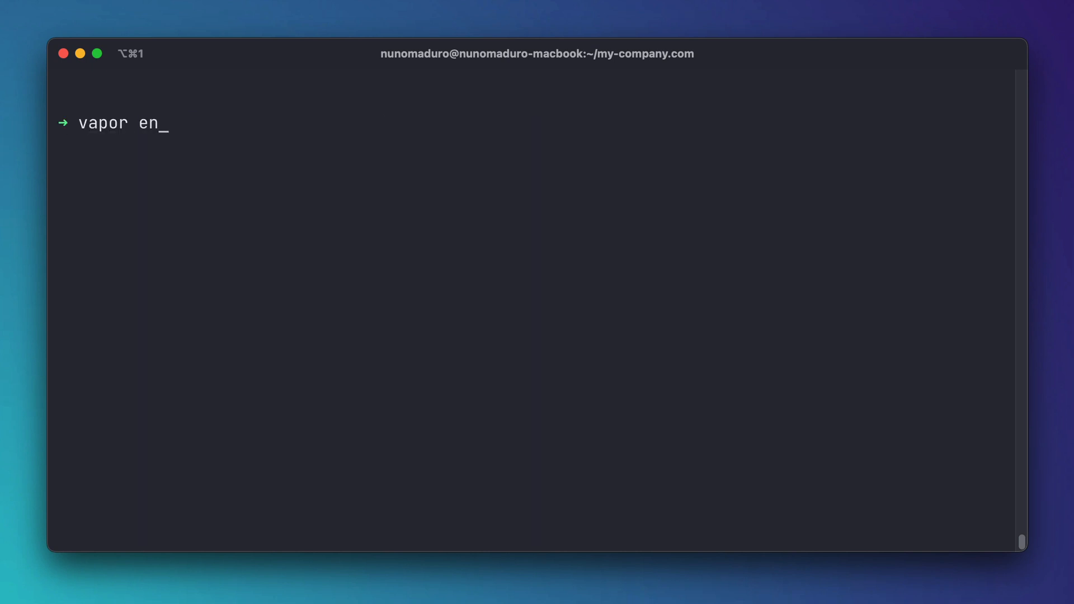
Step: Run vapor env dries-env to create the dries-env environment
type("v d")
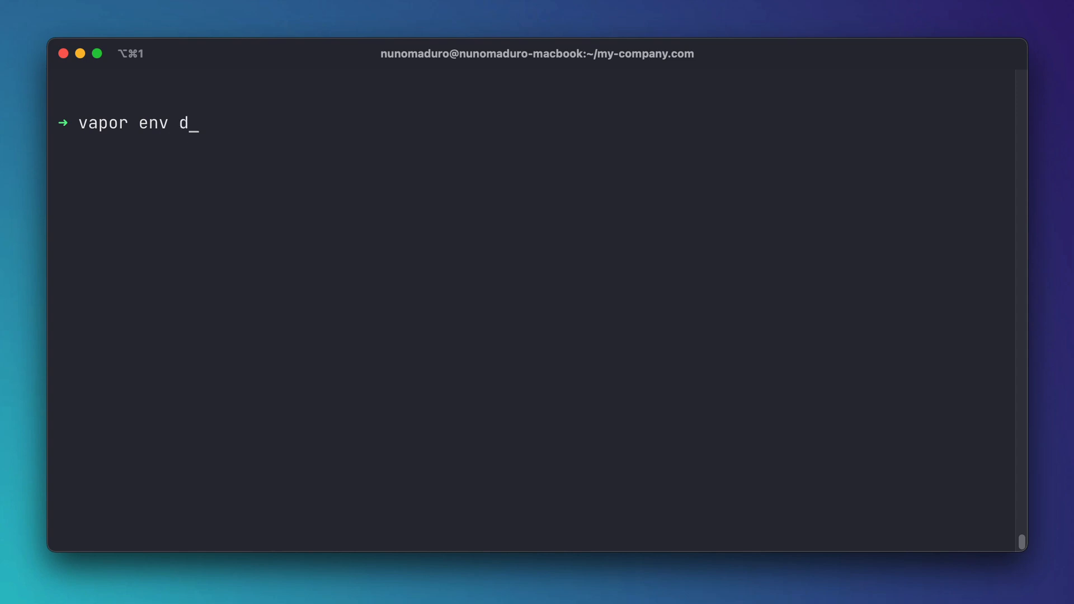
type("ries-env")
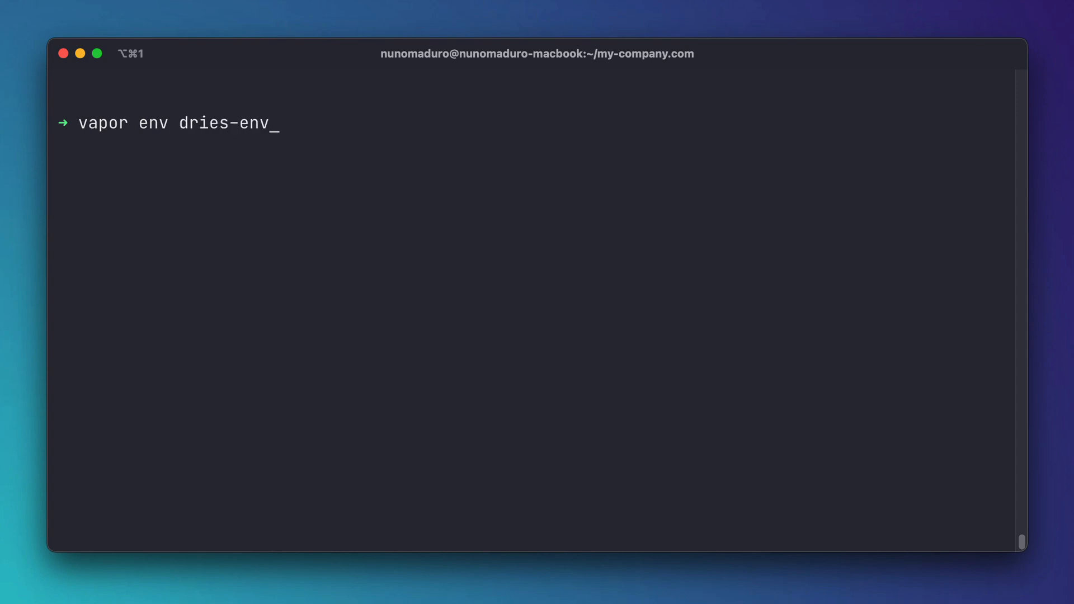
key("Return")
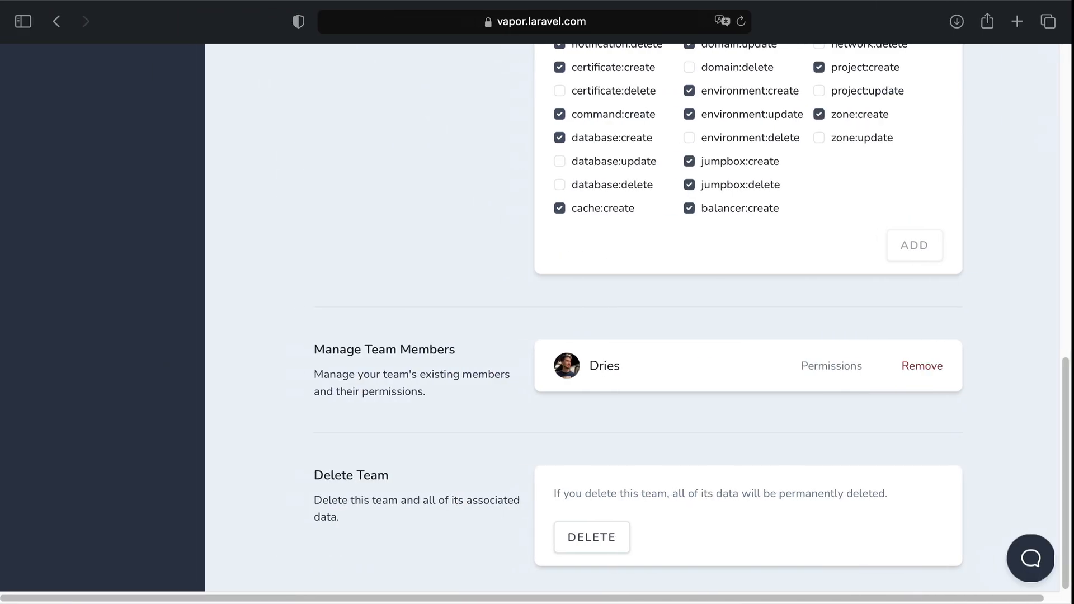
Step: Return to the Company Team dashboard showing my-company-site and two members
scroll("up", 3)
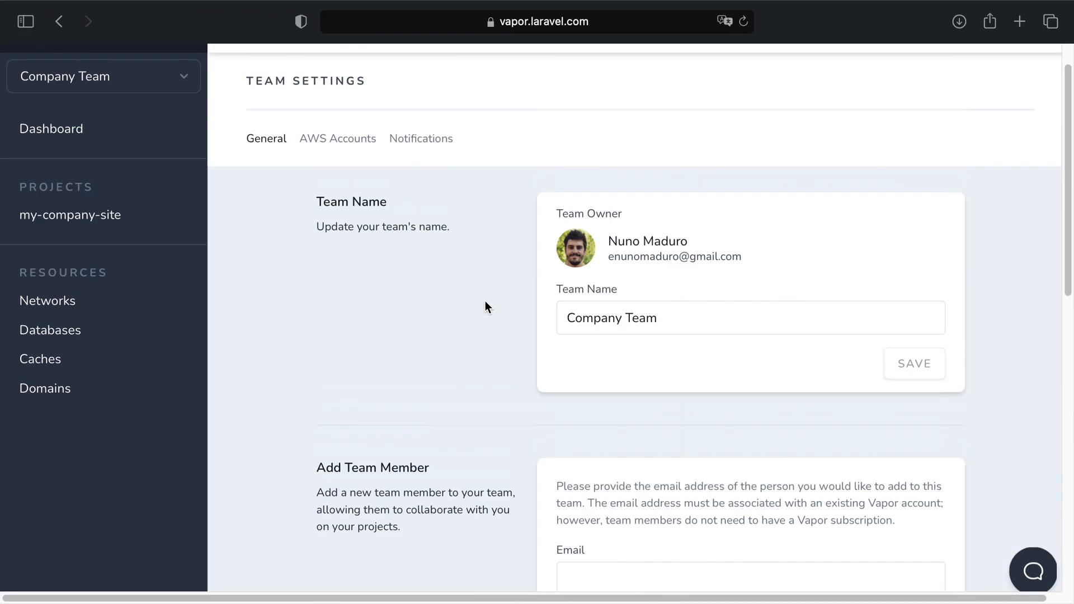
scroll("up", 3)
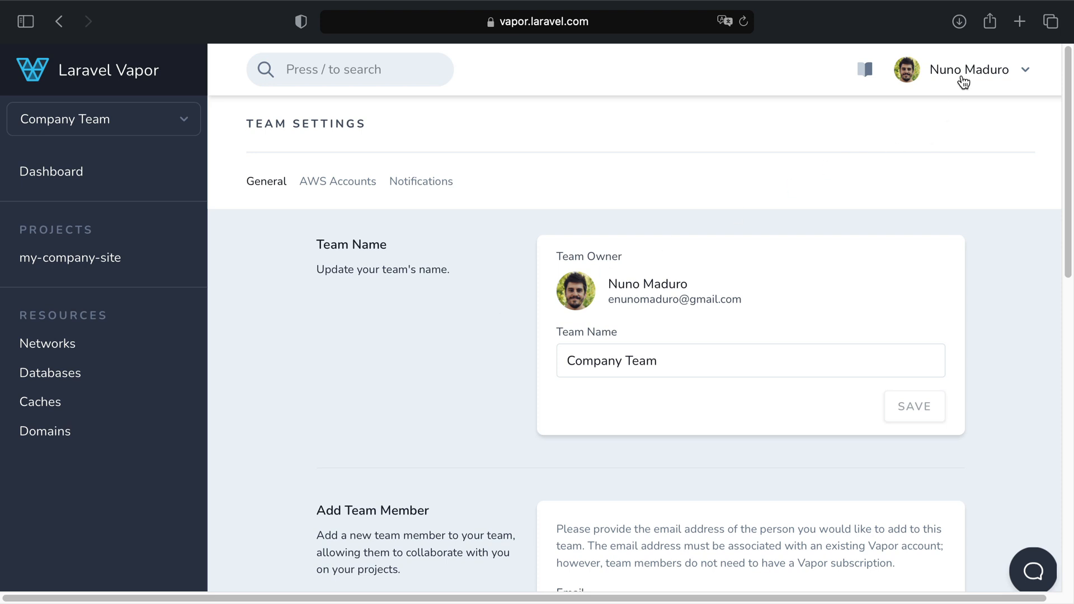
mouse_move(74, 190)
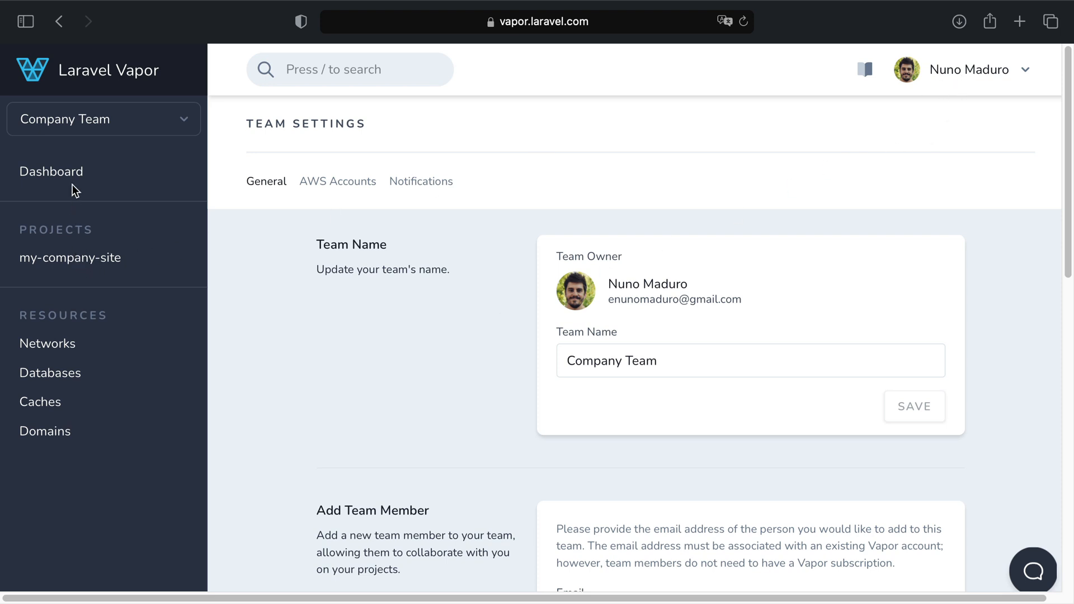
left_click(51, 171)
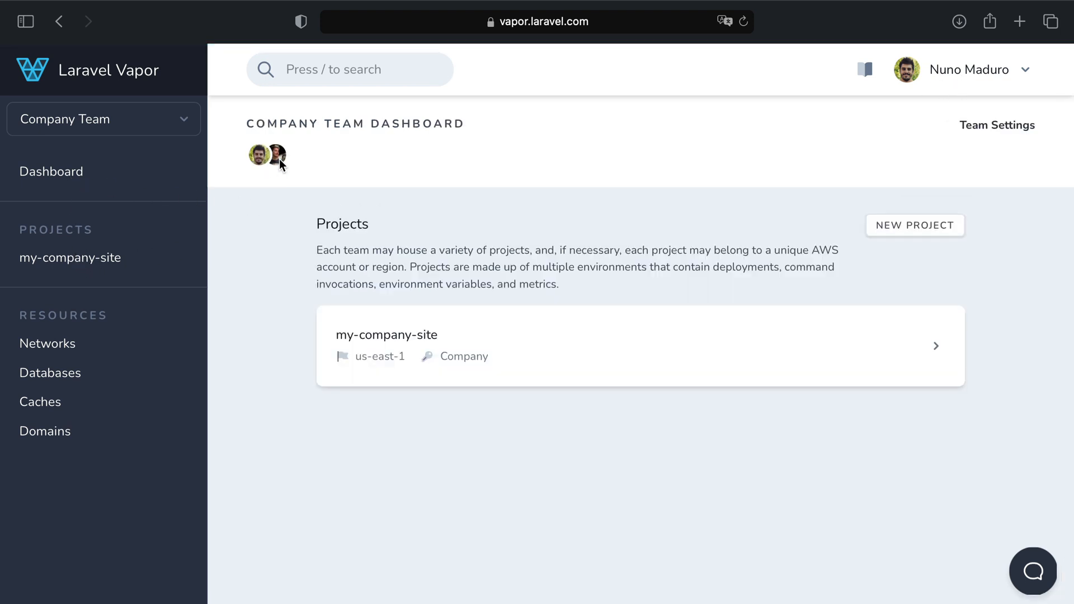
mouse_move(275, 156)
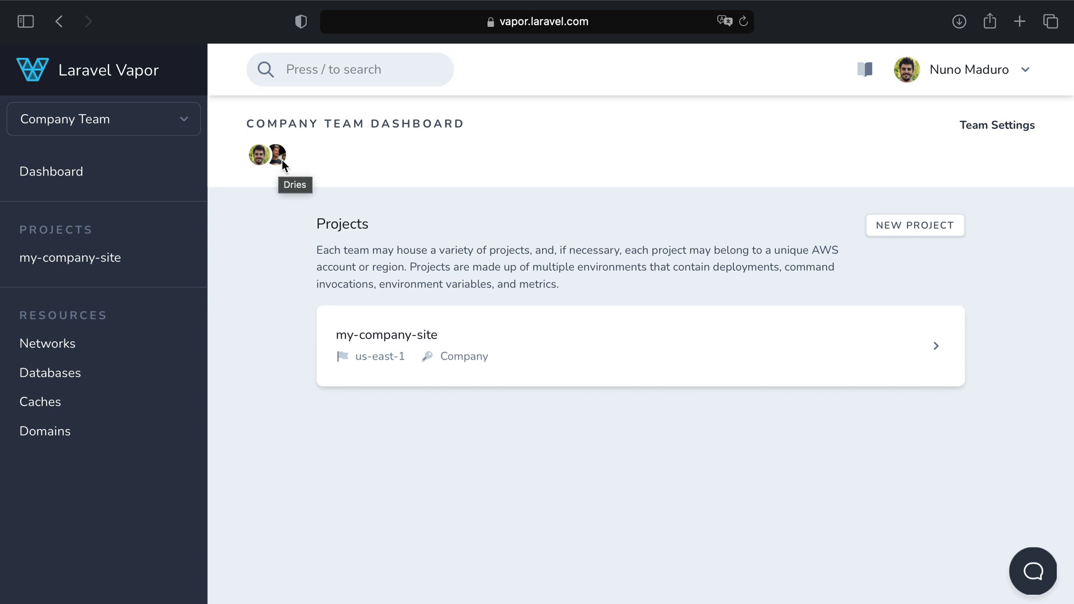
mouse_move(461, 341)
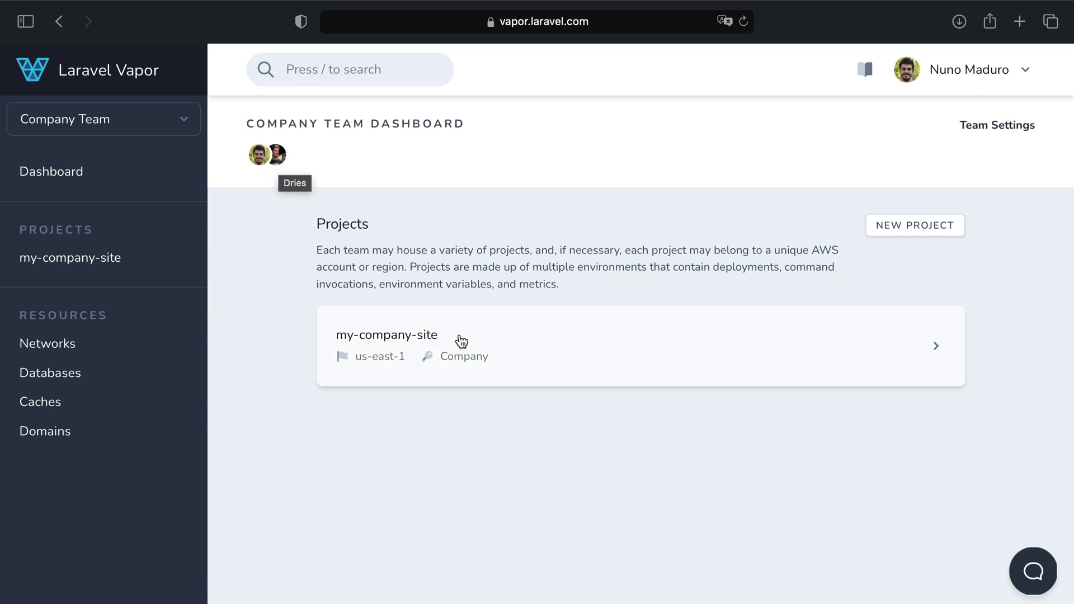
mouse_move(519, 337)
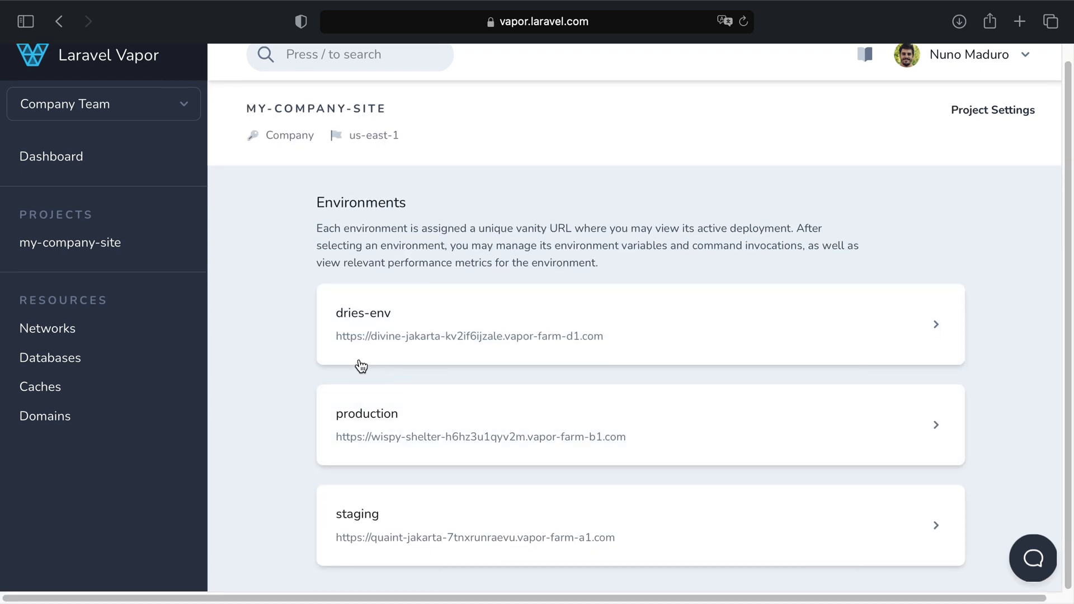
mouse_move(375, 351)
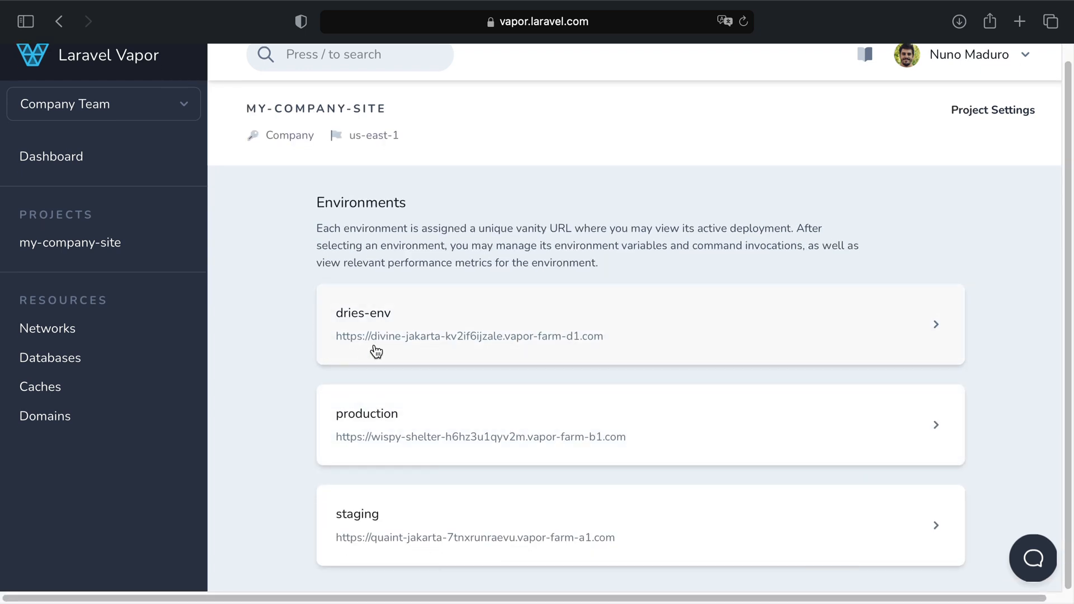
mouse_move(310, 273)
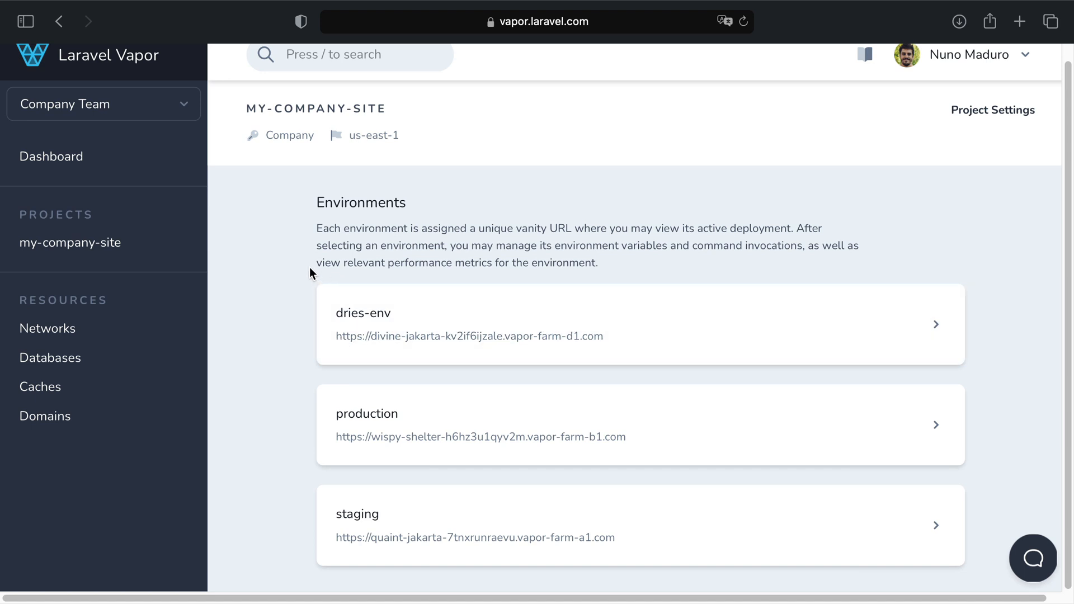
mouse_move(904, 244)
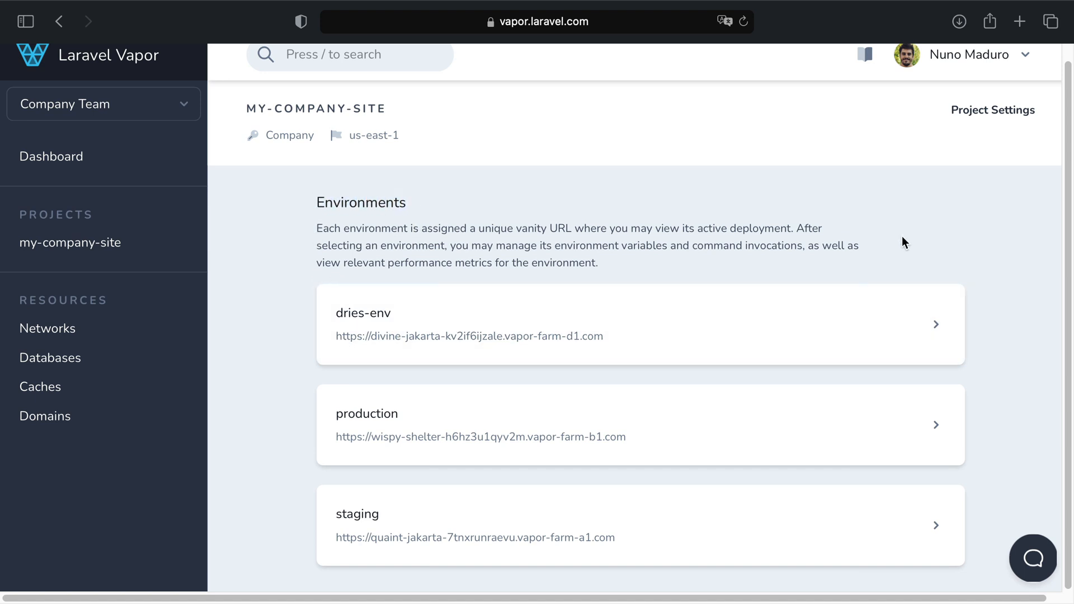
mouse_move(975, 238)
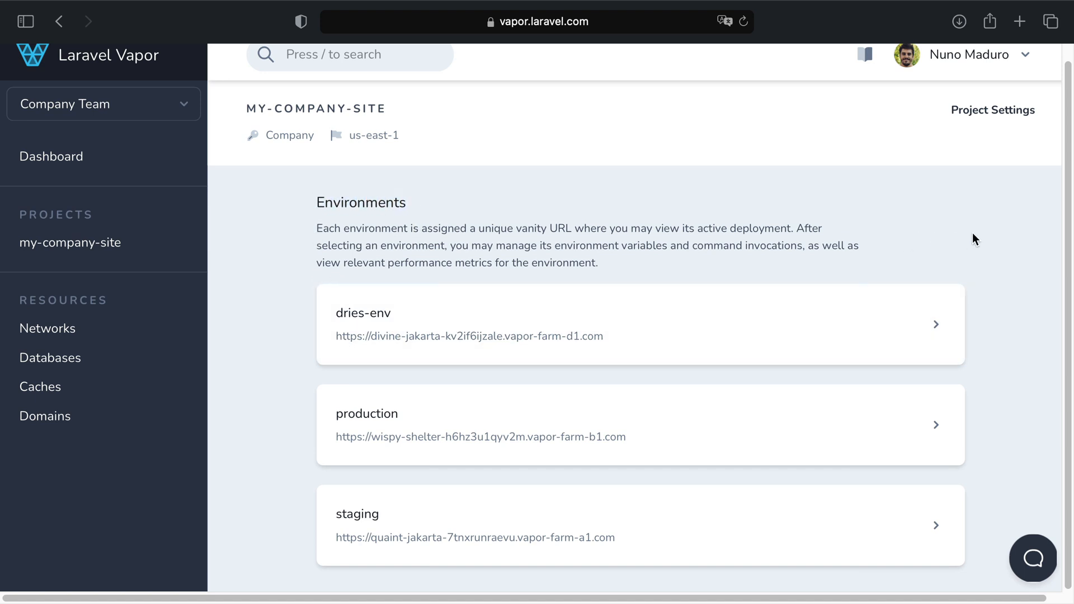